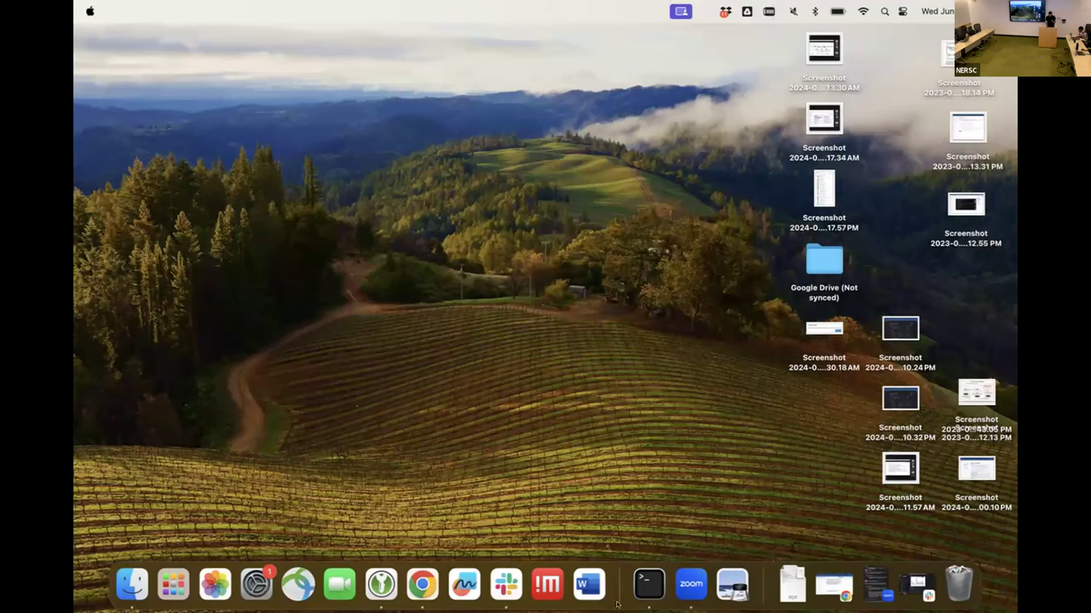
mouse_move(648, 584)
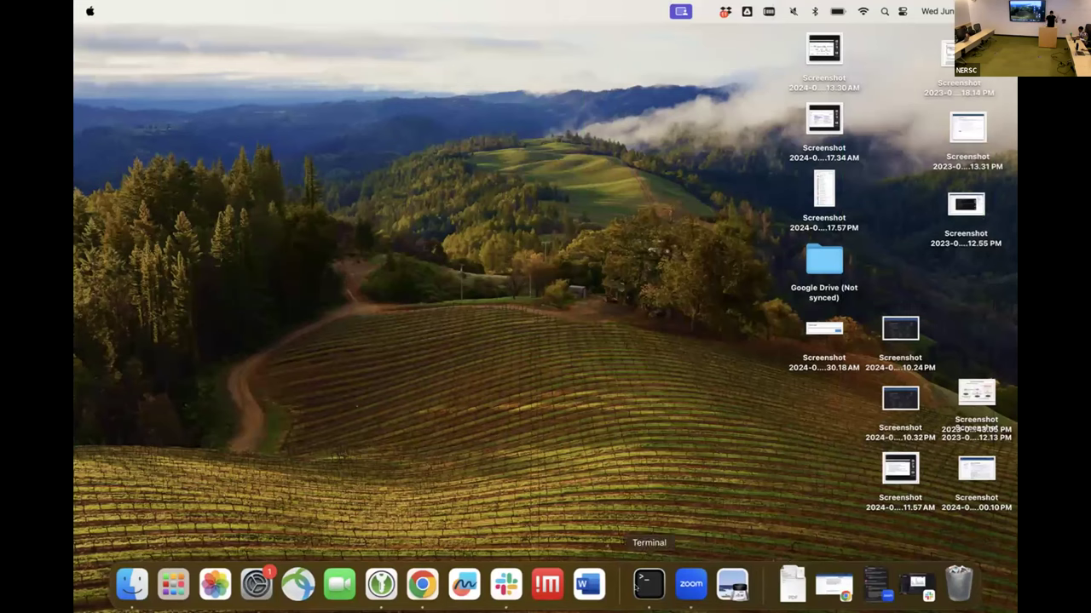
right_click(647, 585)
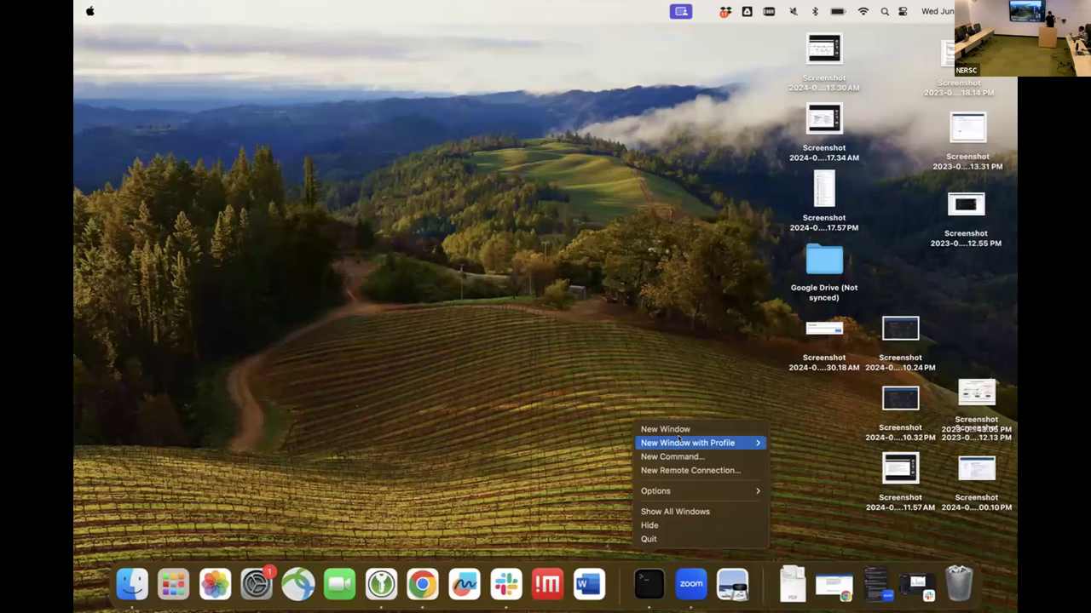
left_click(665, 429)
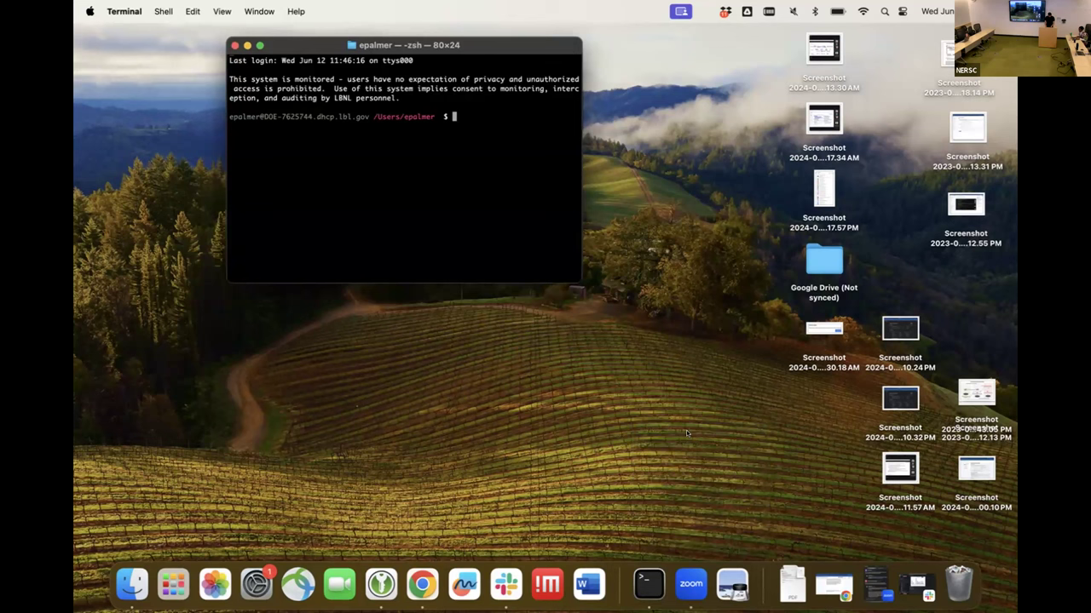
type("ssh")
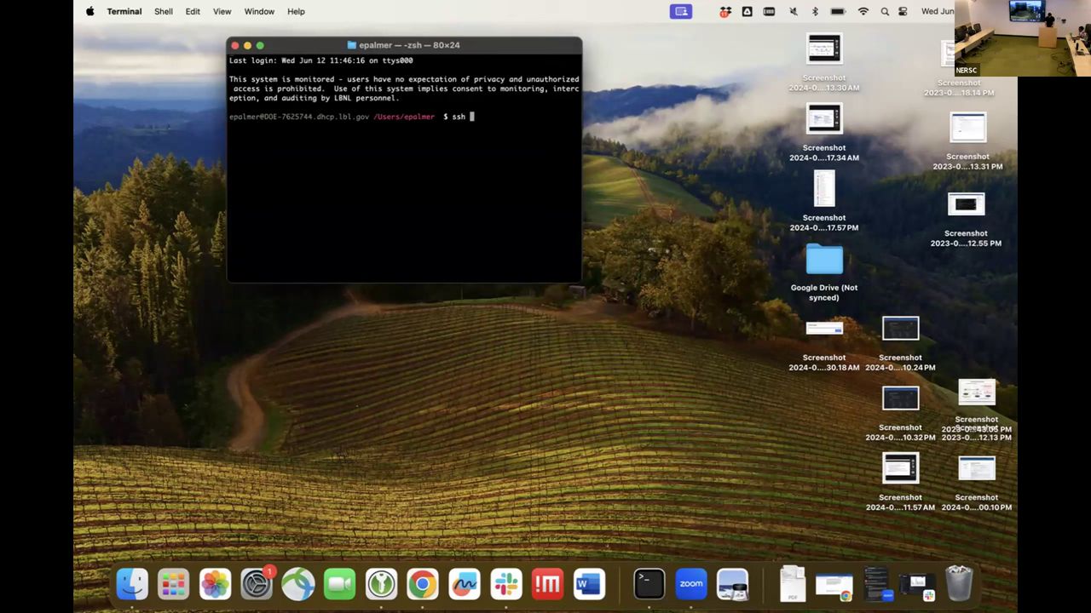
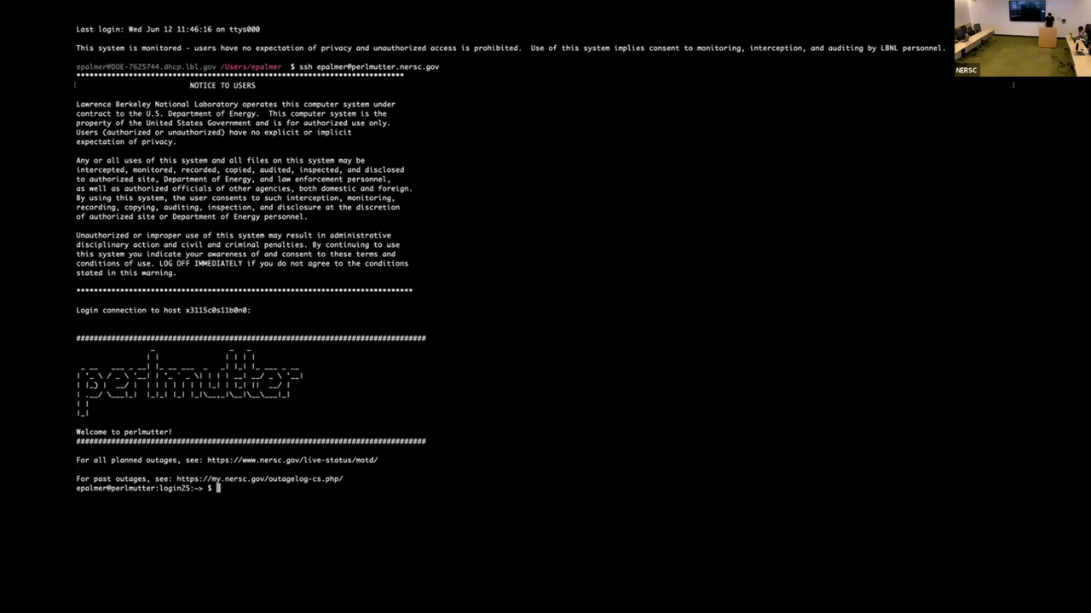
left_click(222, 12)
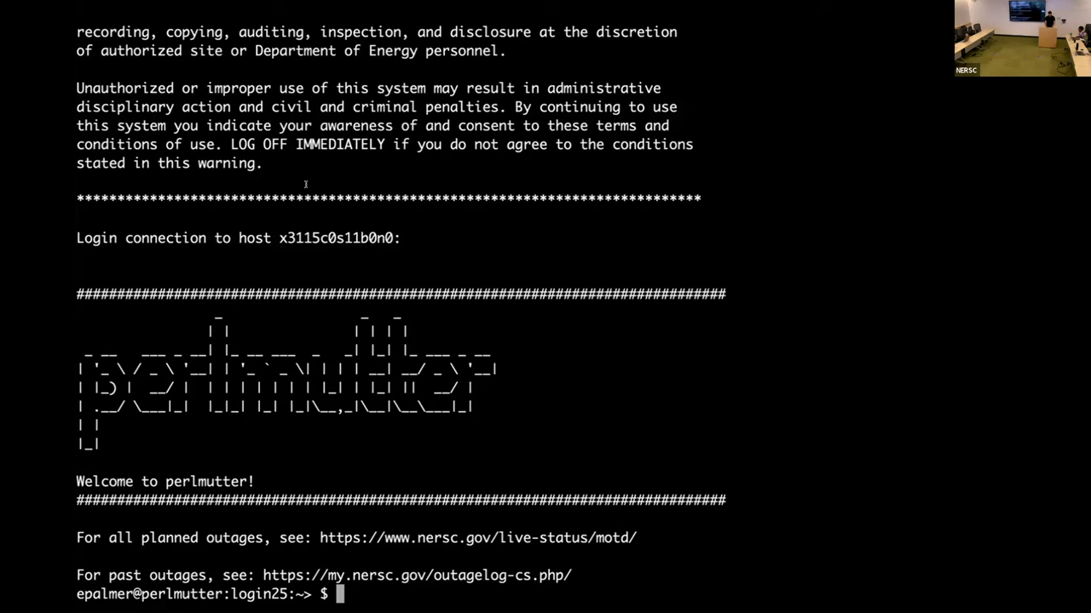
Step: List the home directory with ls, then with ls -ltr oldest to newest
type("ls")
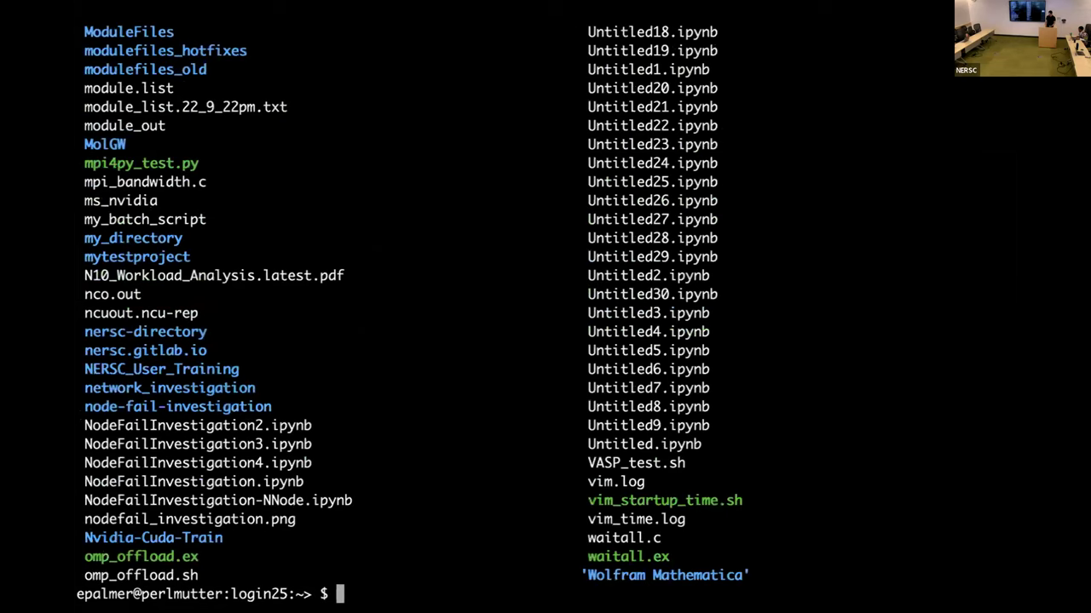
type("l")
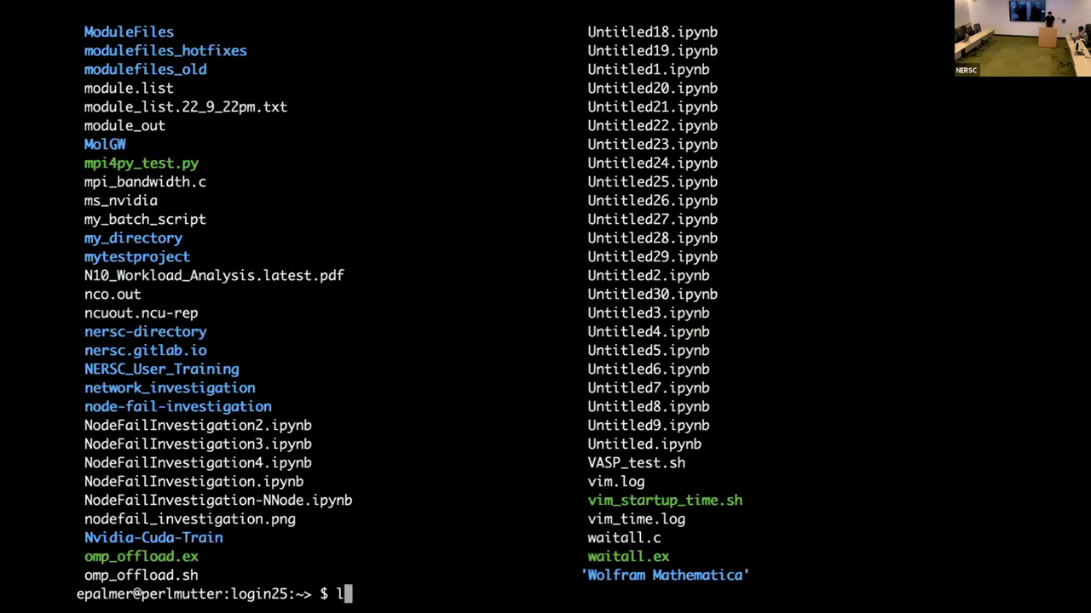
type("s -ltr")
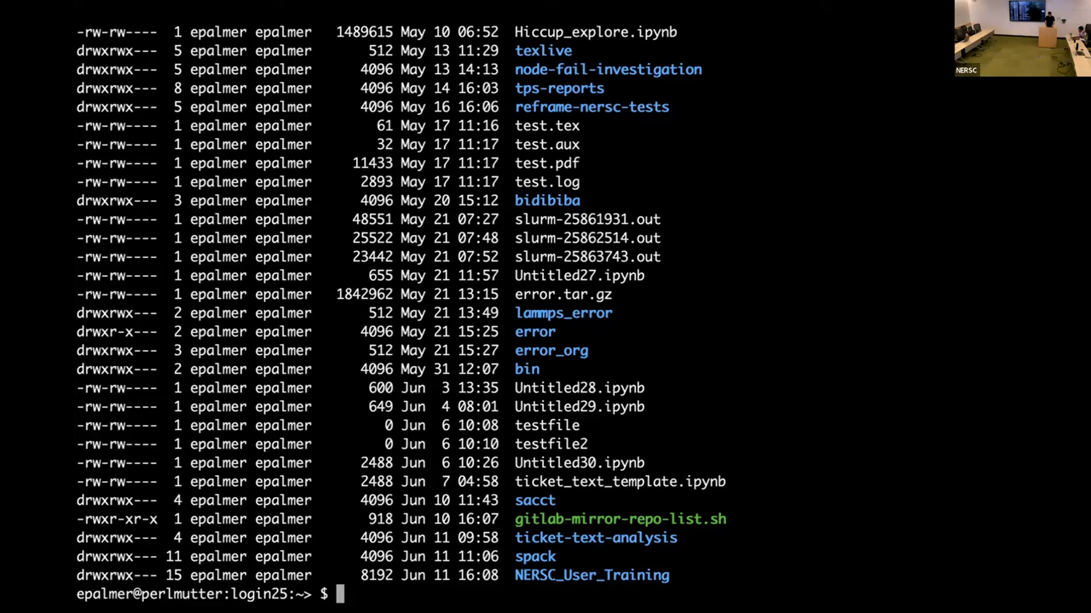
Step: Enter ticket-text-analysis/, step back out, and re-enter it using Tab completion
type("cd ticket-text-analysis/")
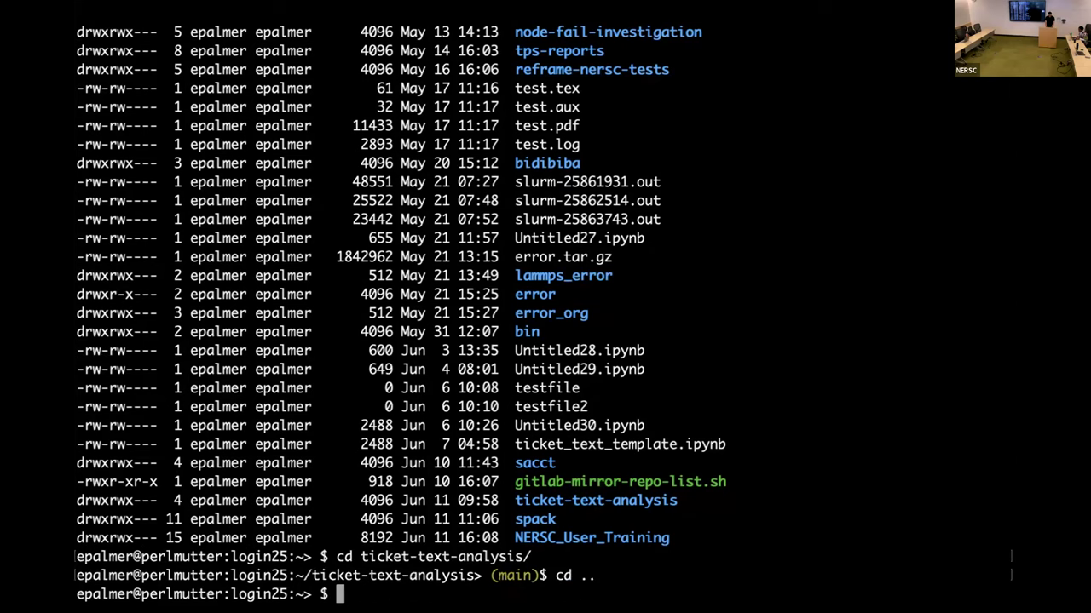
type("cd ticket-t")
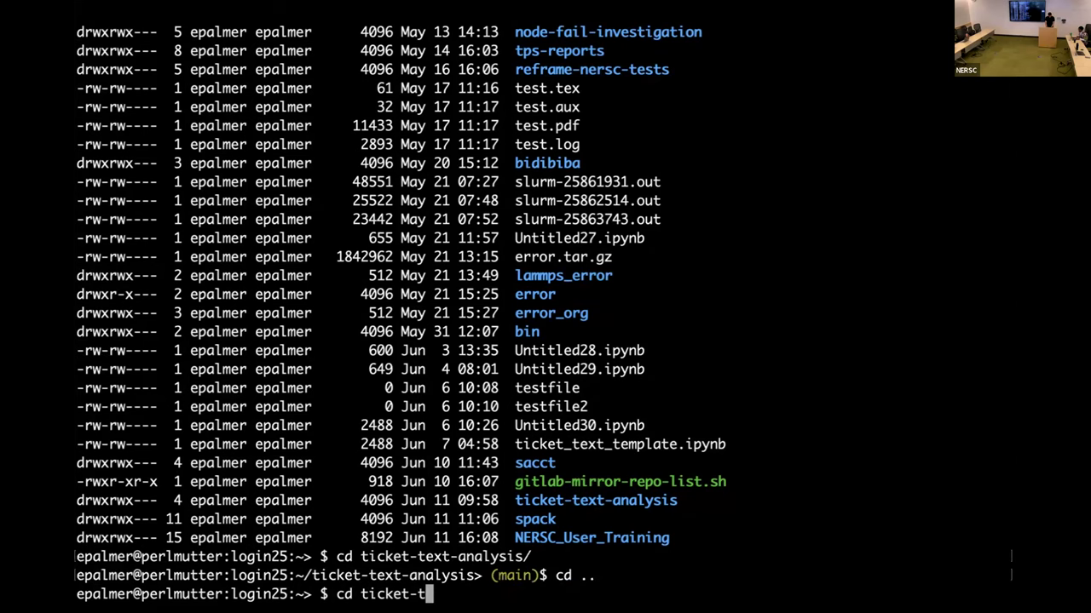
type("ext-")
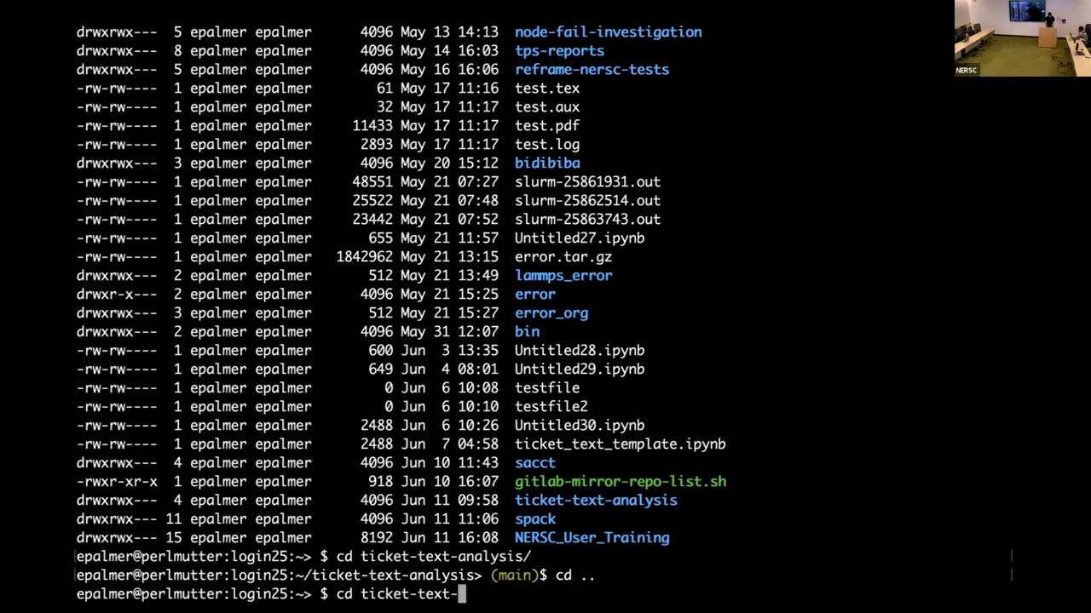
type("analysis/")
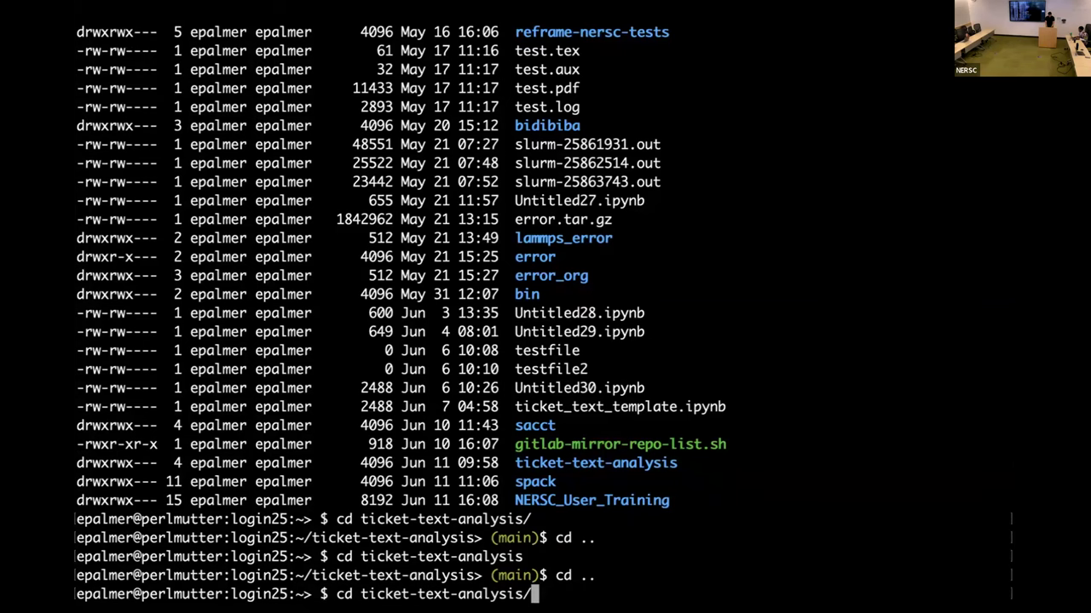
key("Return")
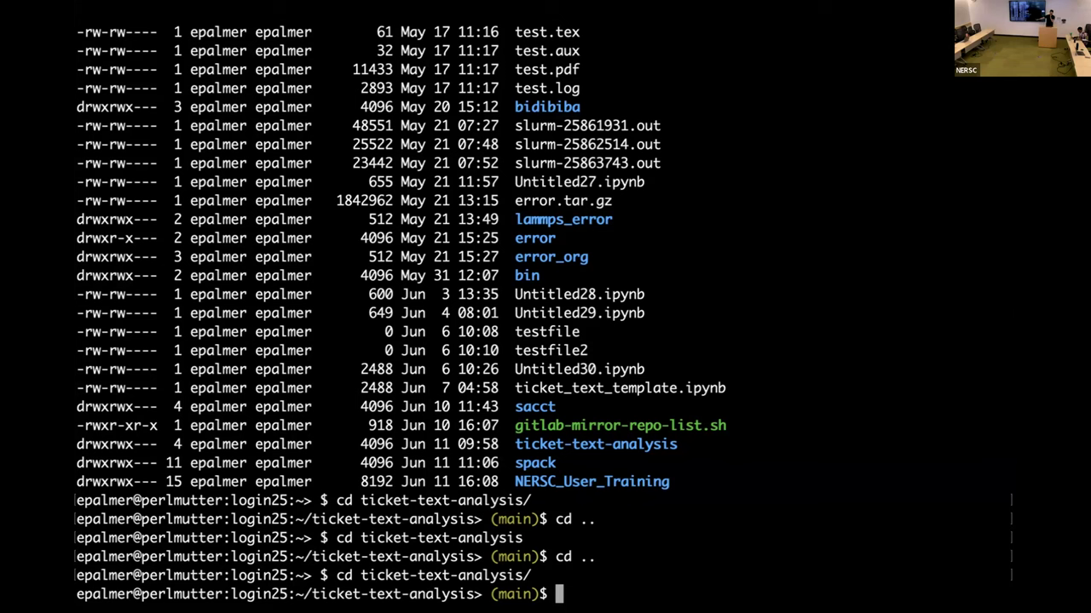
Step: Run git status in ticket-text-analysis, showing an untracked checkpoints folder, then cd .. home
type("got")
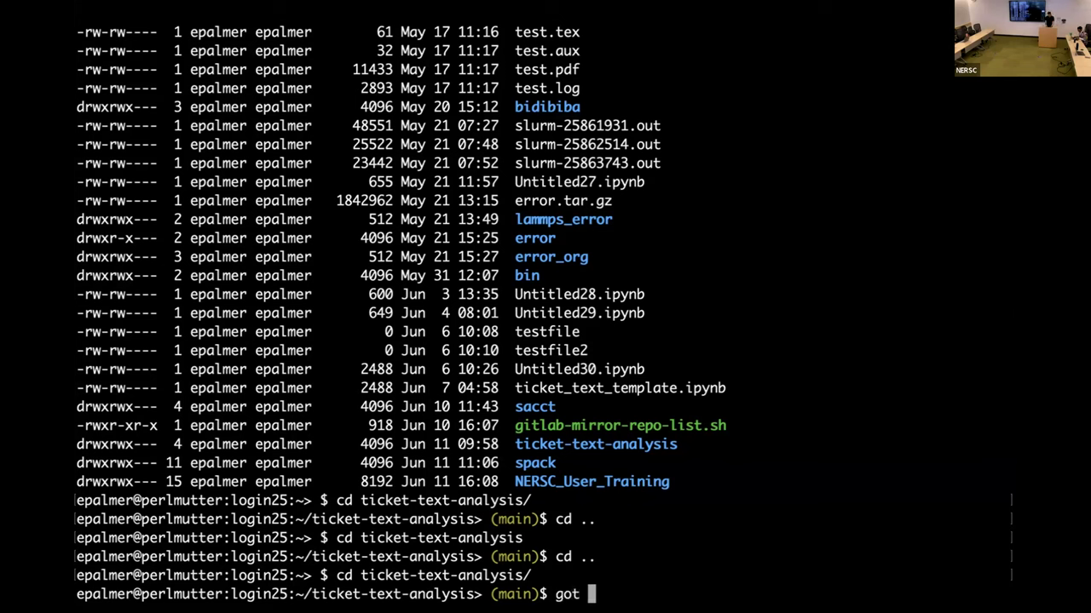
type("it status")
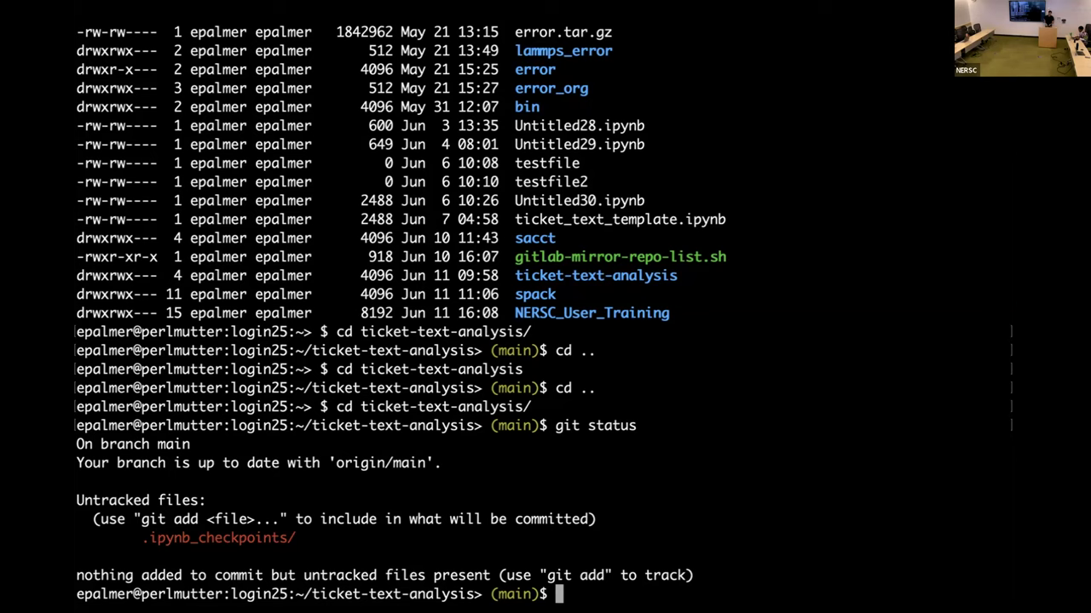
type("c")
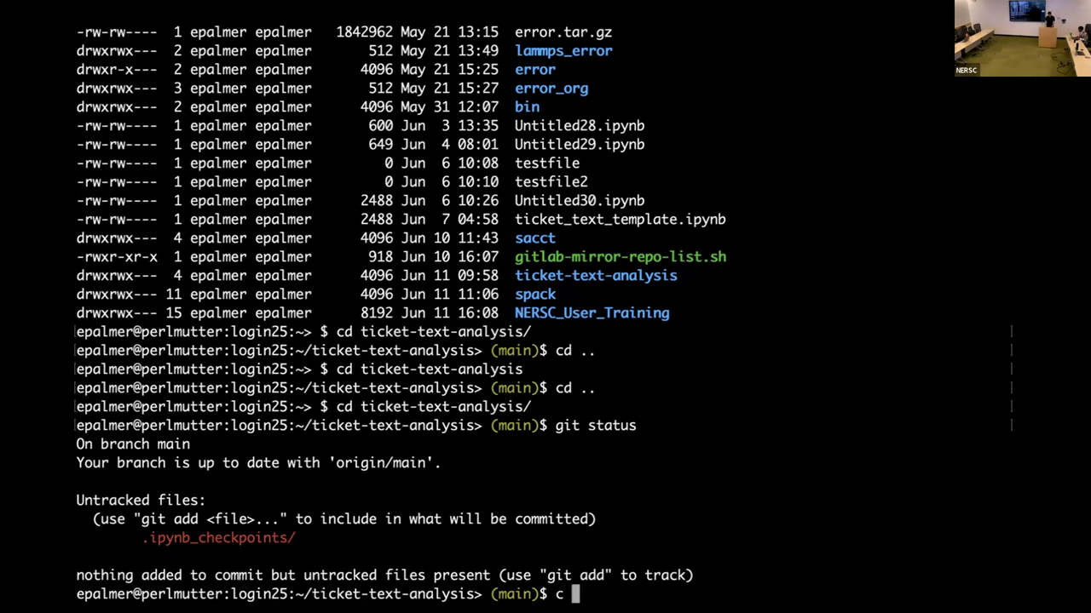
type("d ..")
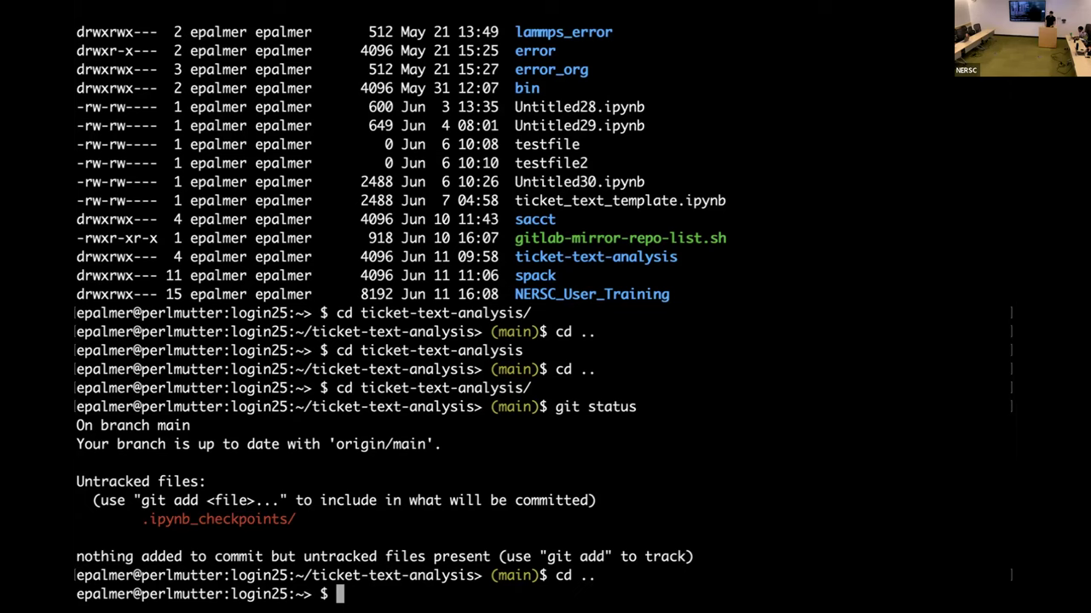
type("sho")
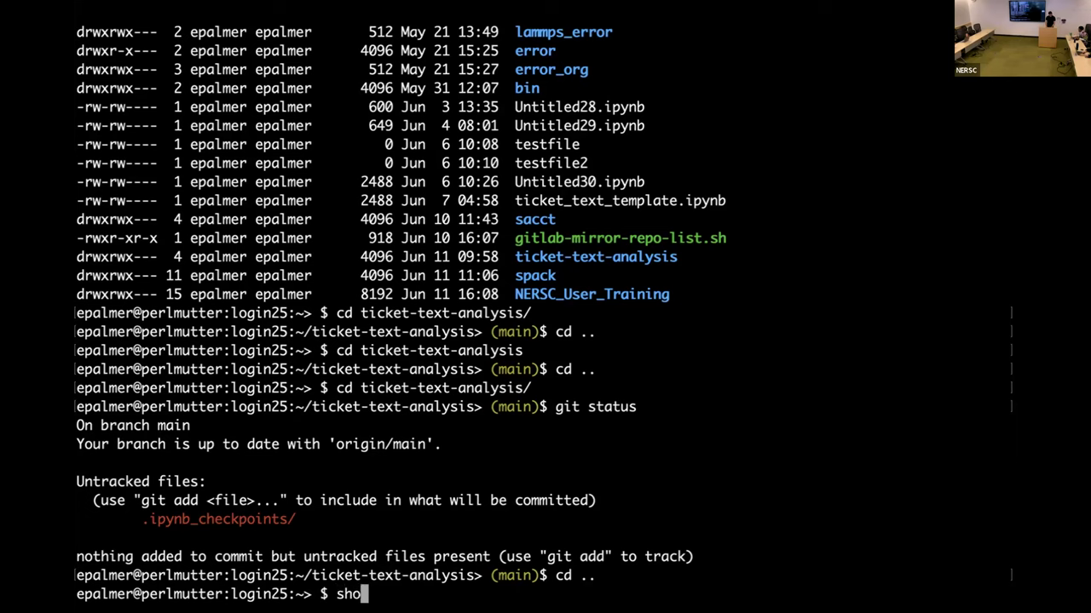
type("quo")
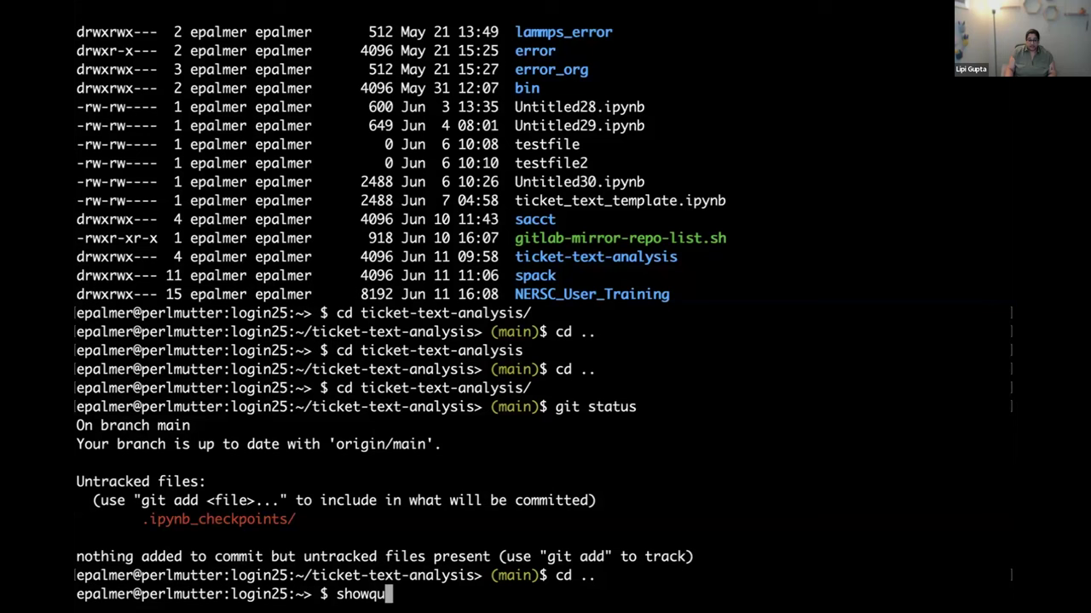
type("o")
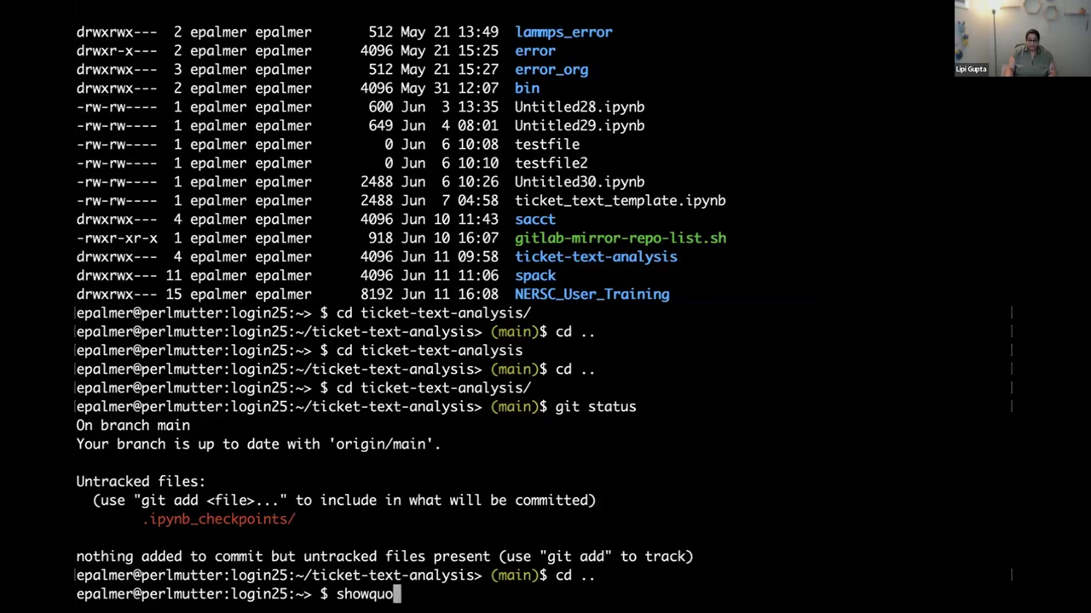
key("ctrl+c")
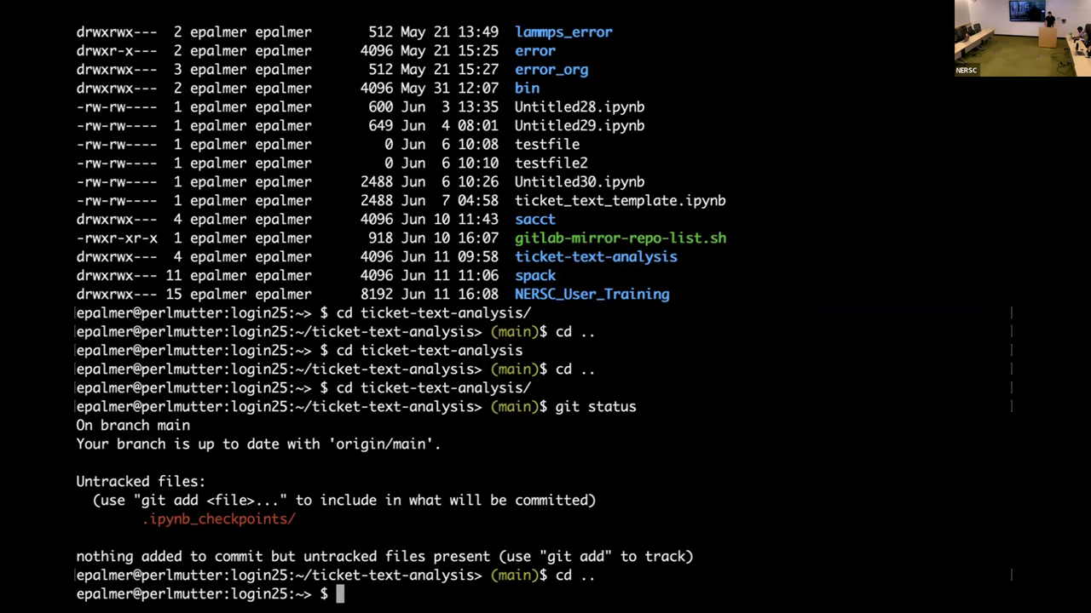
Step: Run du -h and du -sh on ticket-text-analysis/, showing a 56M total
type("du -")
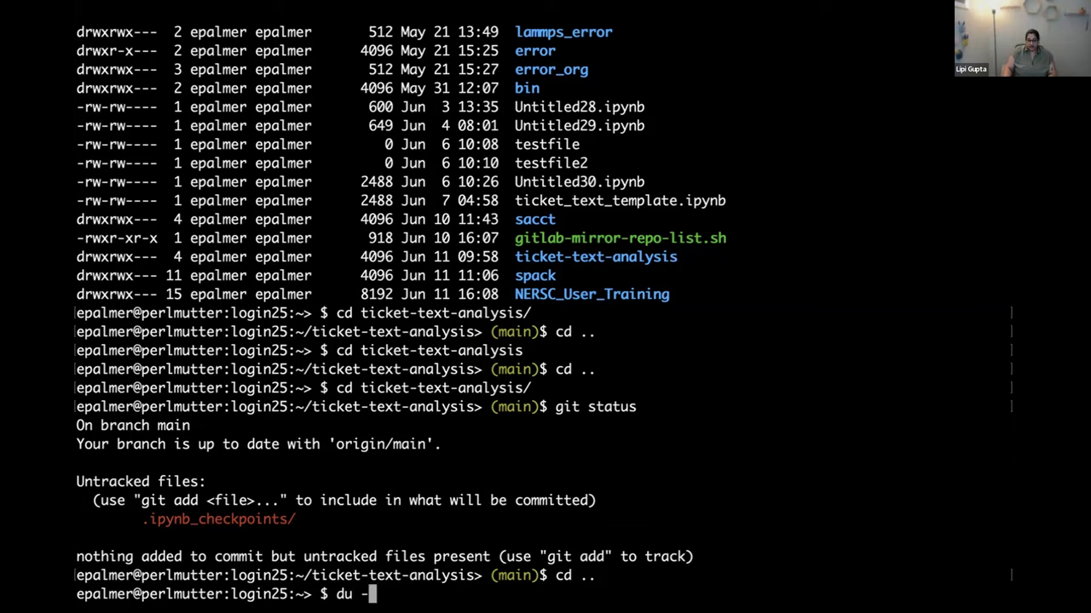
type("h ticket-text-analysis/")
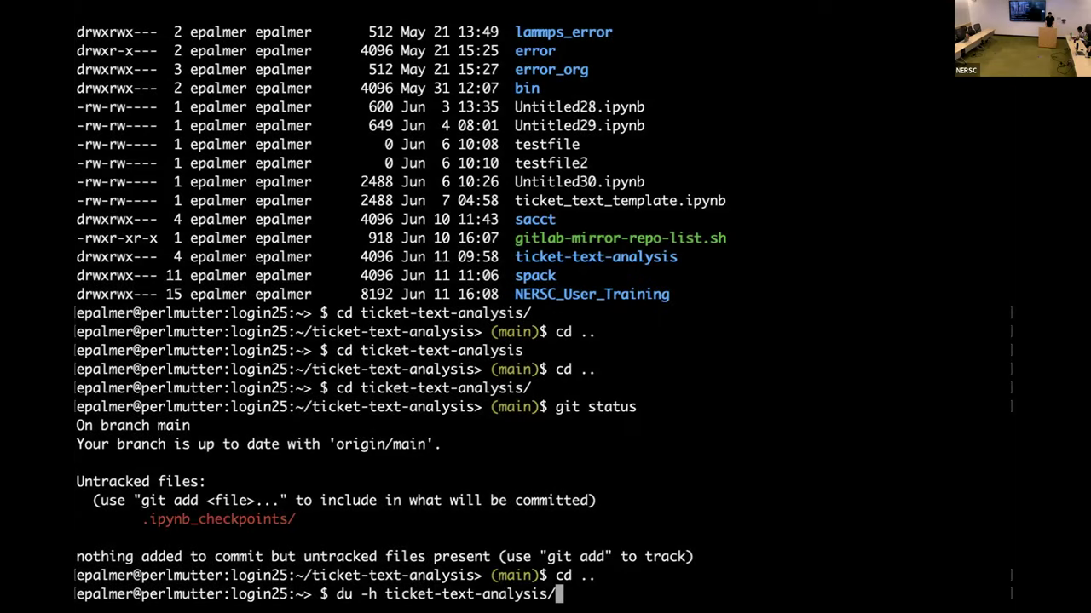
key("Return")
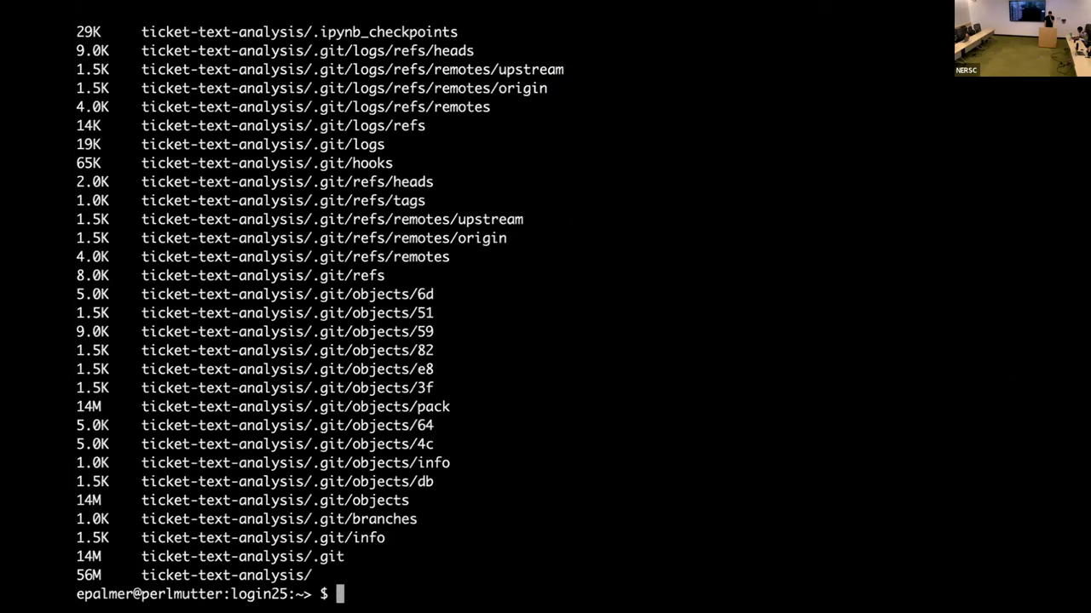
type("du -h ticket-text-analysis/")
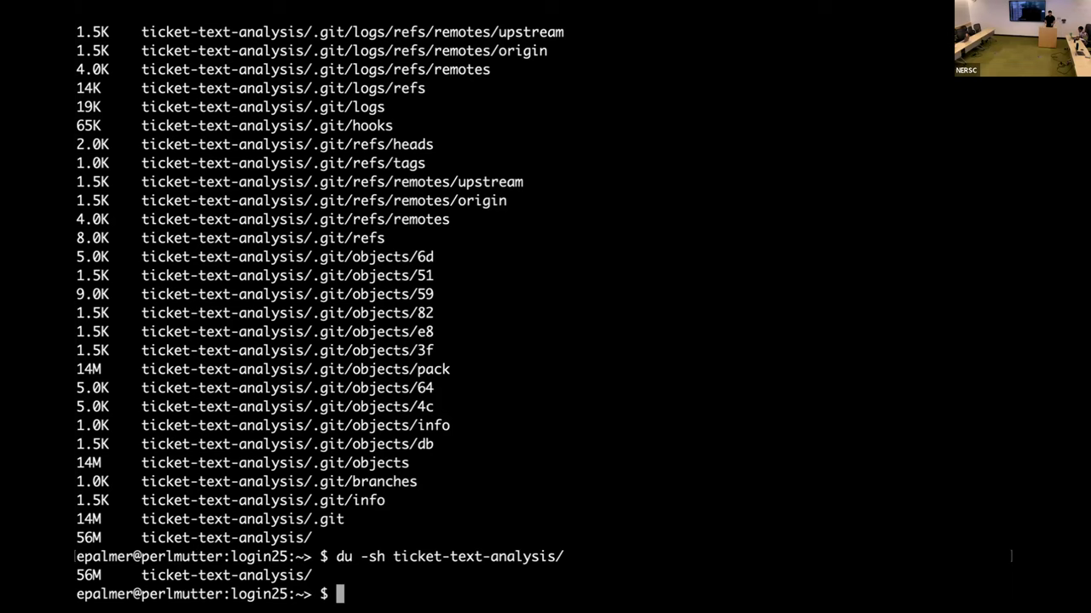
Step: Discard the half-typed 'cd $SCRATCH' and run showquota: home at 94.8%, pscratch 1.7%
type("cd")
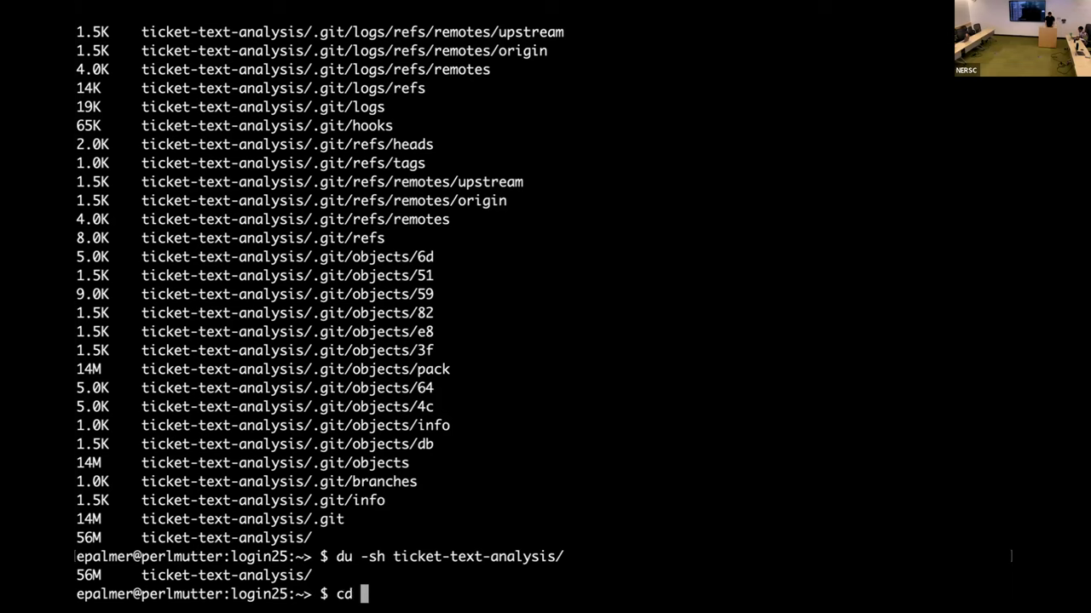
type("$SC")
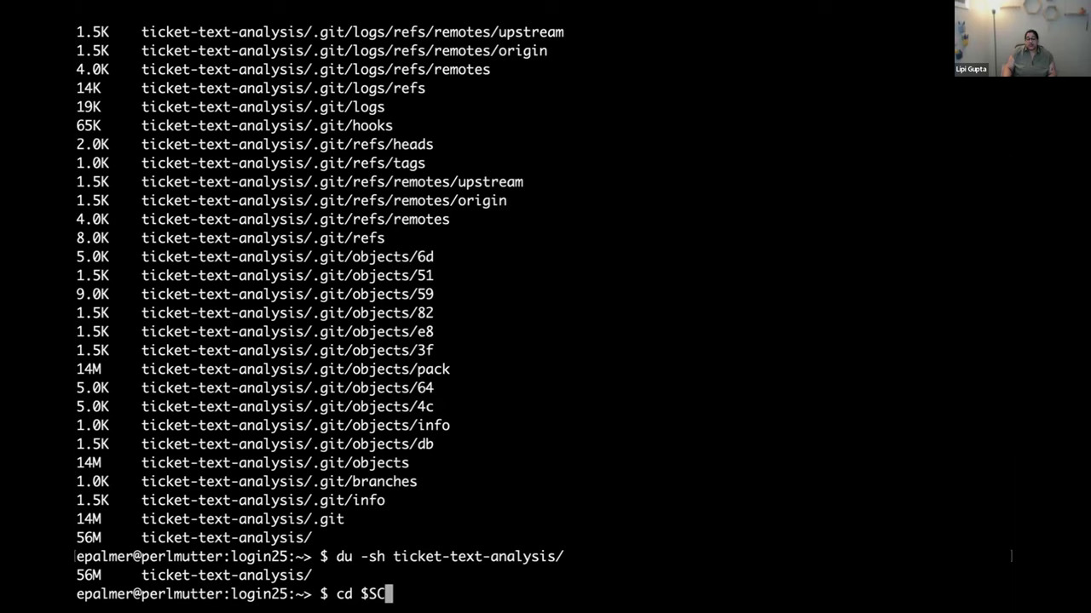
type("RATCH")
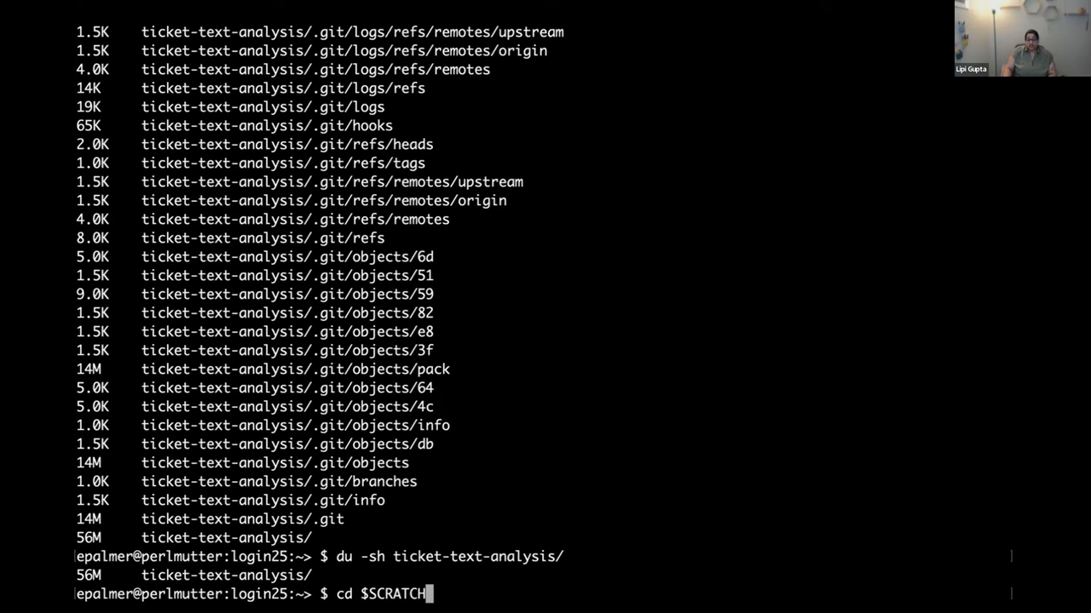
key("BackSpace")
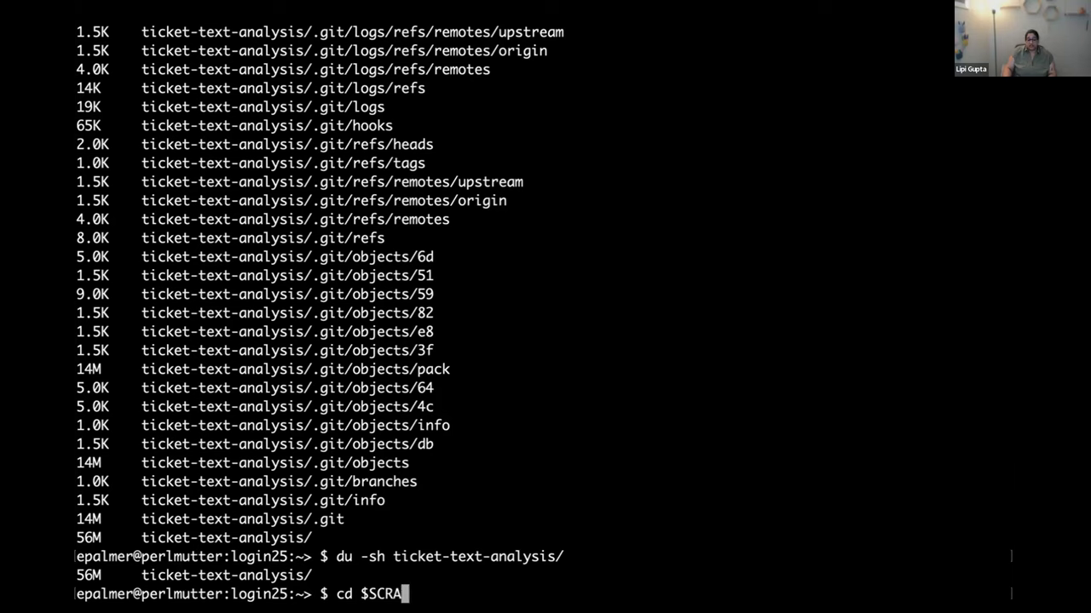
type("show")
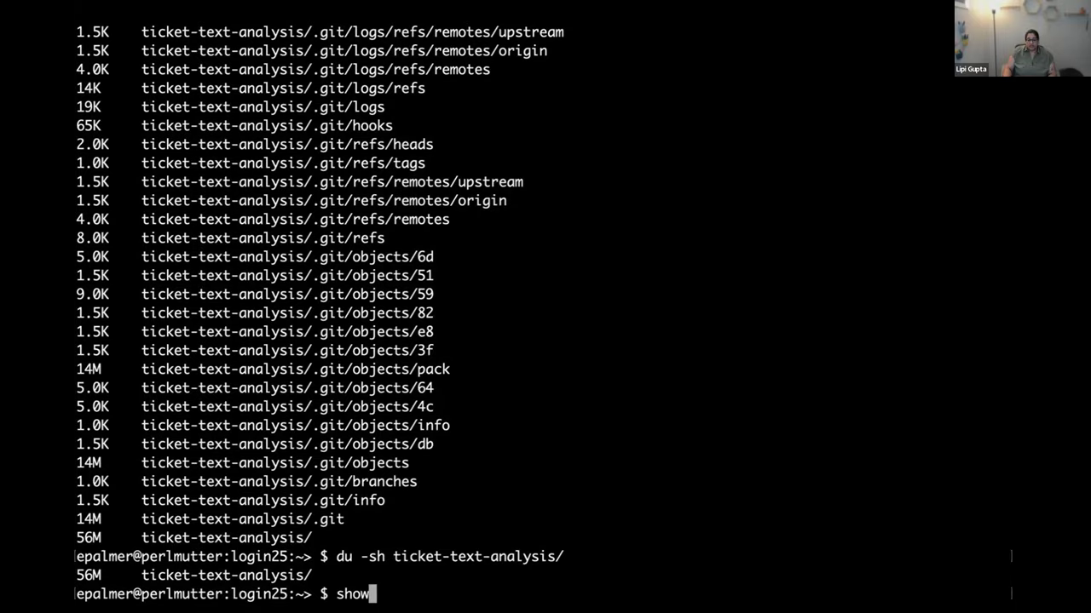
type("quota")
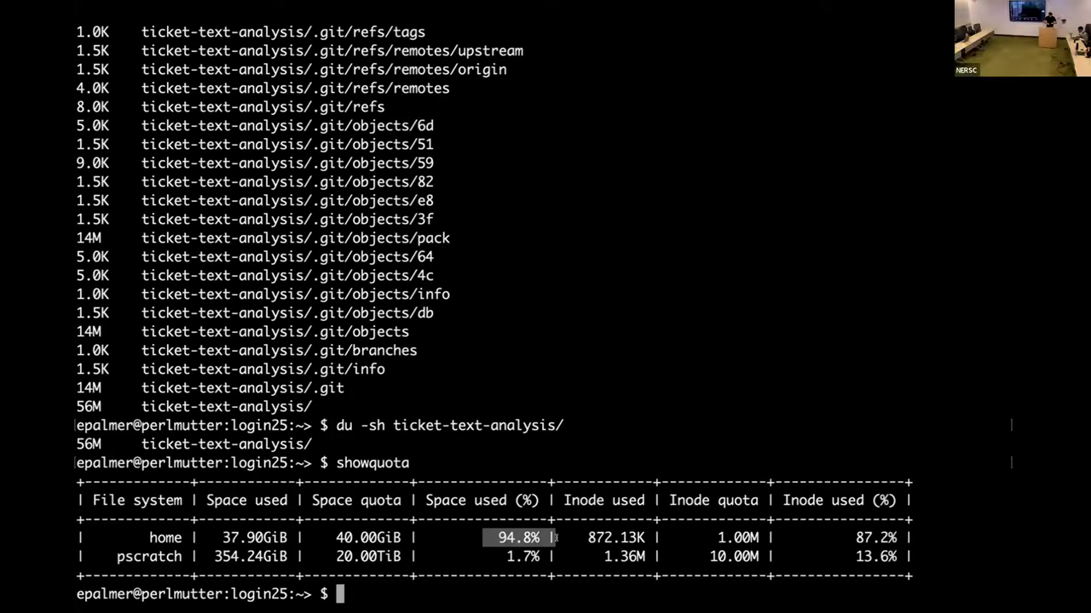
Step: Run du -h across home, scroll the output, and stop it with Ctrl+C
type("du -h")
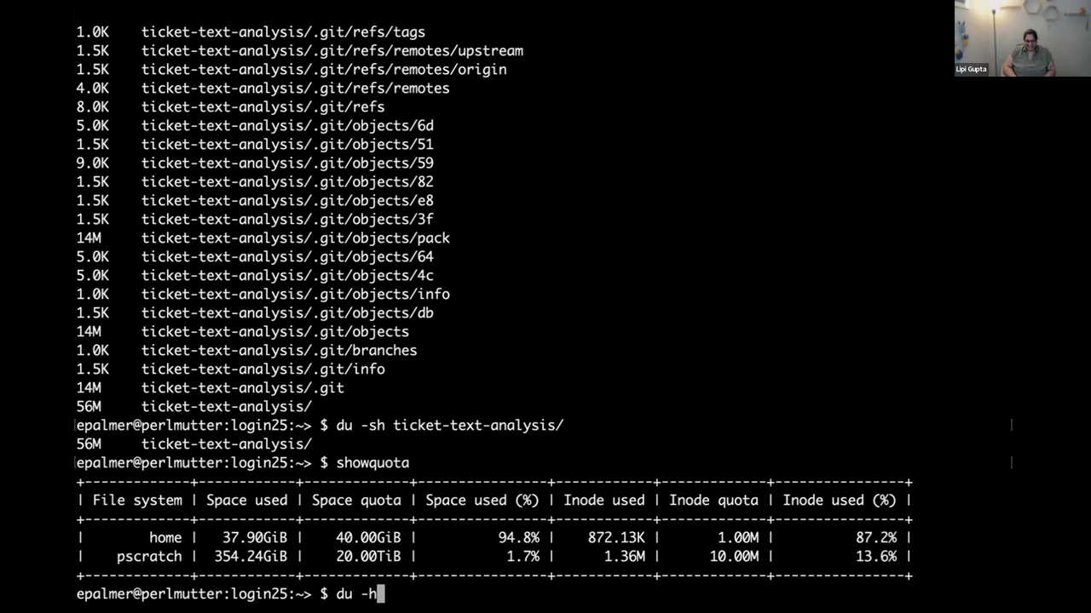
key("Return")
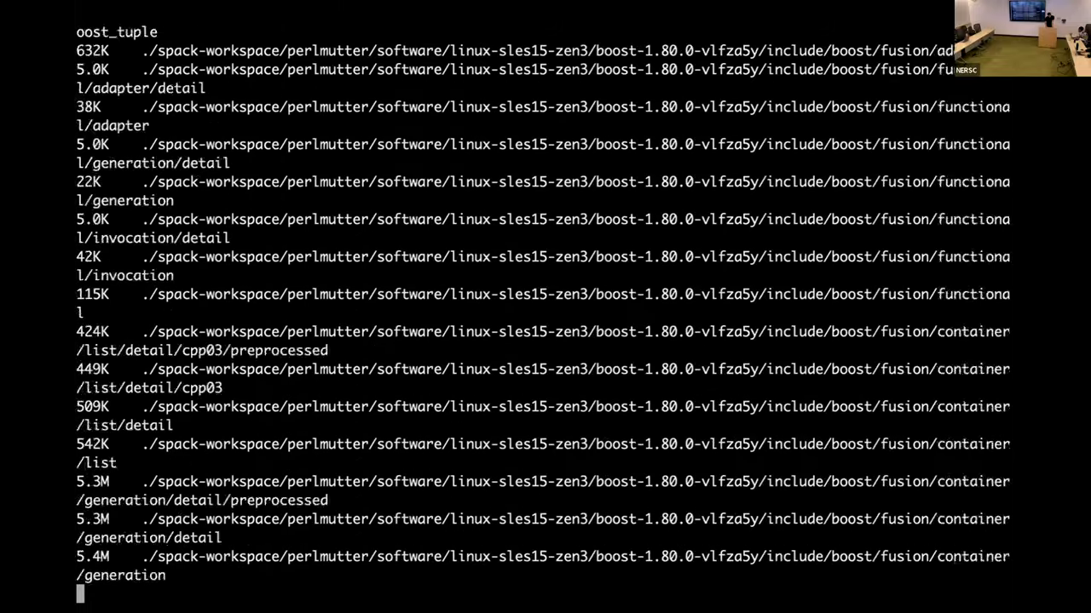
scroll("down", 3)
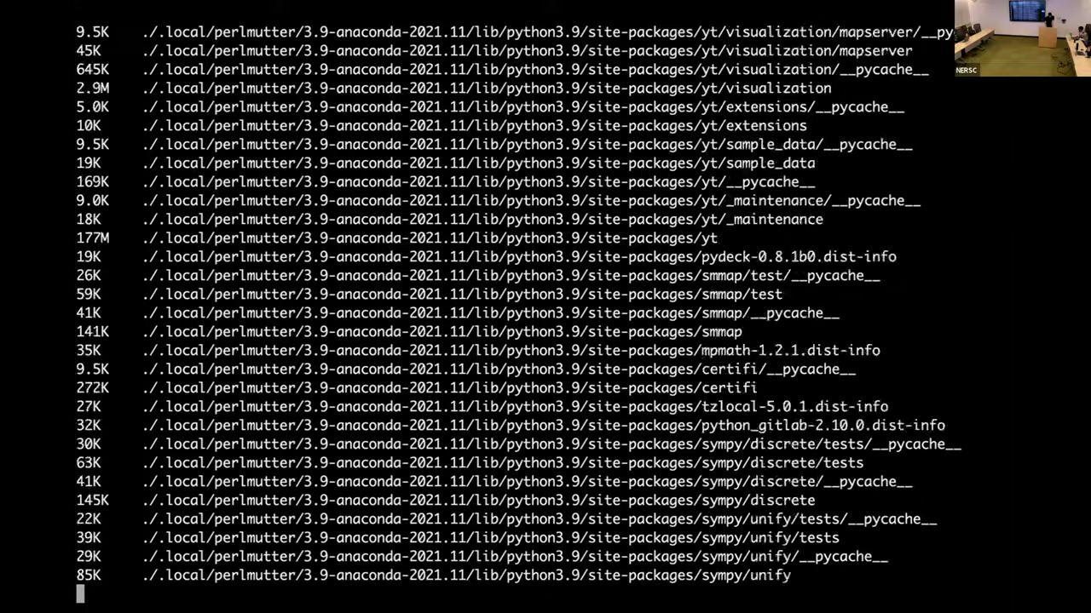
scroll("down", 3)
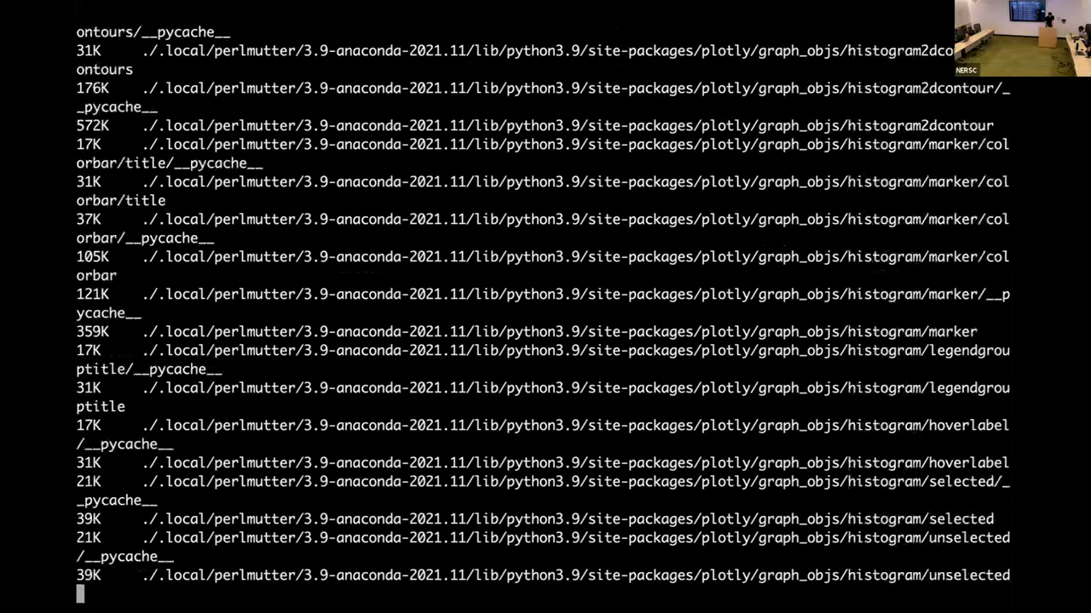
key("ctrl+c")
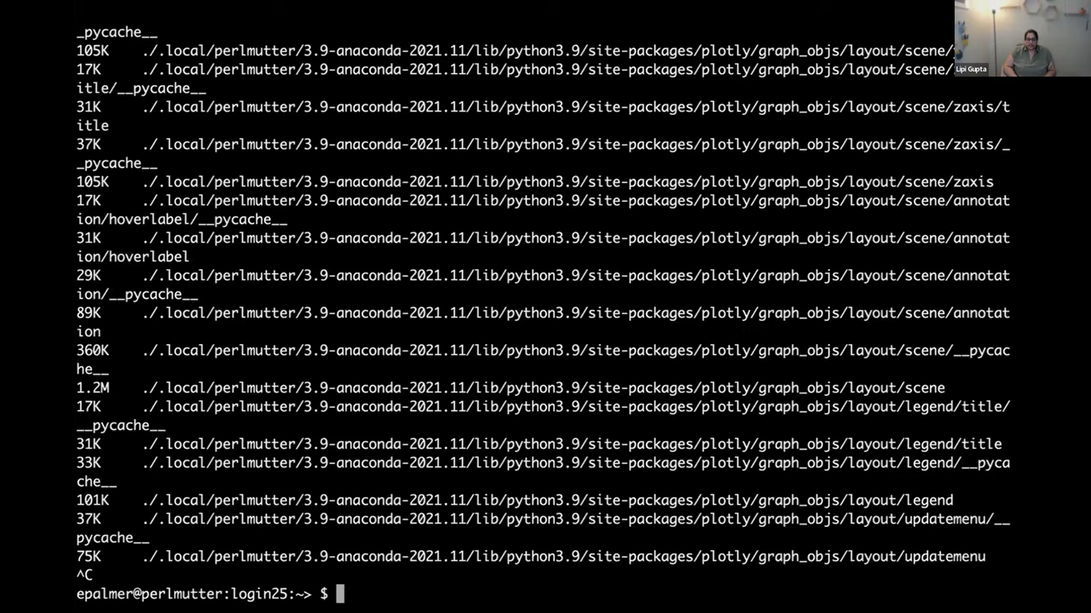
Step: Run showquota again to redisplay home at 94.8% and pscratch at 1.7%
type("showquota")
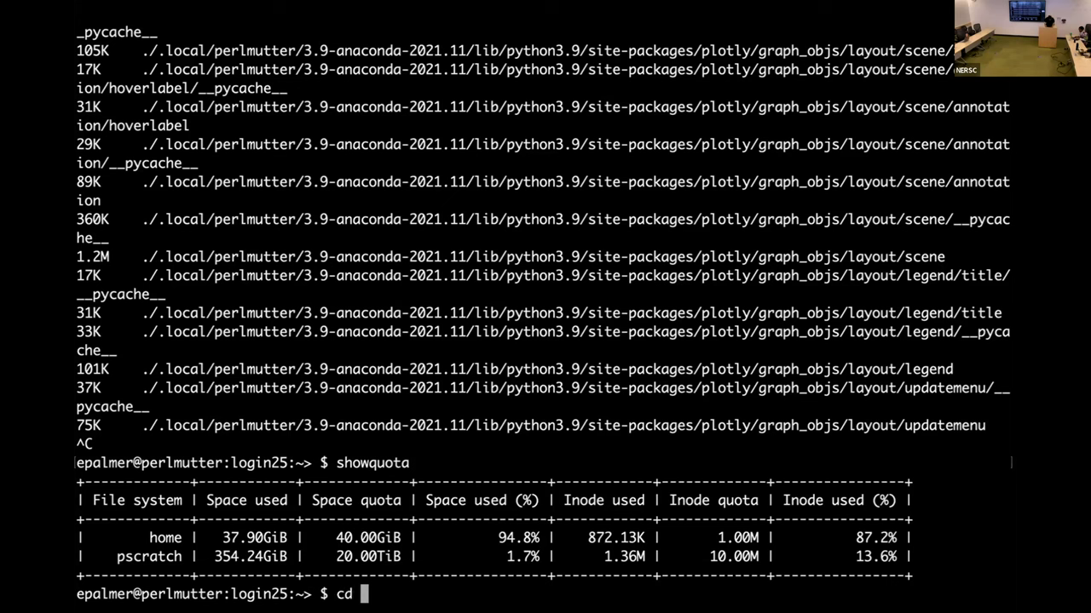
Step: Change into $SCRATCH, fixing a typo, then run ls and ls -ltr there
type("$")
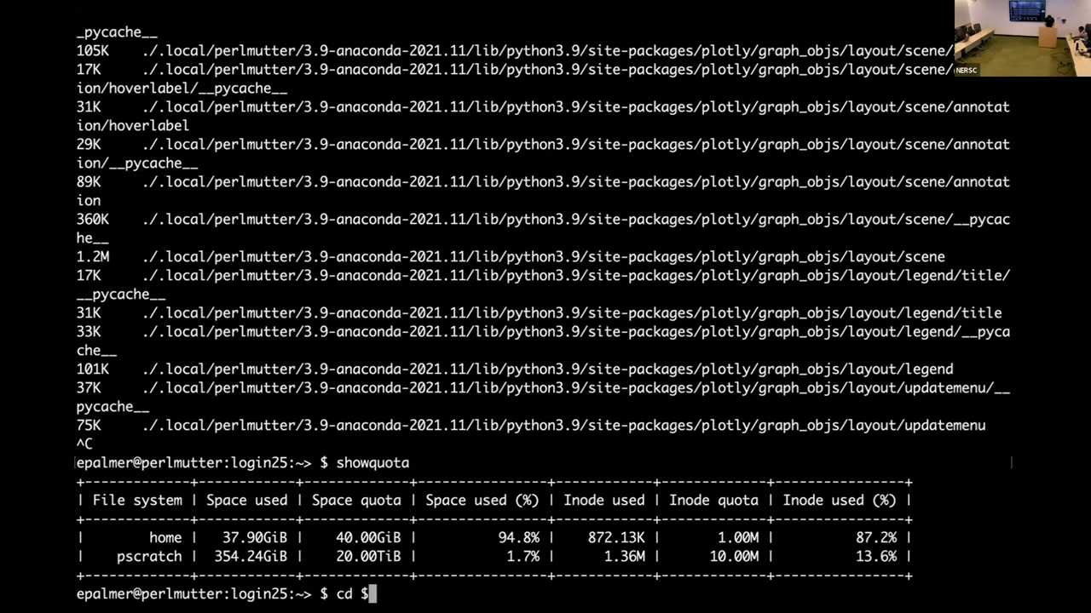
type("SCRATCH")
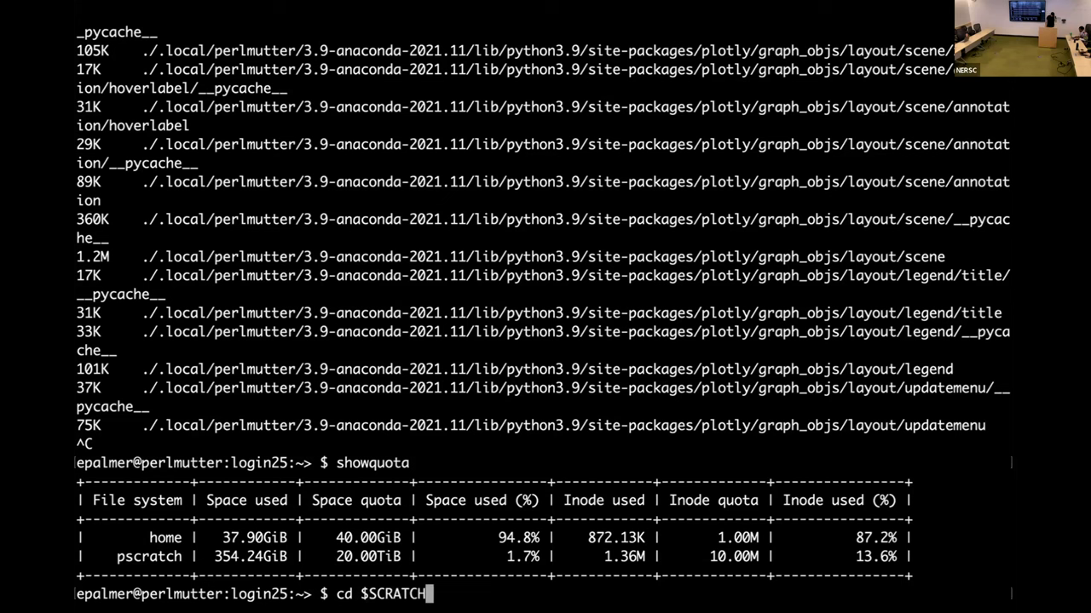
key("BackSpace")
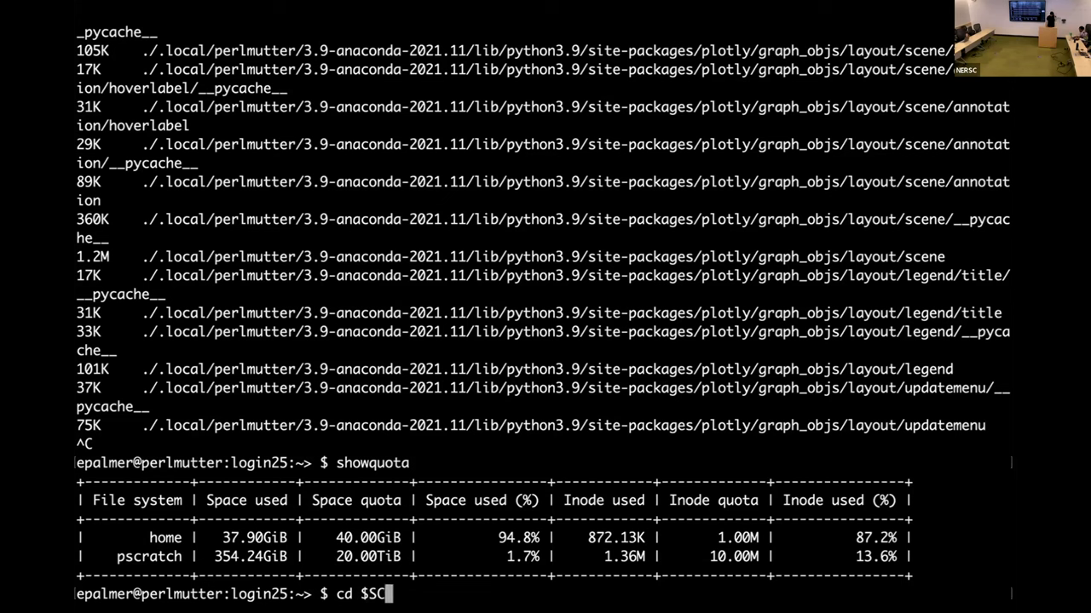
key("BackSpace")
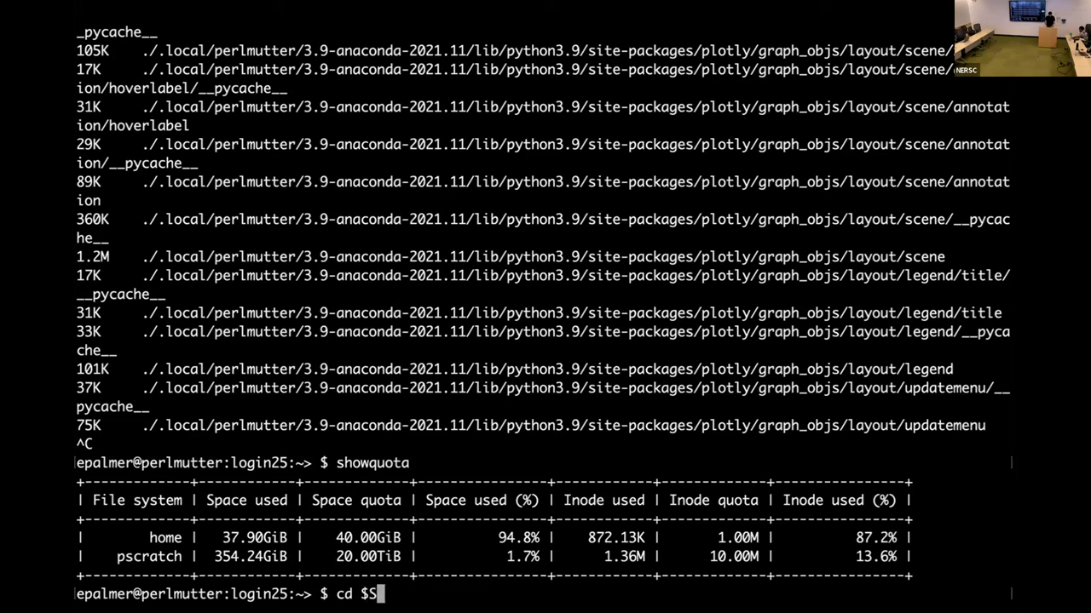
type("CRATCH")
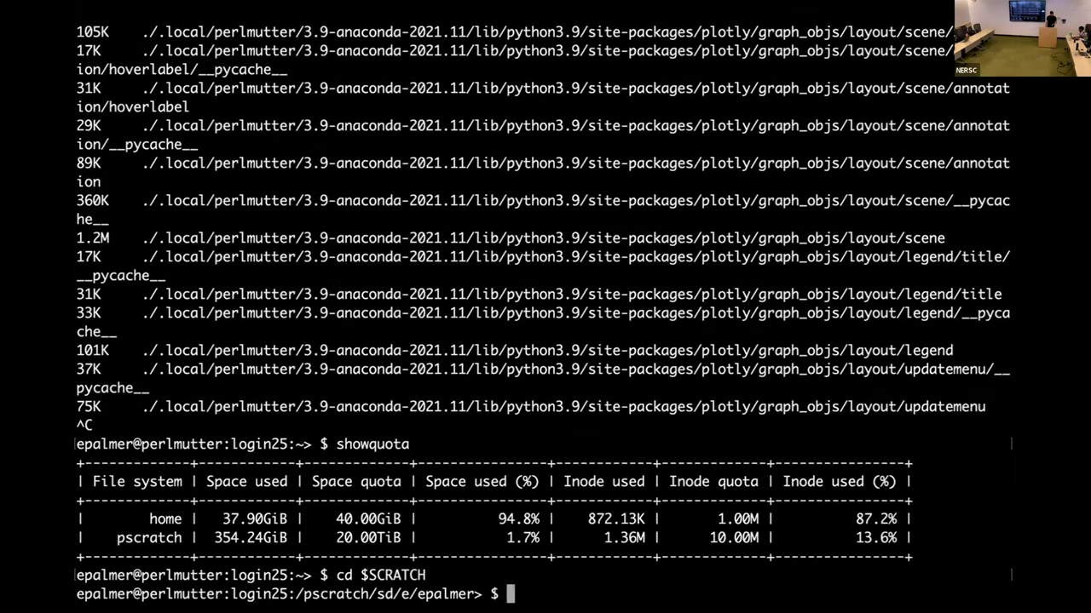
type("ls")
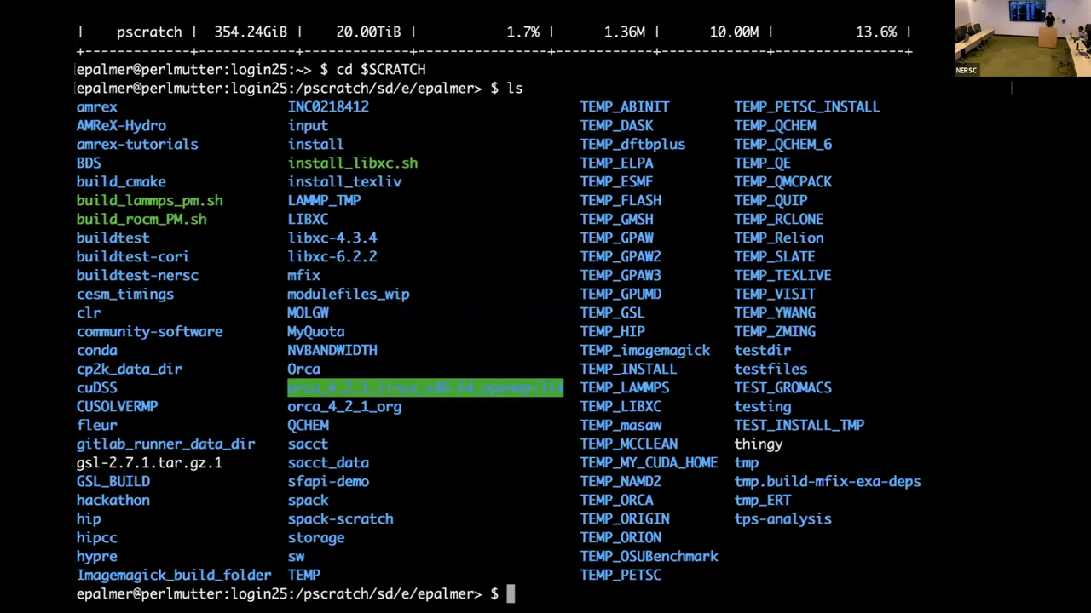
type("ls -ltr")
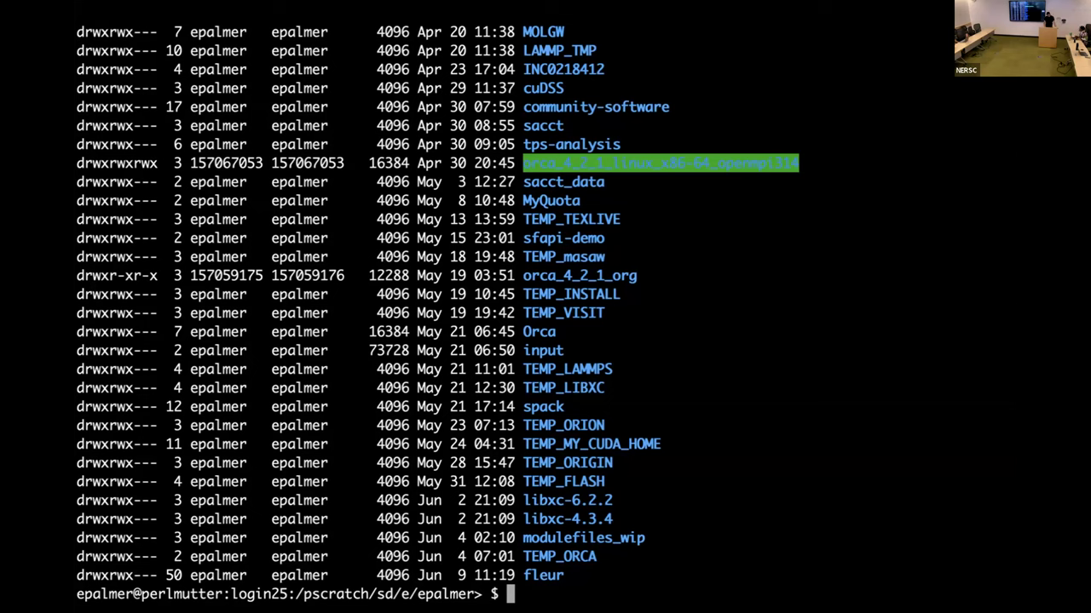
Step: Return to the home directory with cd and print its path with pwd
type("cd ..")
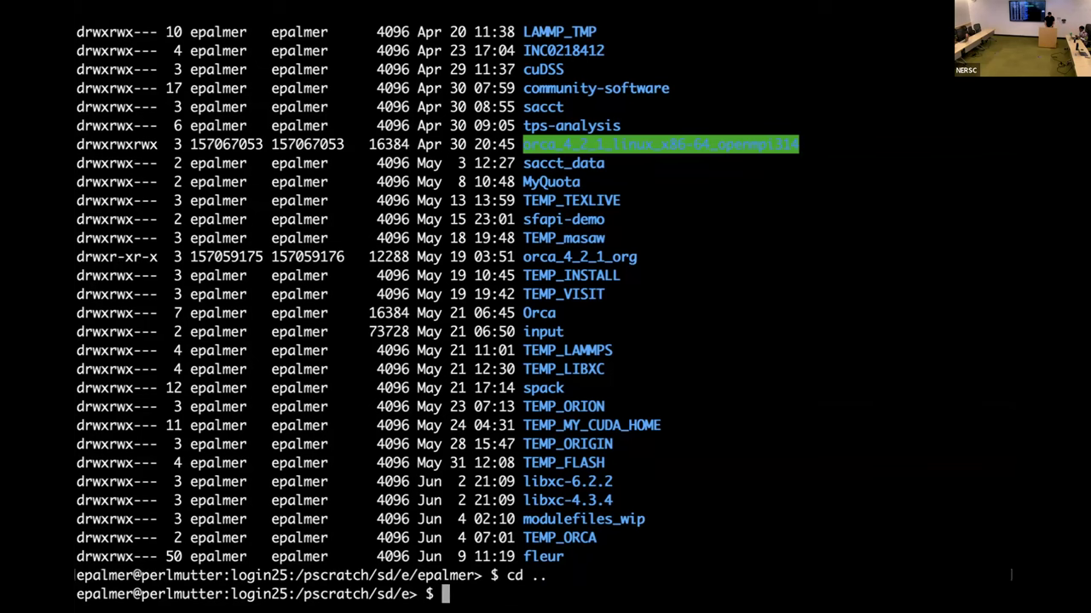
type("cd ~")
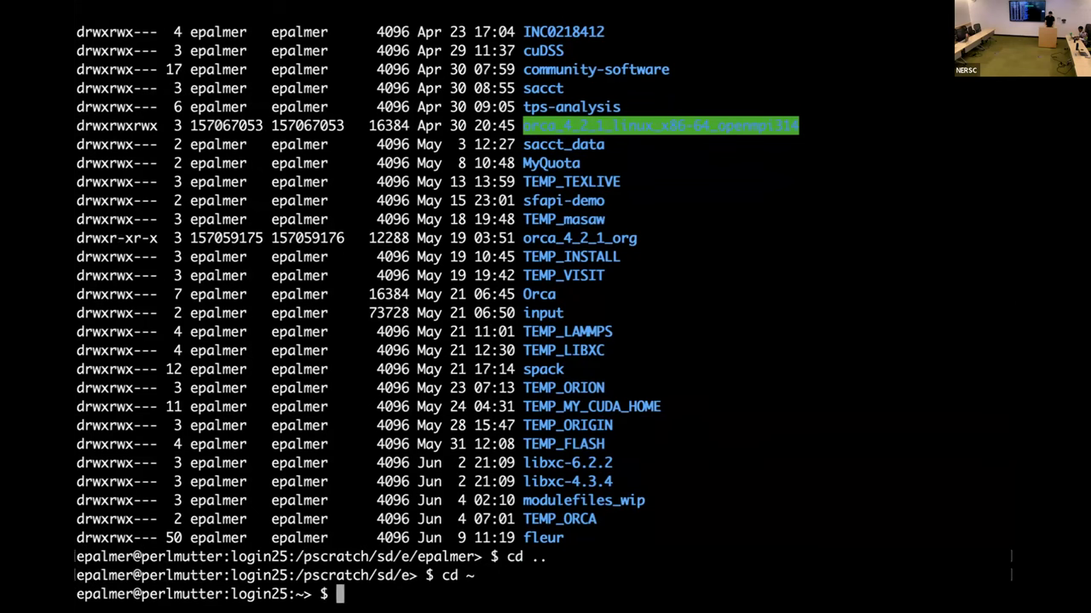
type("pwd")
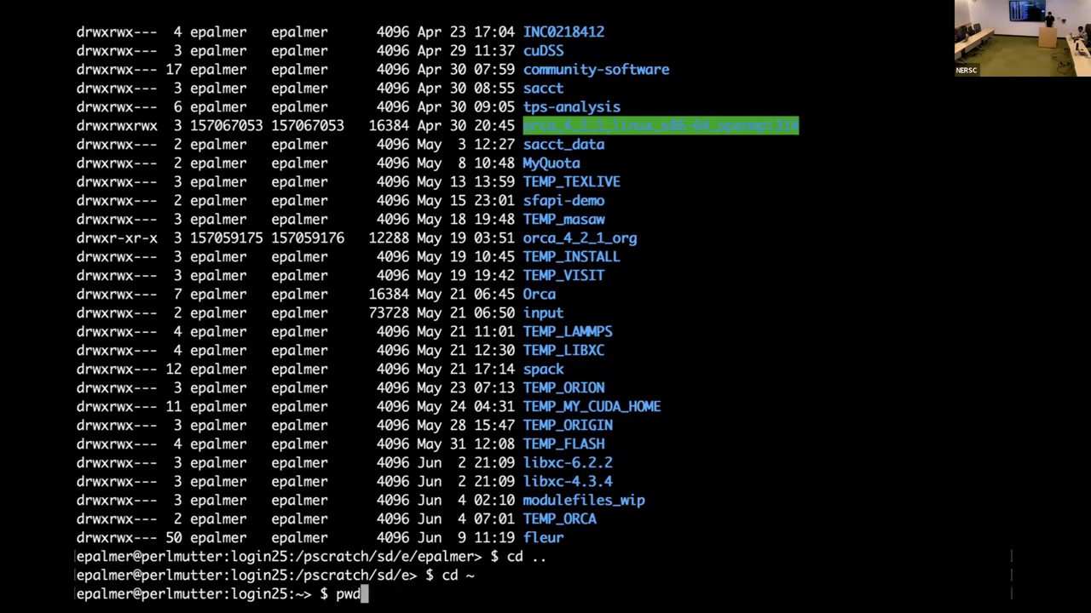
key("Return")
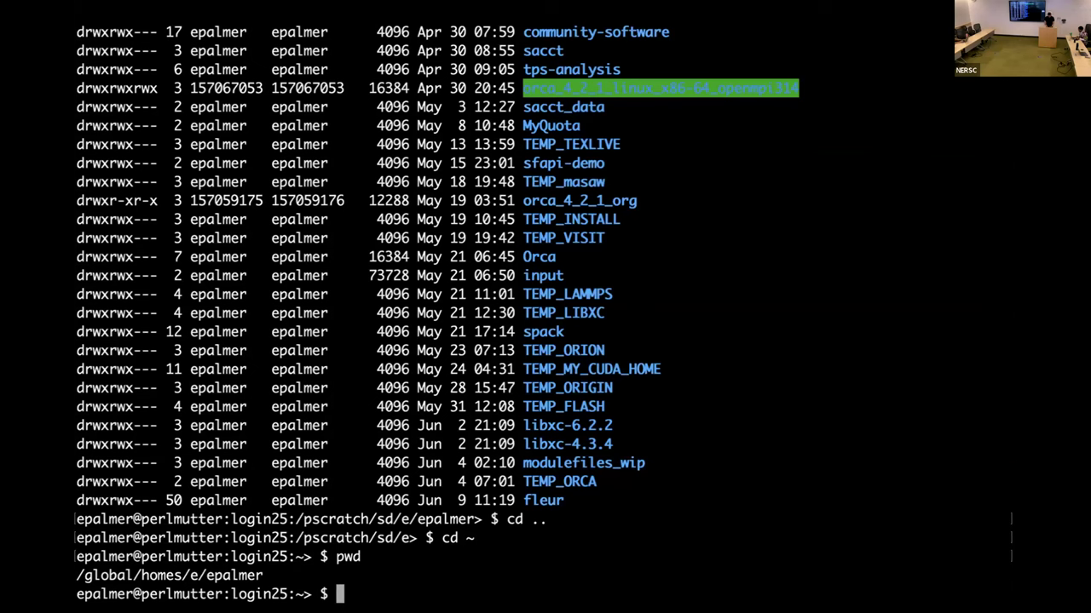
Step: Print the $SCRATCH and $CFS directory paths with echo
type("cd")
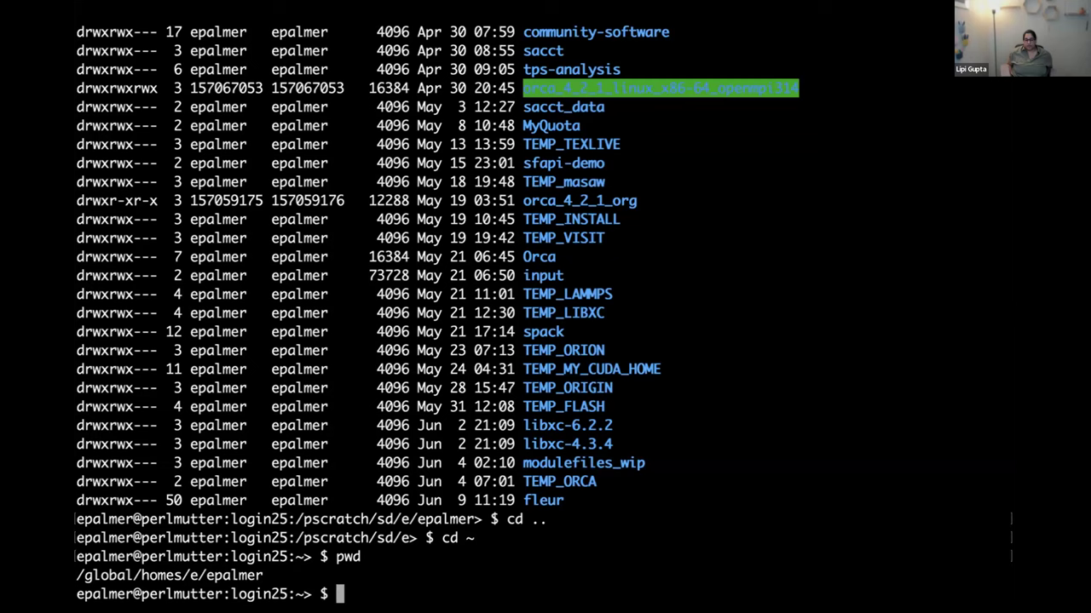
type("echo $SCRATCH")
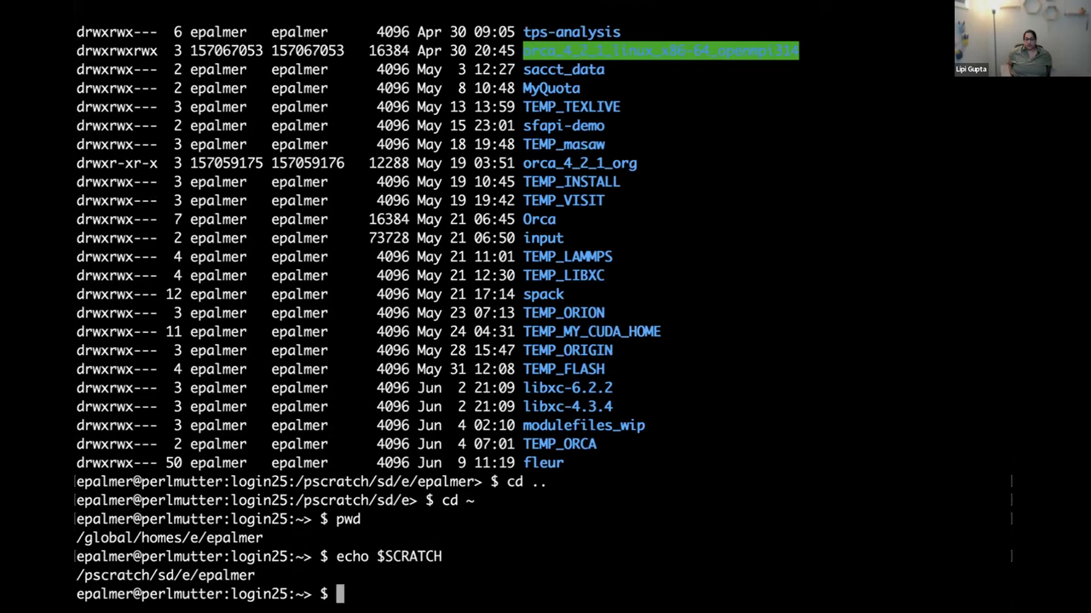
type("echo $SCRATCH")
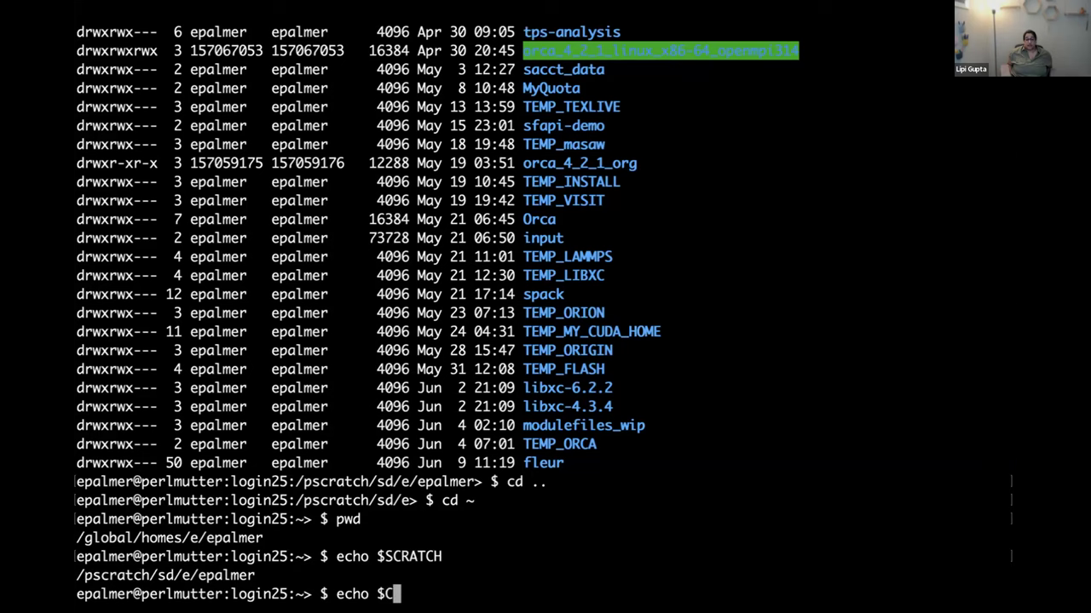
key("Return")
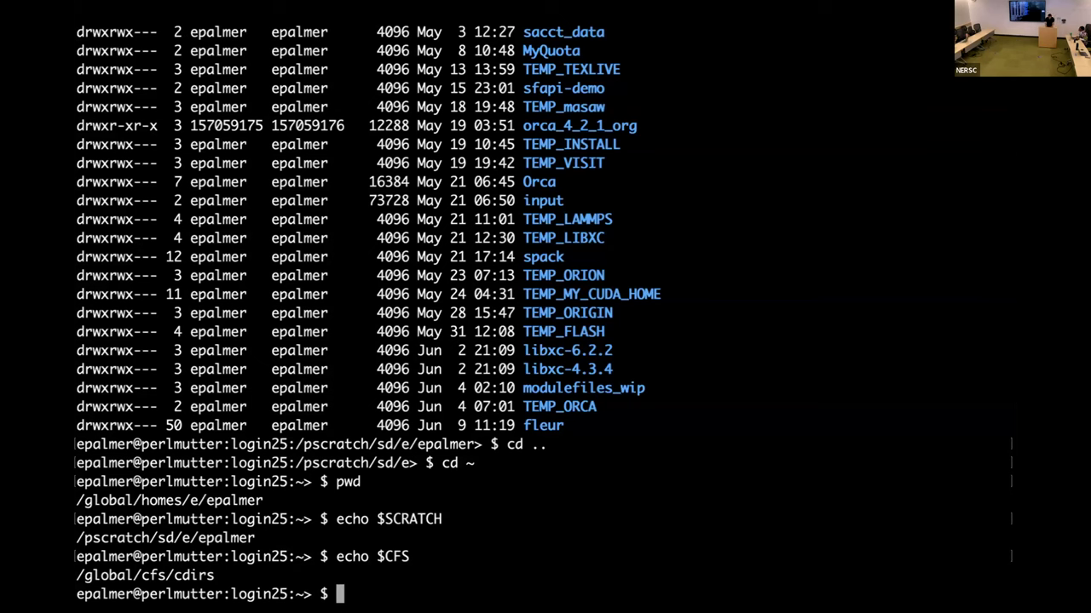
Step: List the directory to reveal the servicenow symlink, then enter servicenow
type("ls -ltr")
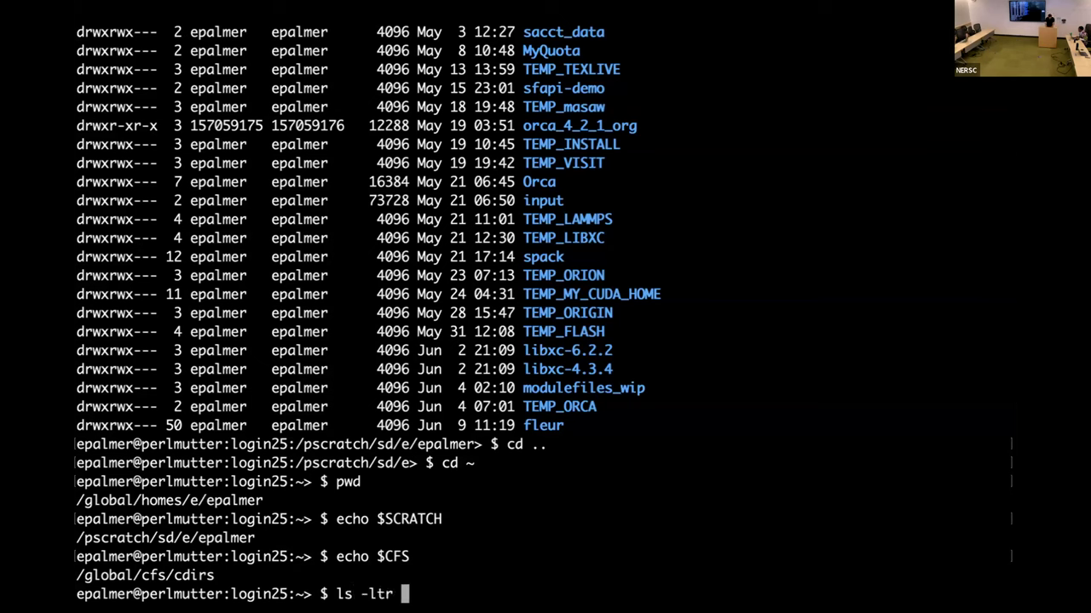
type("servicenow")
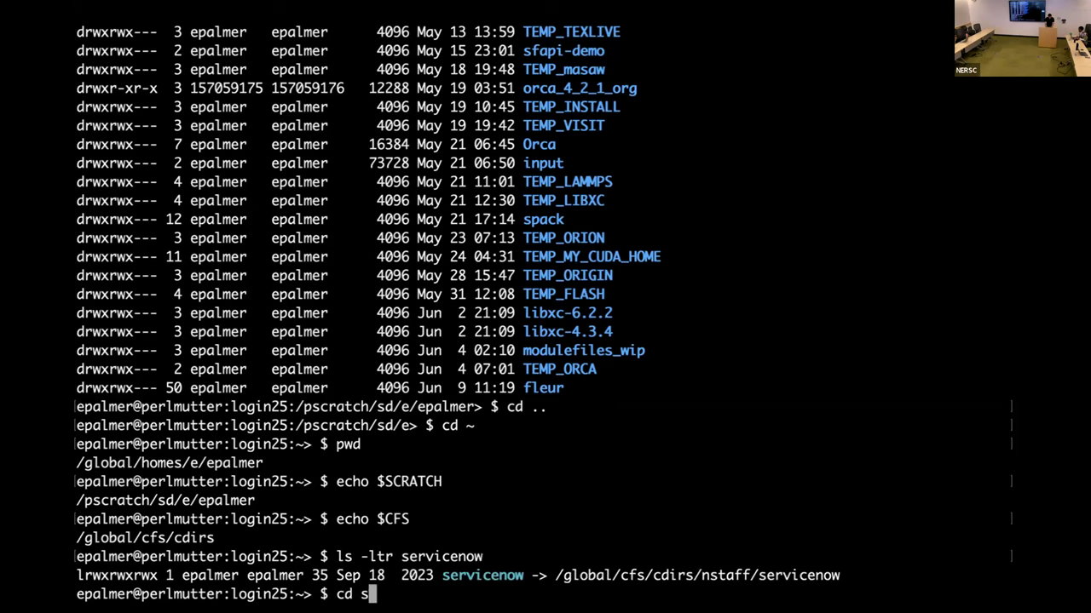
key("BackSpace")
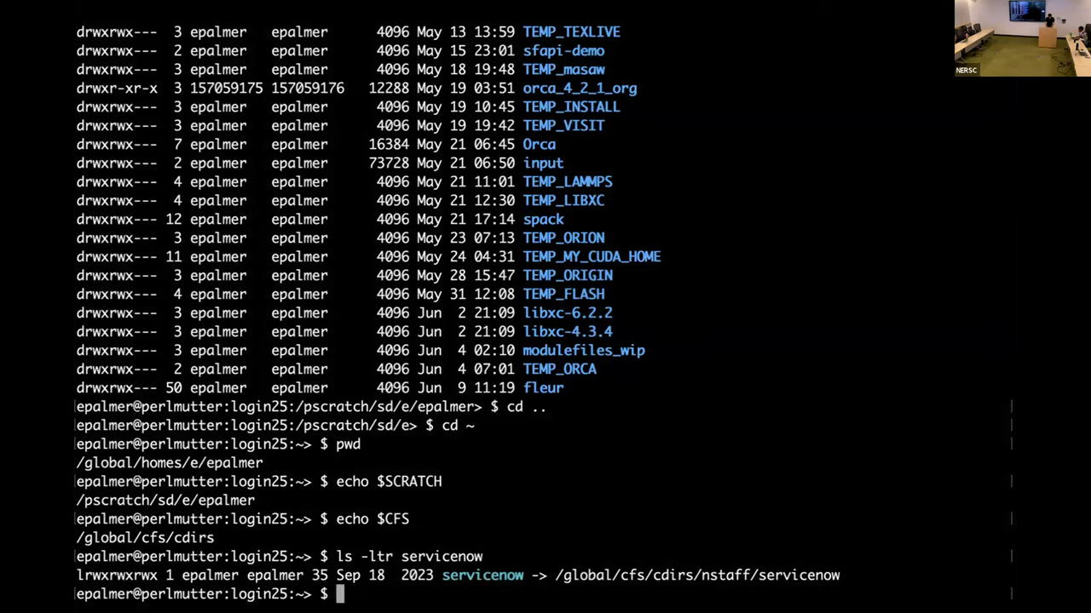
type("cd servicenow")
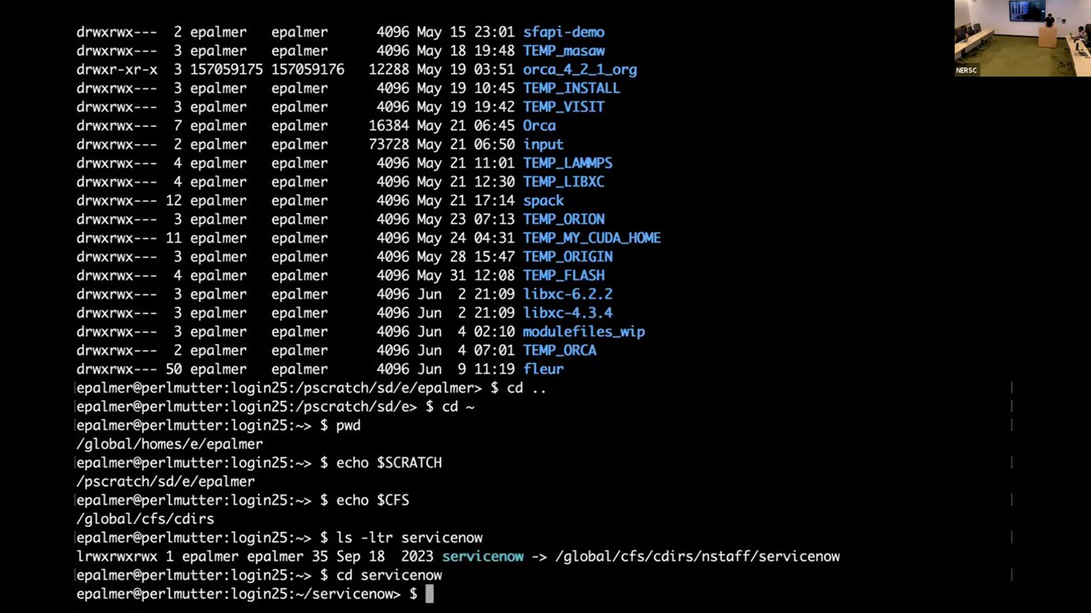
Step: Resolve servicenow's real path to /global/cfs/cdirs/nstaff/servicenow and list its INC ticket folders
type("pwd")
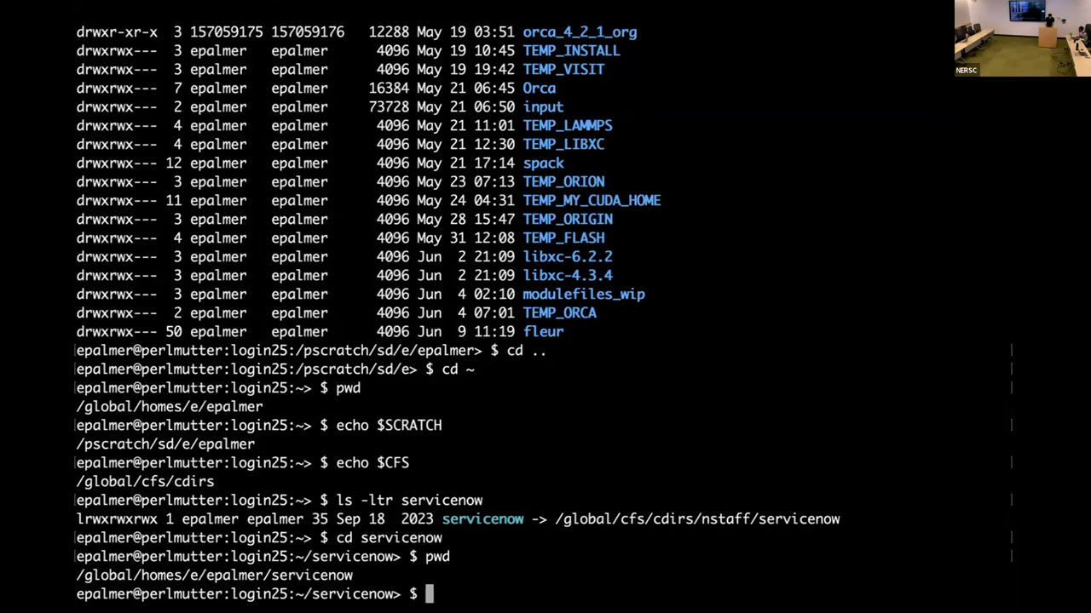
type("cd ..")
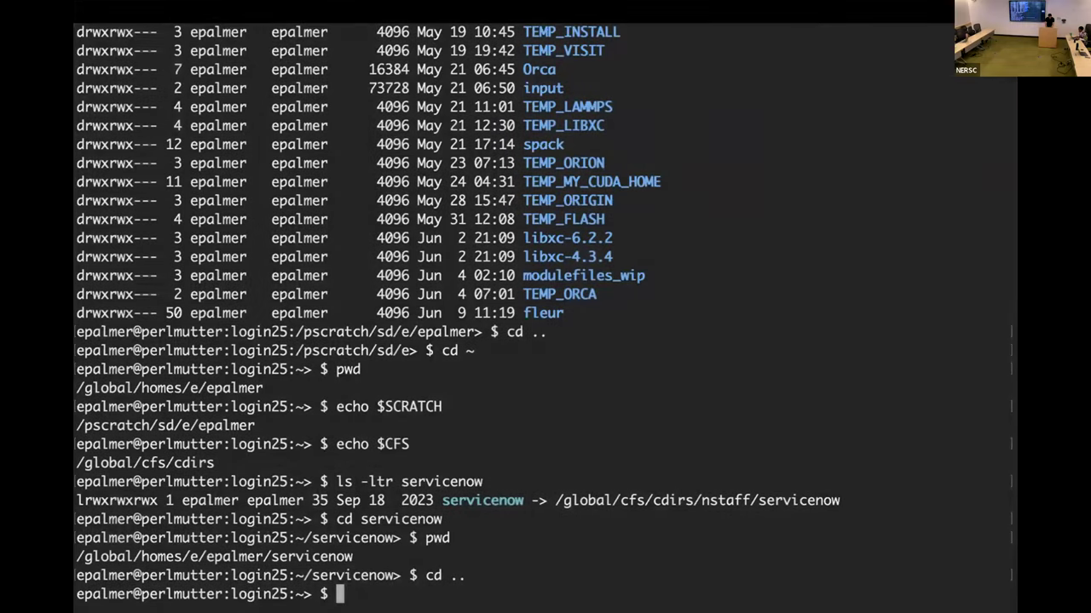
type("realpath .")
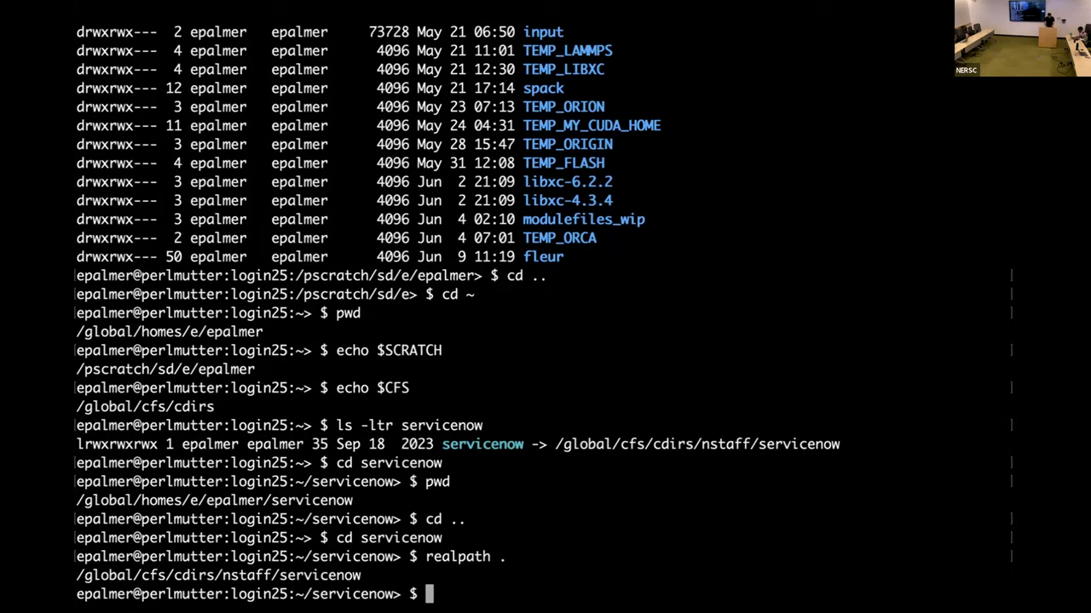
type("ls")
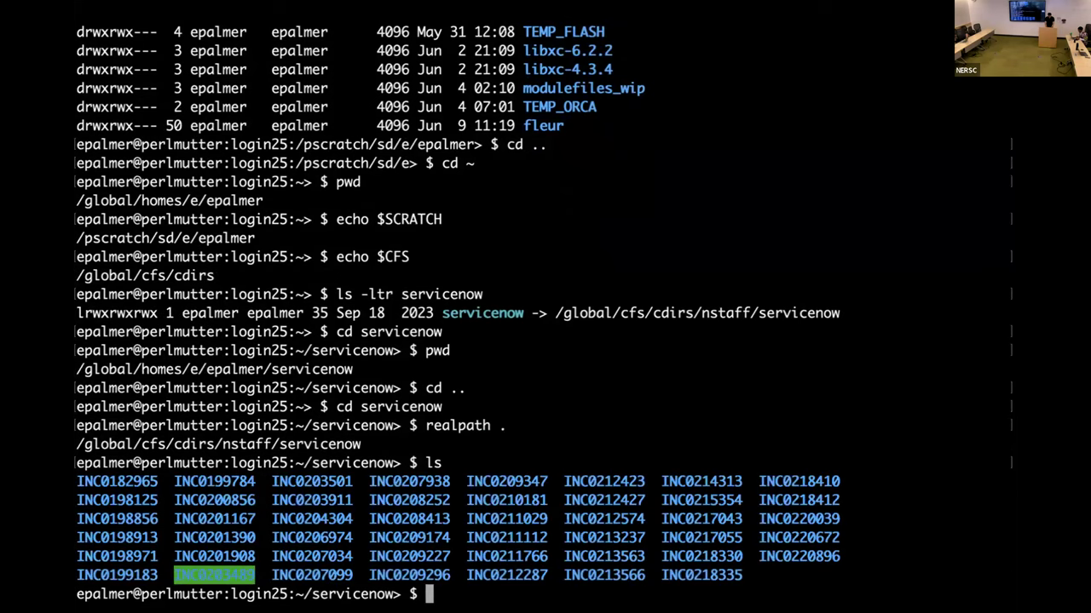
Step: Try cfsquota on the current directory, which errors, then resolve its real path
type("s")
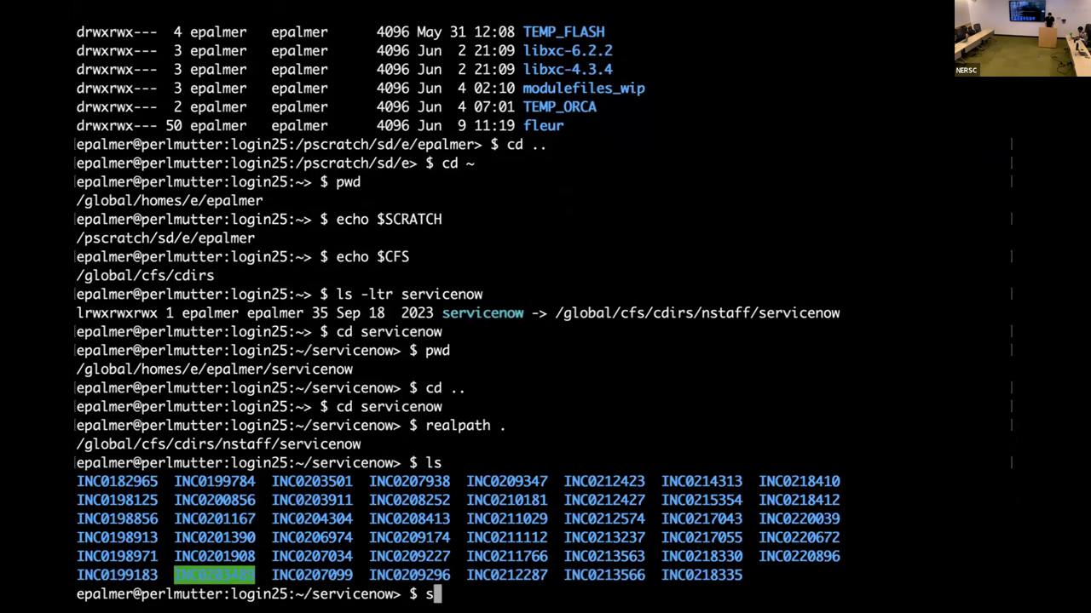
key("BackSpace")
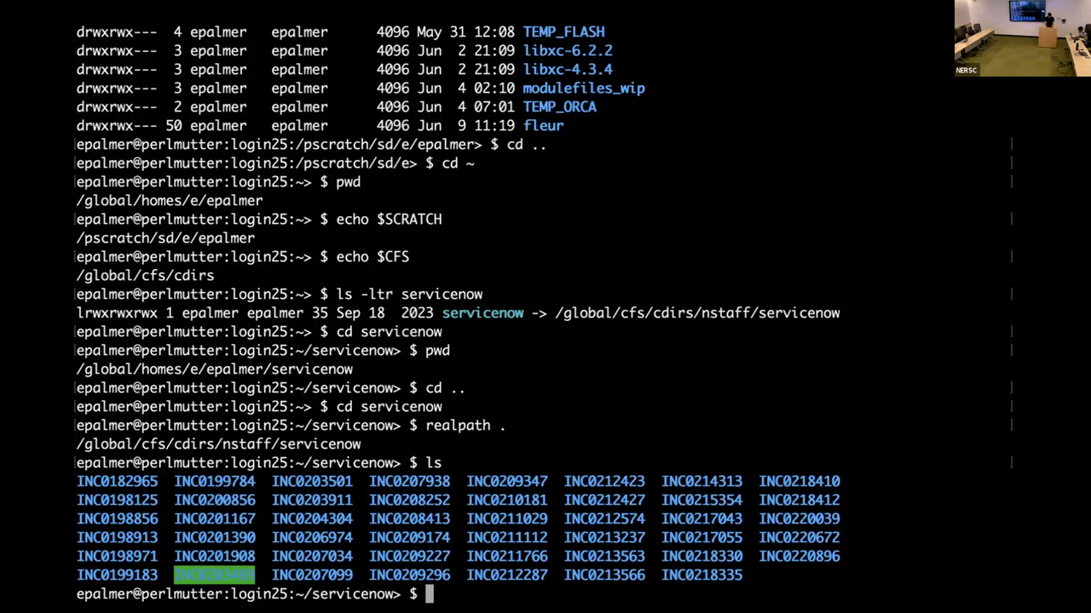
type("cfsquota")
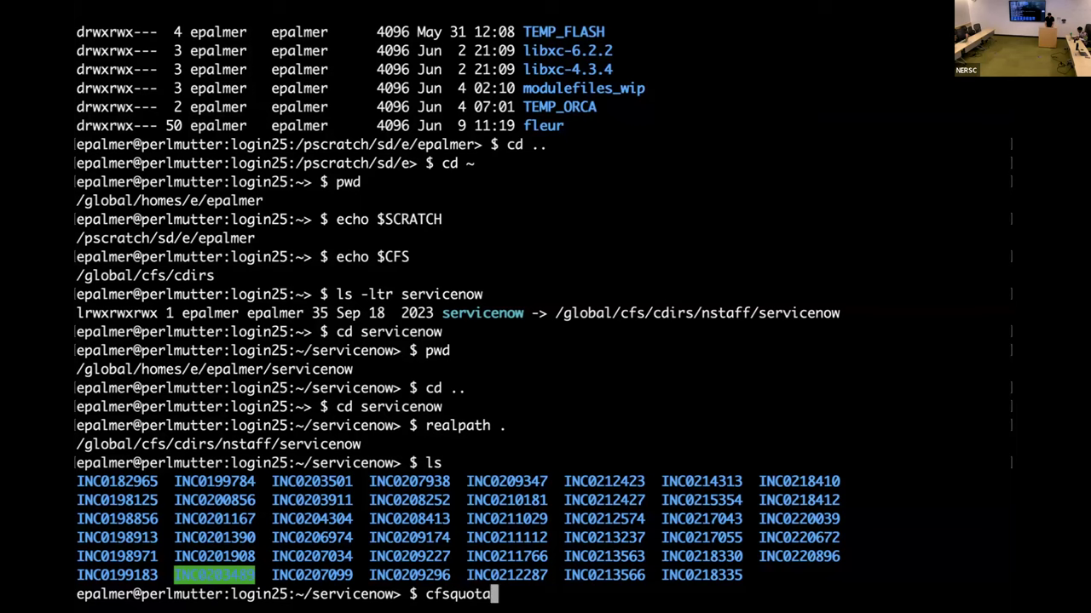
type(".")
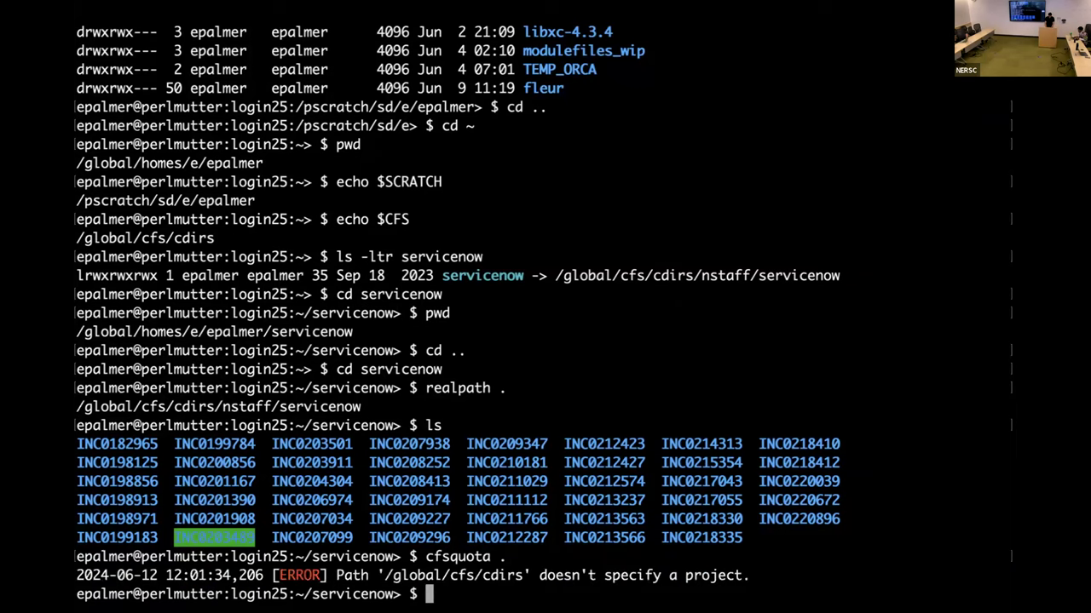
type("cfsquota .")
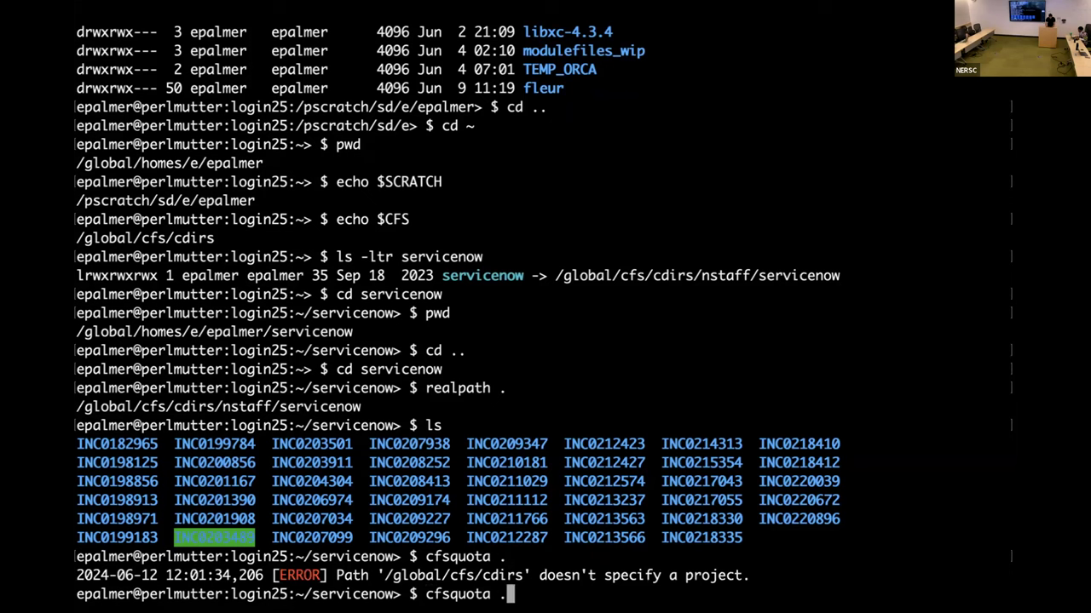
type("realpath .")
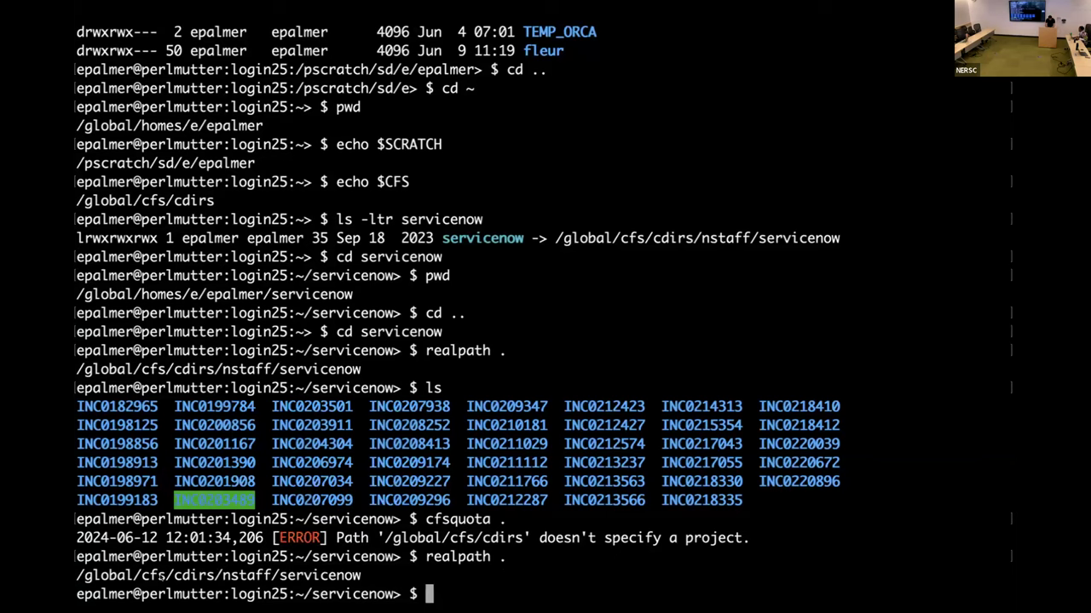
Step: Query the CFS quota for the nstaff project
type("cfsquota /")
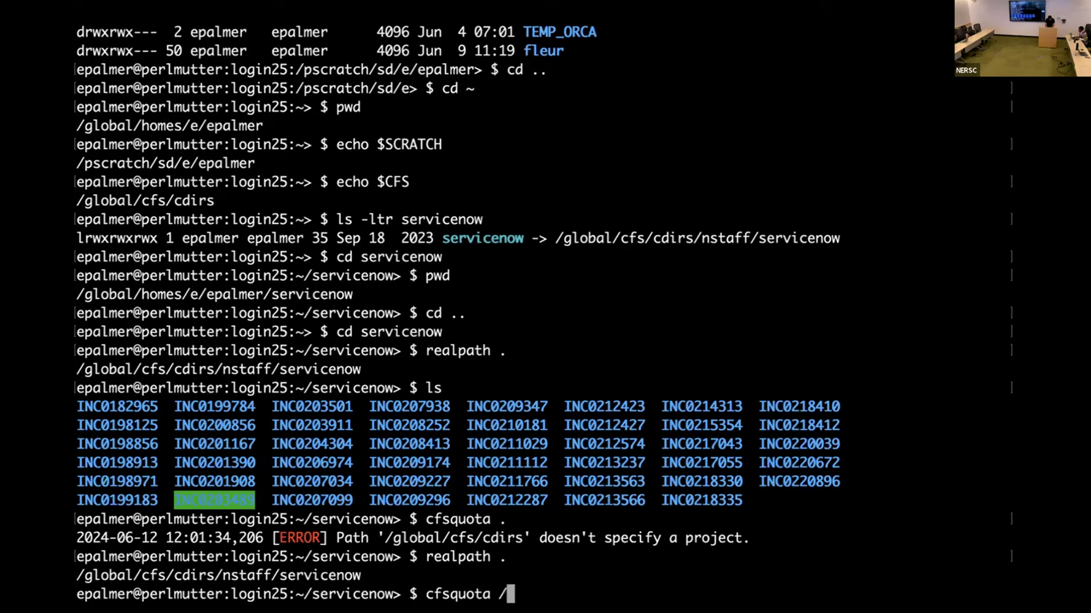
type("global/")
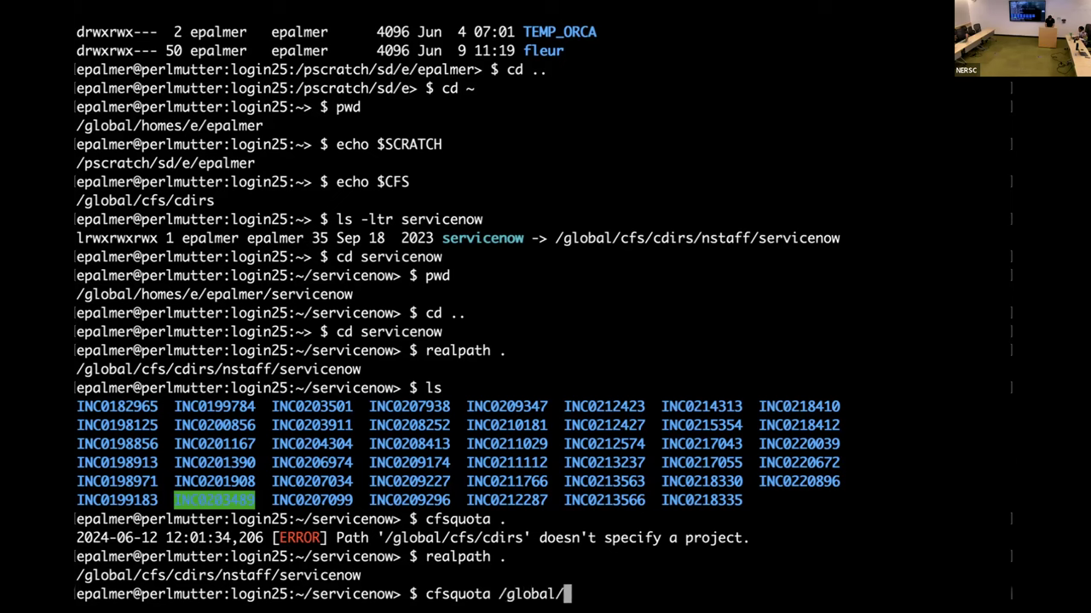
type("cfs/cdirs/")
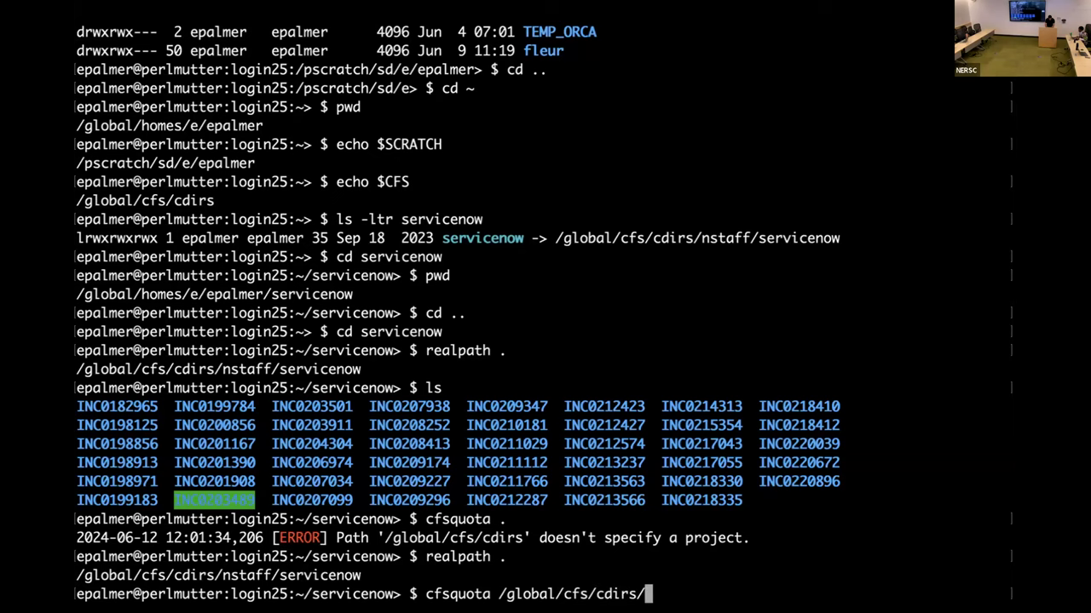
type("ns")
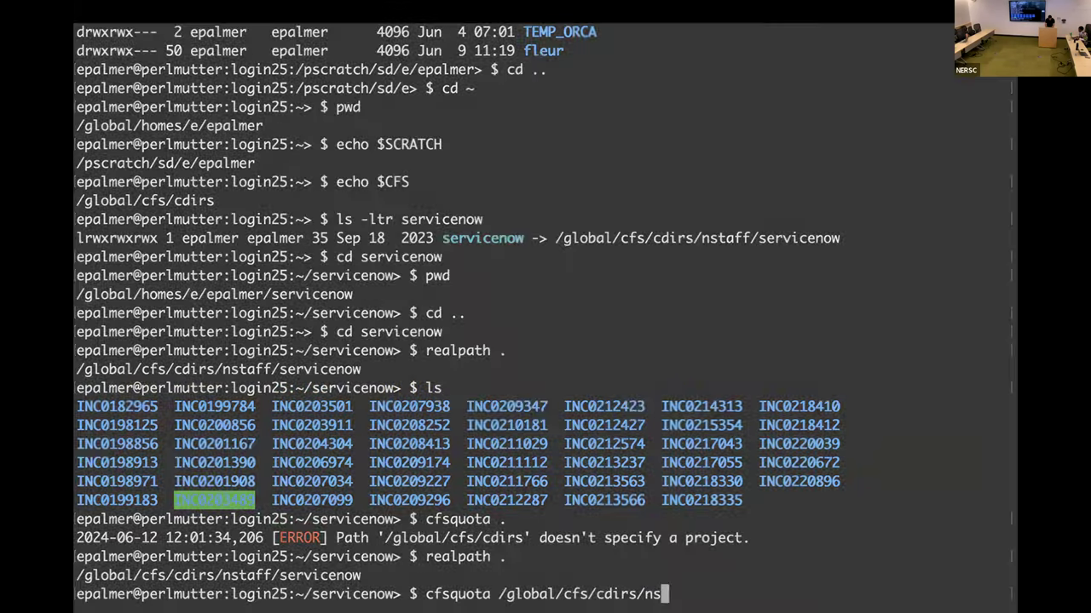
key("BackSpace")
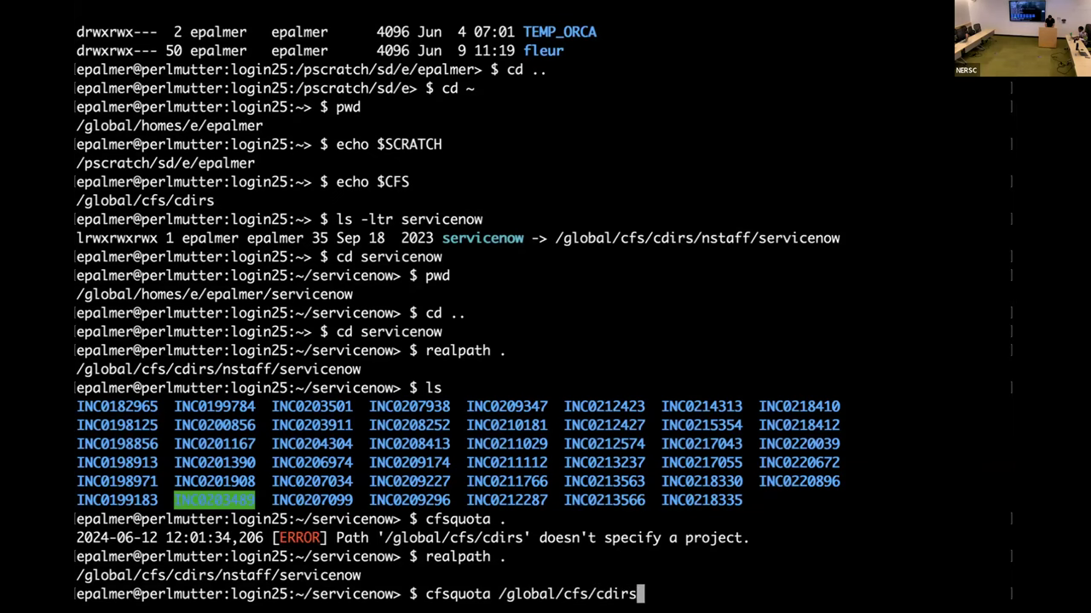
key("BackSpace")
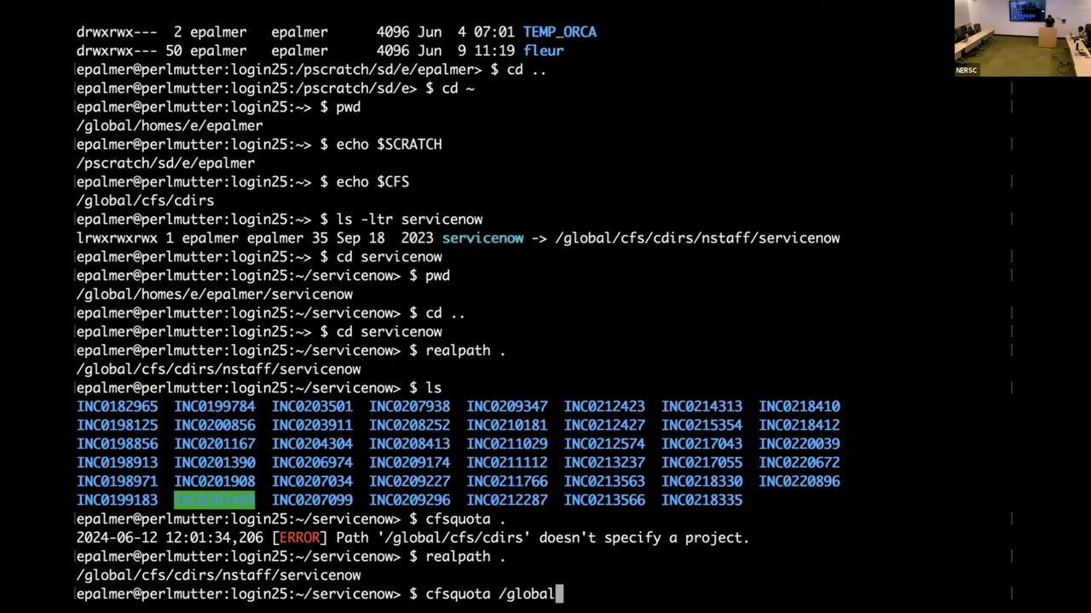
type("nstaff")
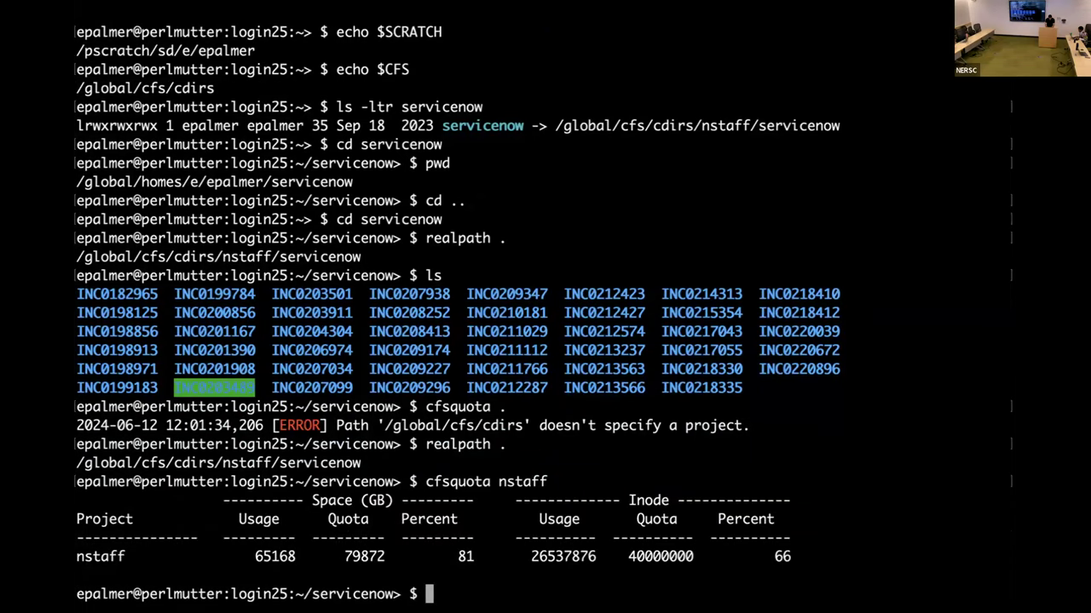
Step: Query cfsquota for /global/cfs/cdirs/nstaff/servicenow, showing 81% of 79872 GB and 66% inodes
type("cfsquota")
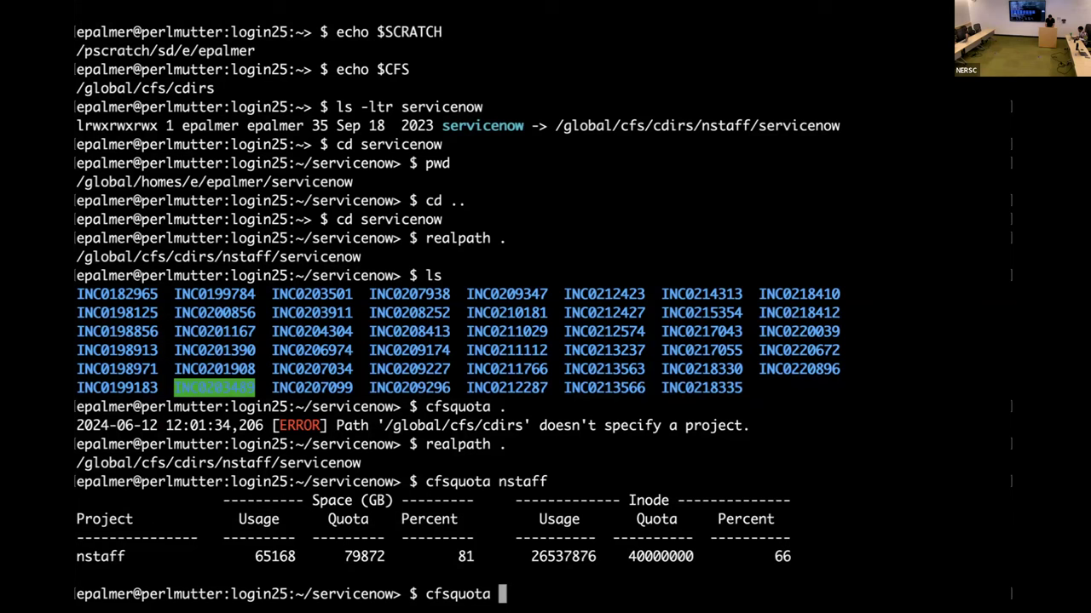
type("/glo")
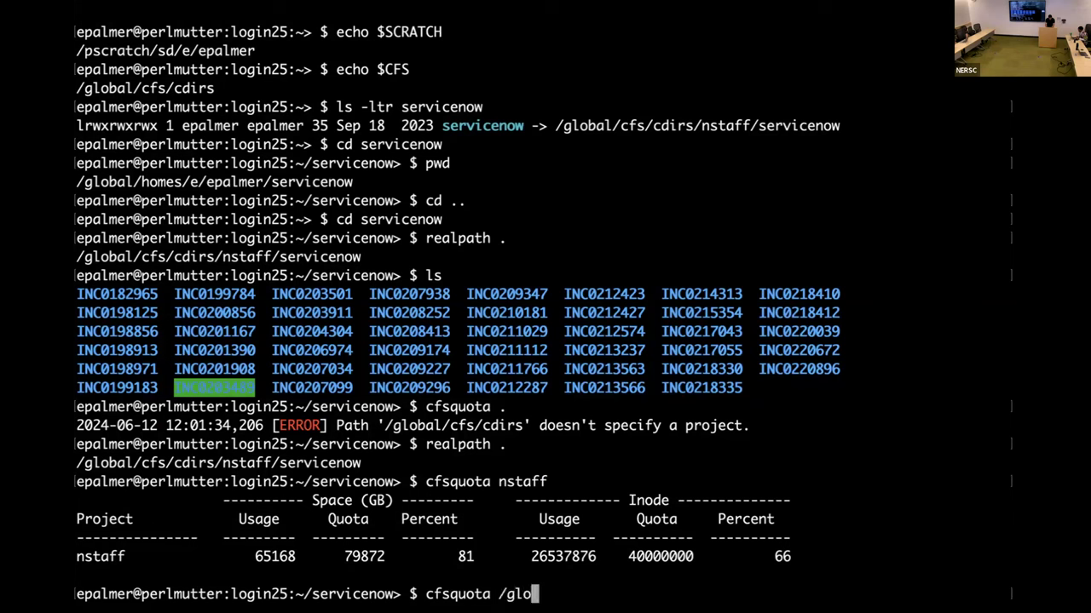
type("bal/cfs/")
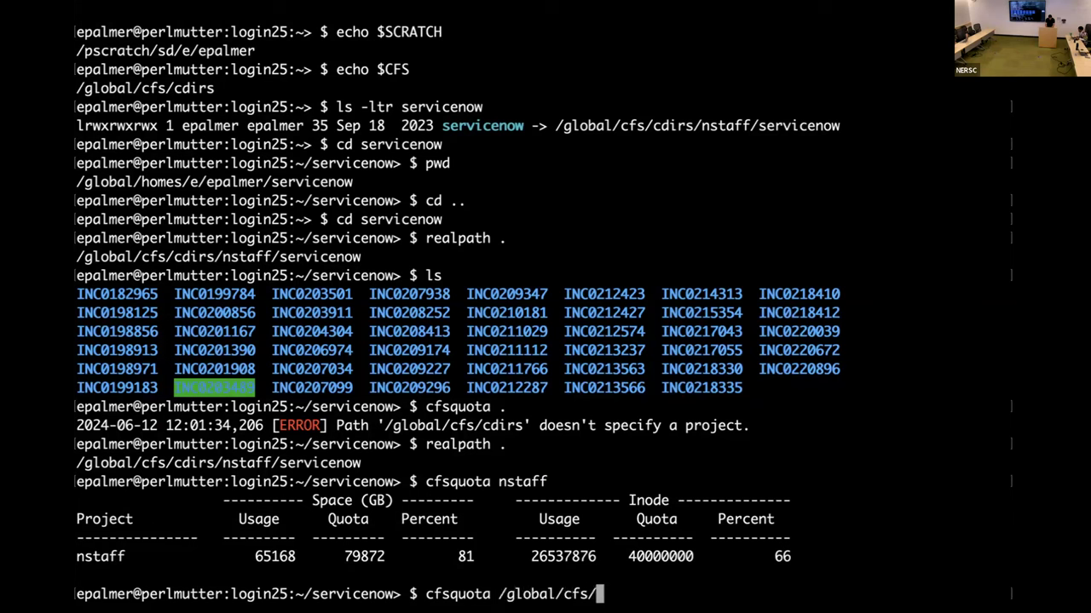
type("cdirs/")
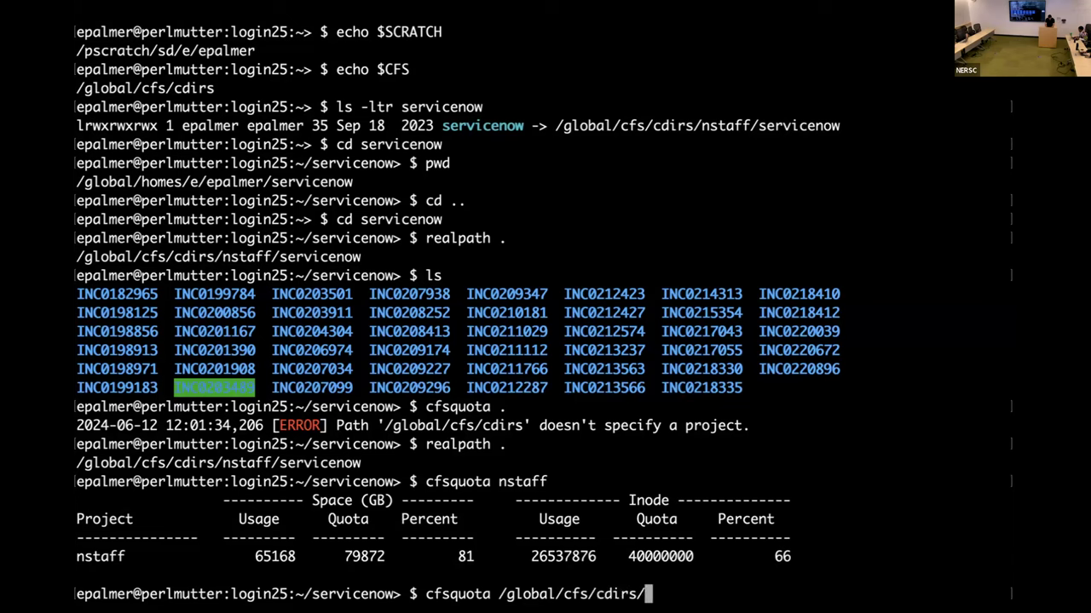
type("nstaff/")
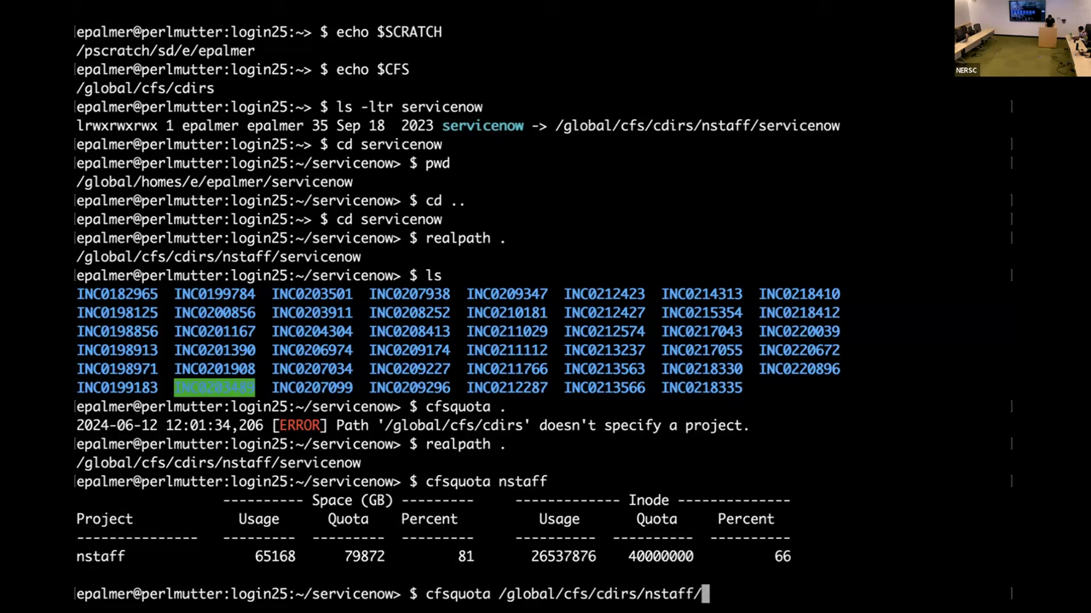
type("servicenow")
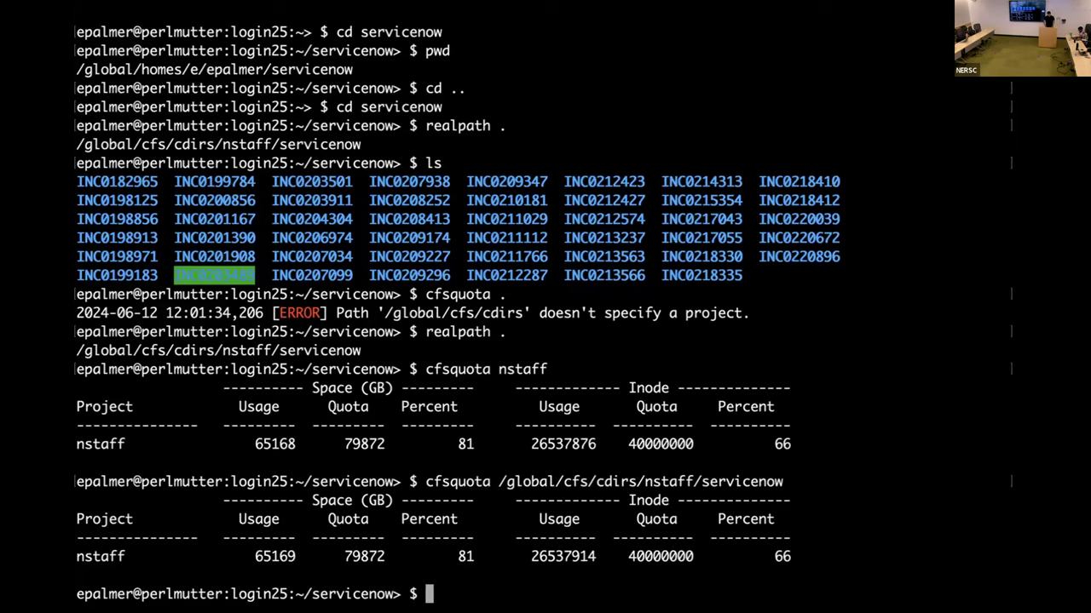
type("cd")
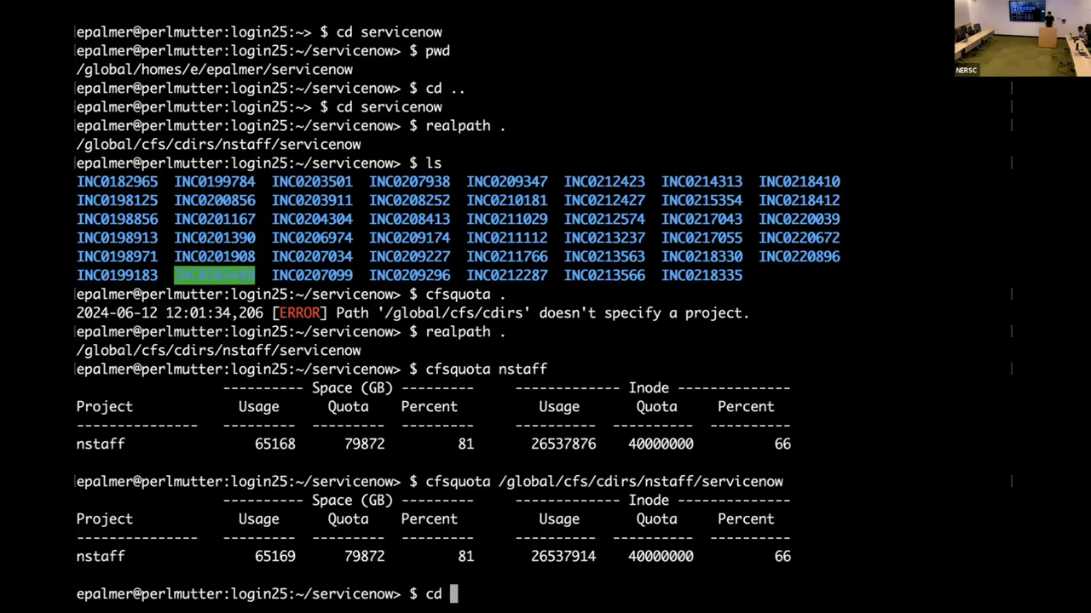
Step: Move to $SCRATCH, list it, view the fleur directory's files, and return to scratch
type("~")
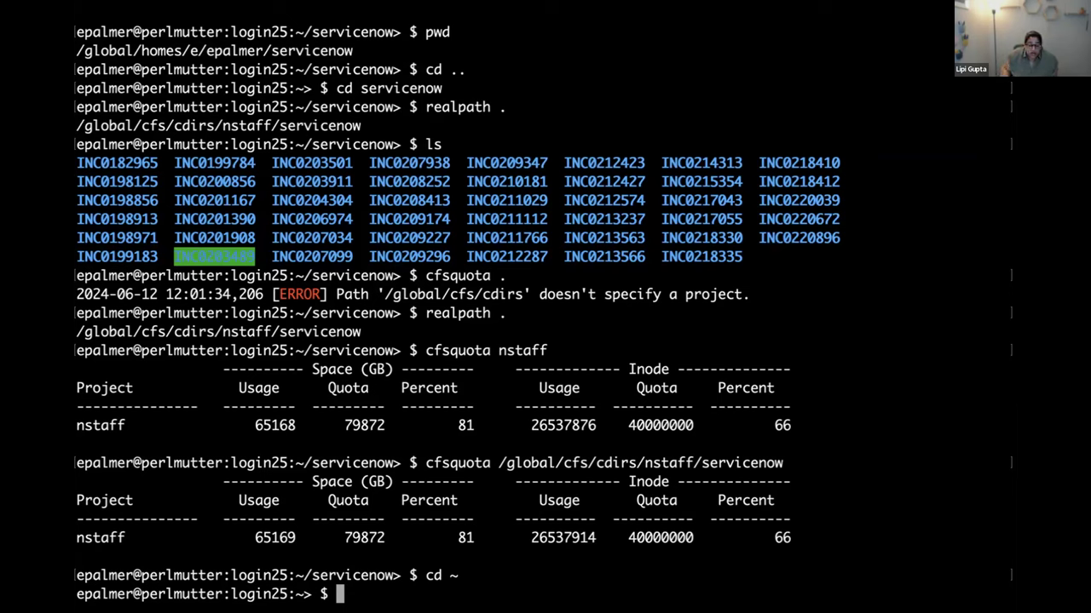
type("cd")
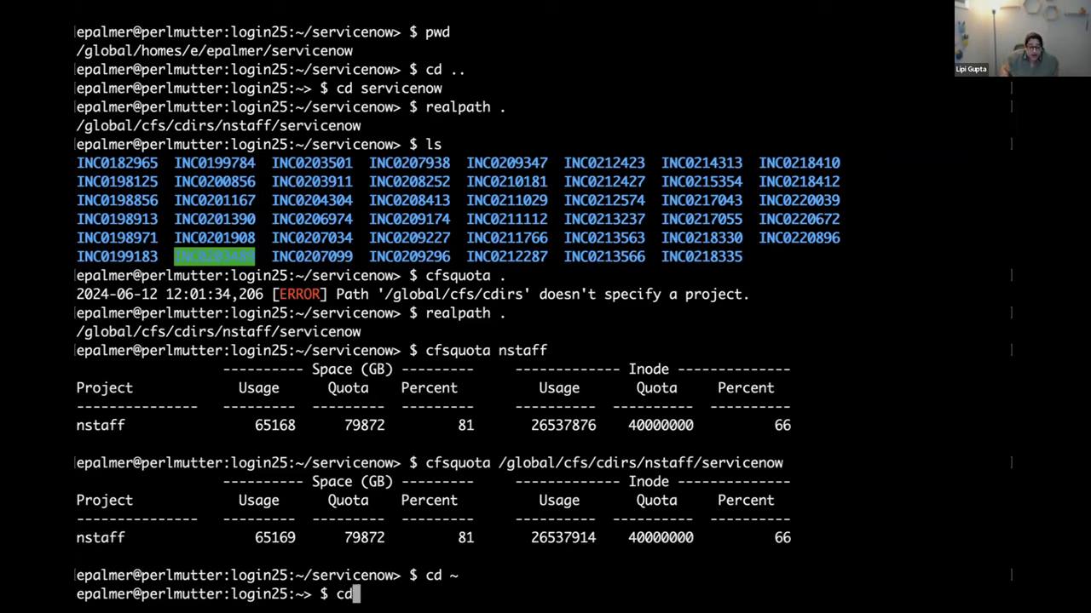
type("$SCRATCH")
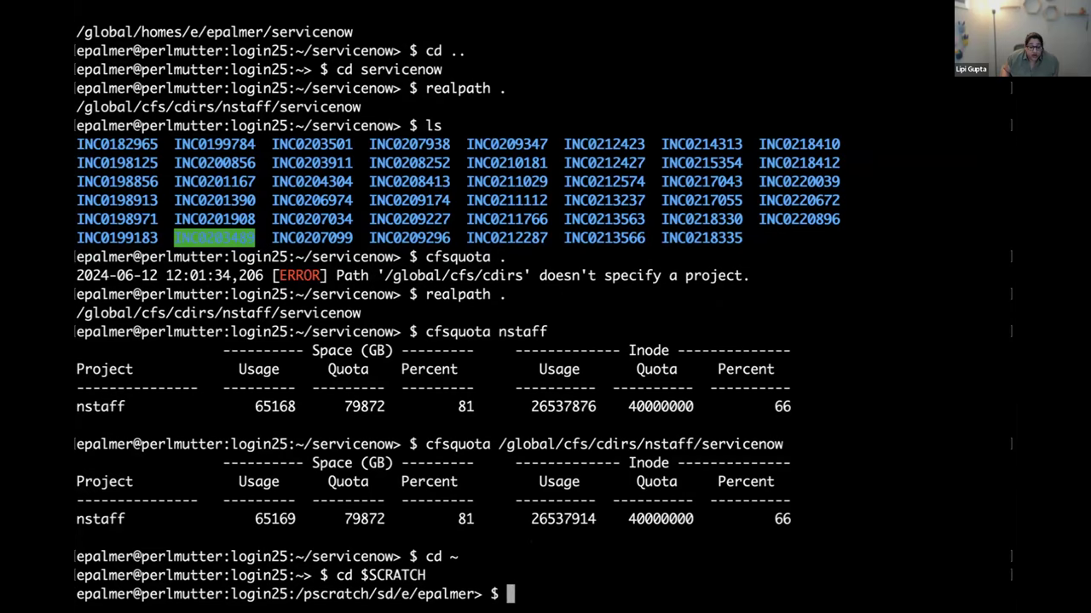
type("ls -ltr")
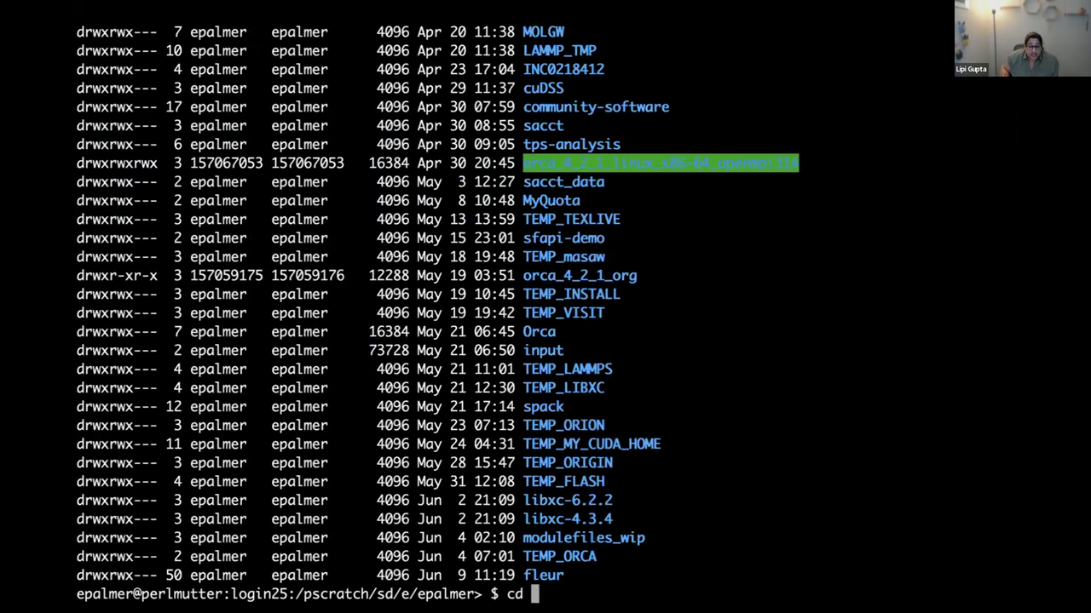
type("fleur")
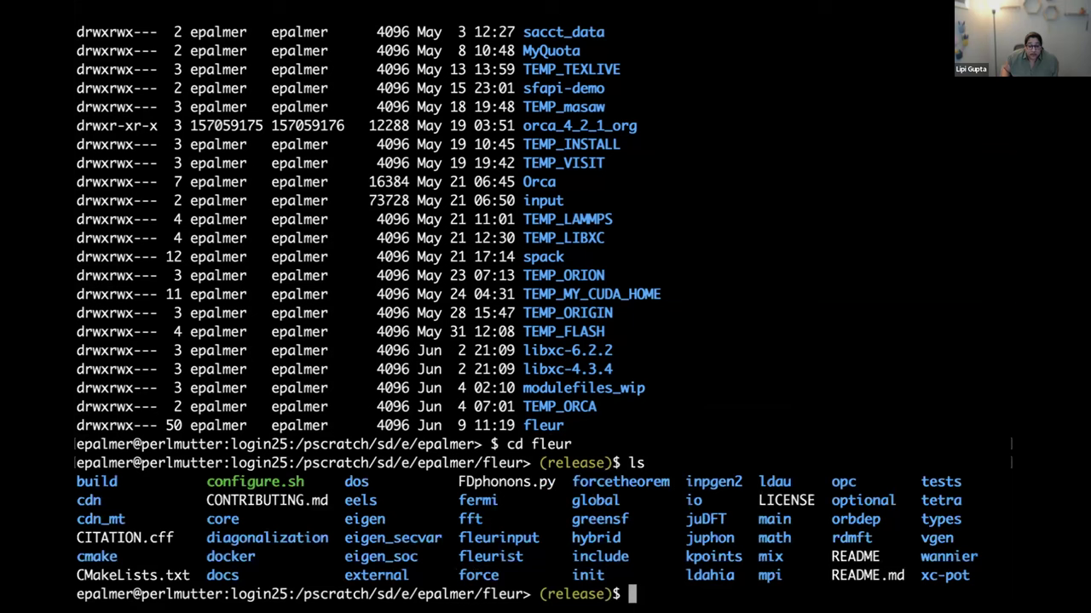
type("cd ..")
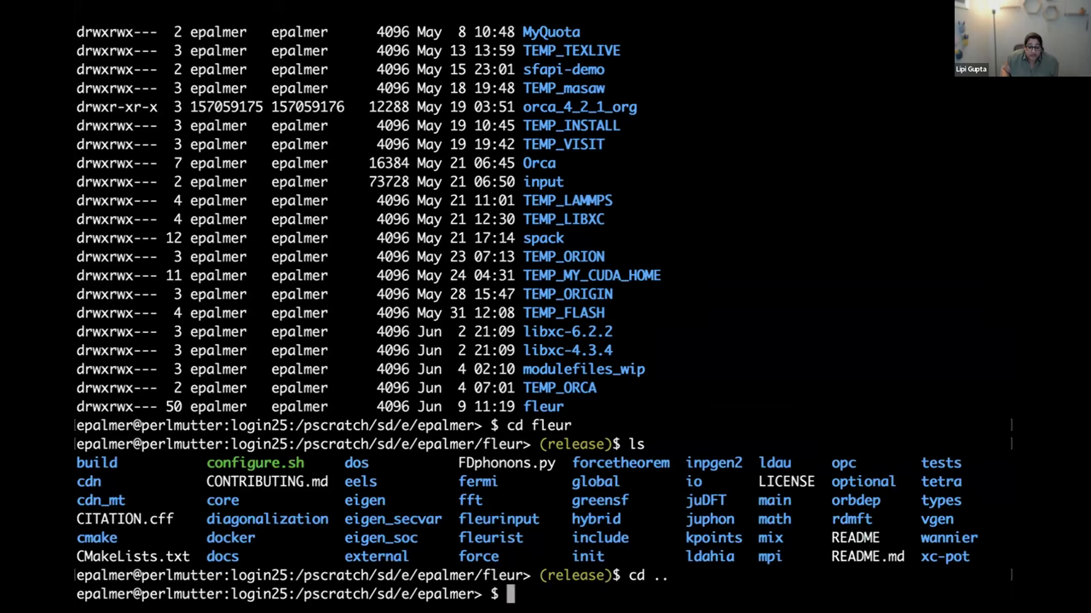
Step: Enter TEMP_ORCA and confirm it is empty (total 0)
type("cd")
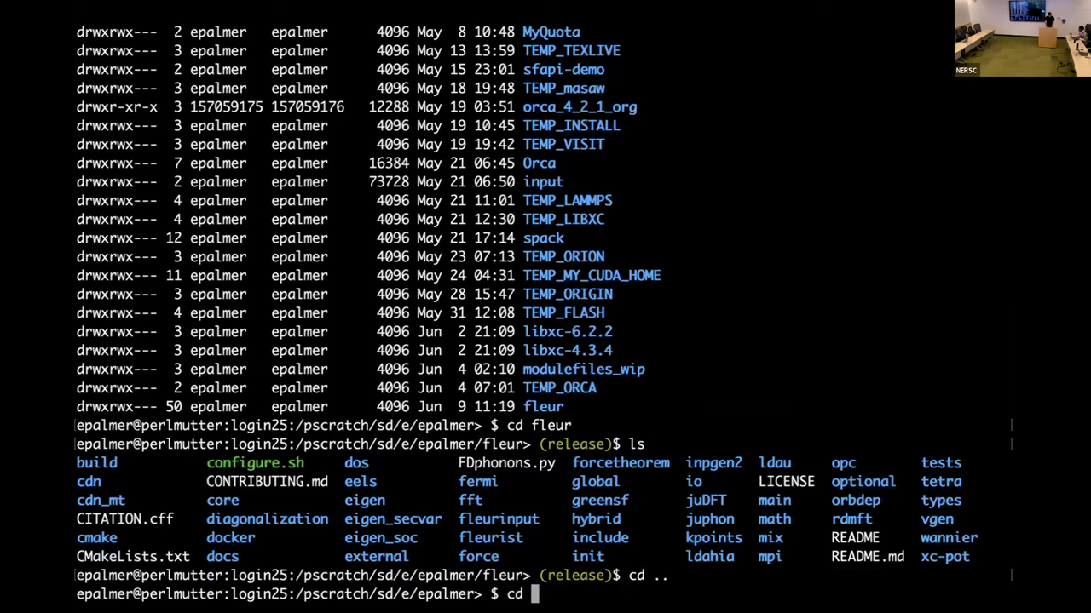
type("TEMP_O")
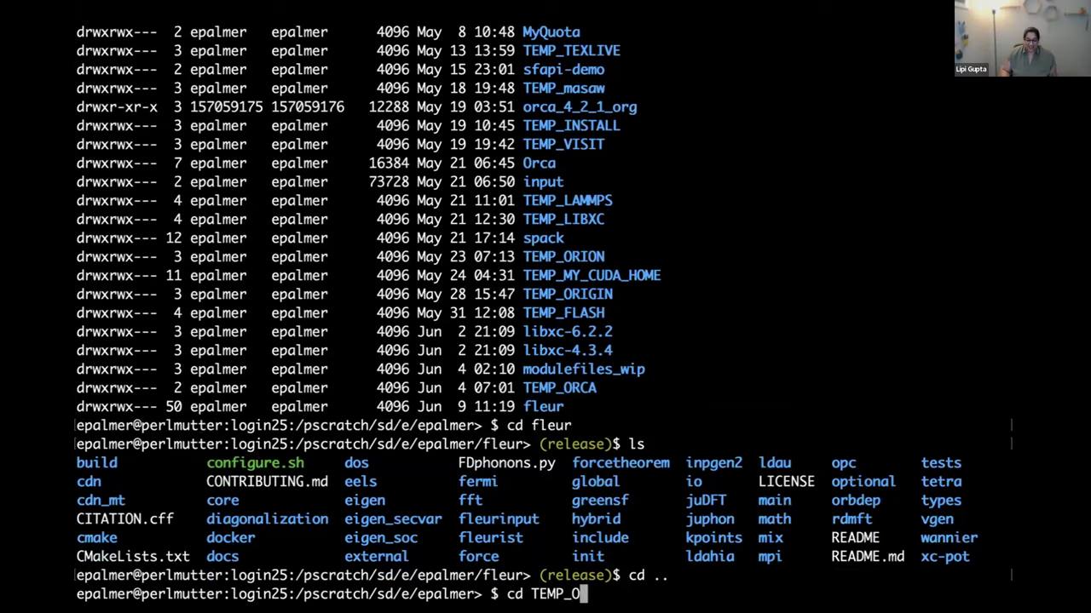
type("r")
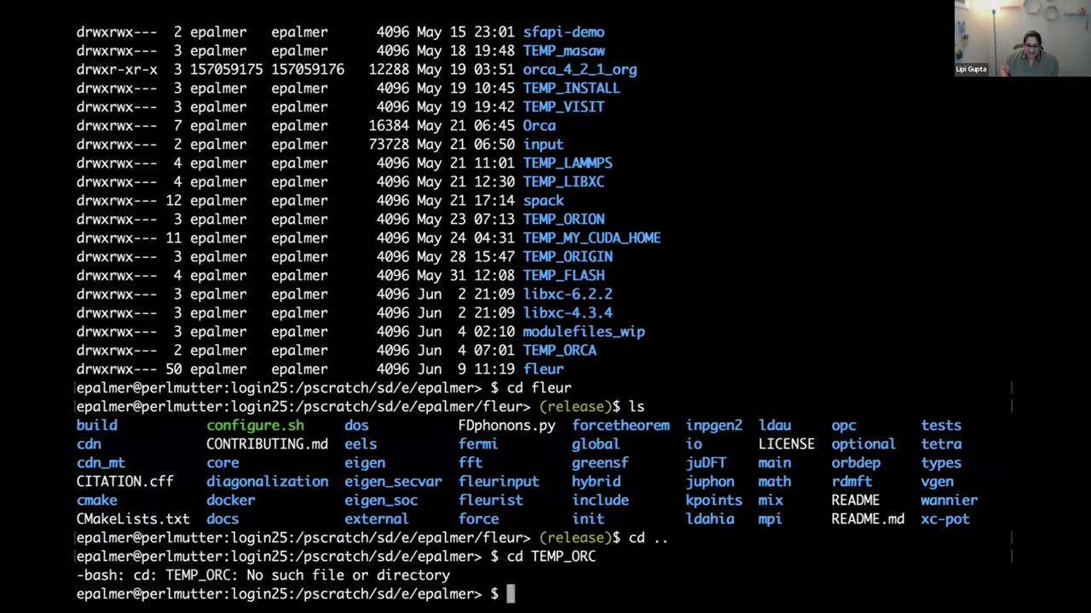
type("cd TEMP_ORCA/")
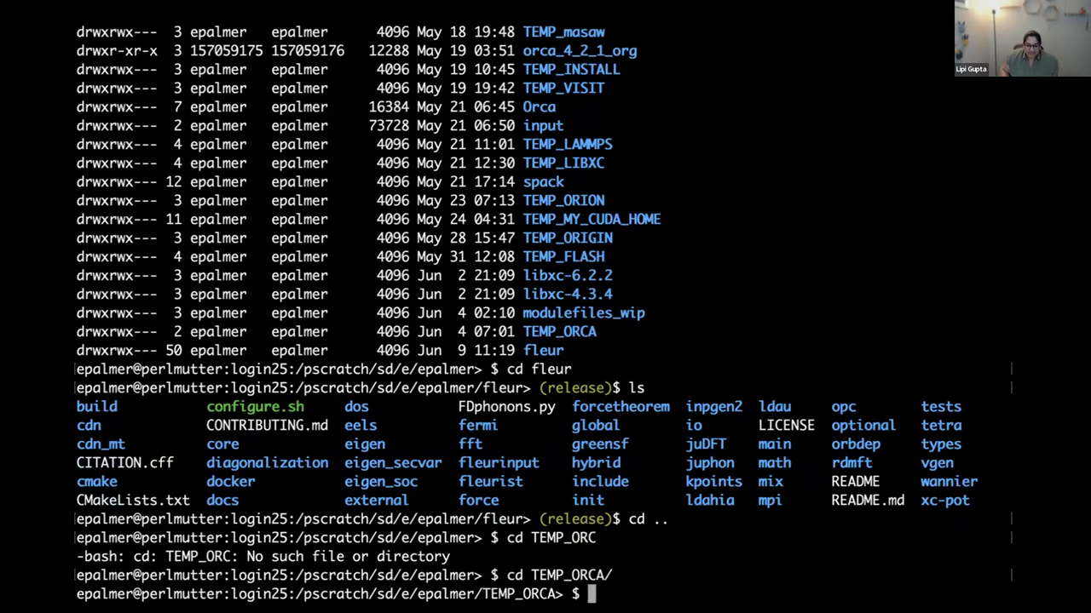
type("ls -ltr")
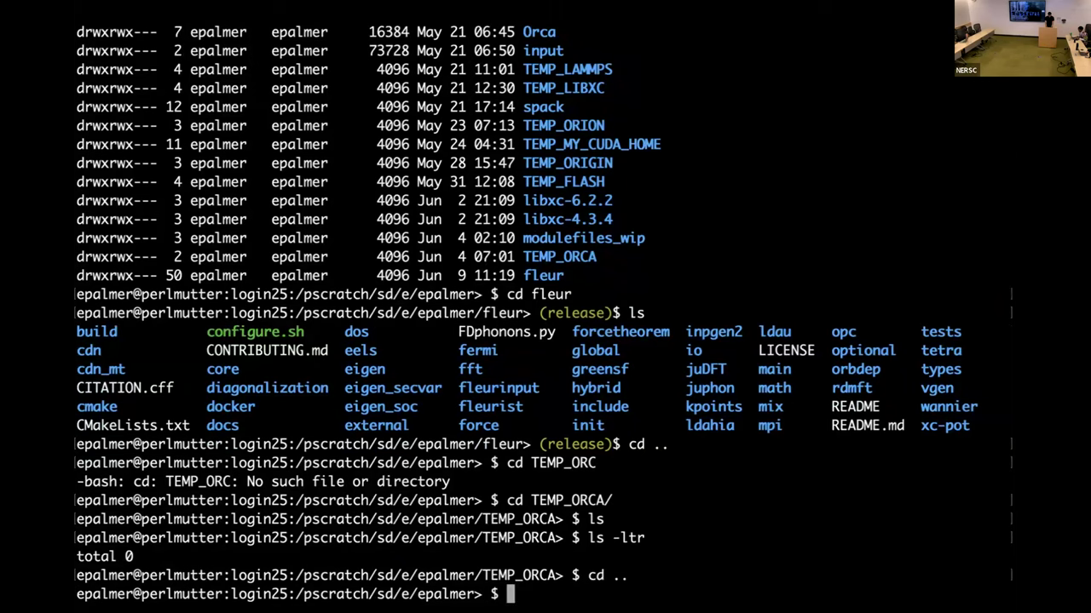
Step: Delete TEMP_ORCA with rm -r and reconnect to Perlmutter over ssh
type("rm -r TEMP")
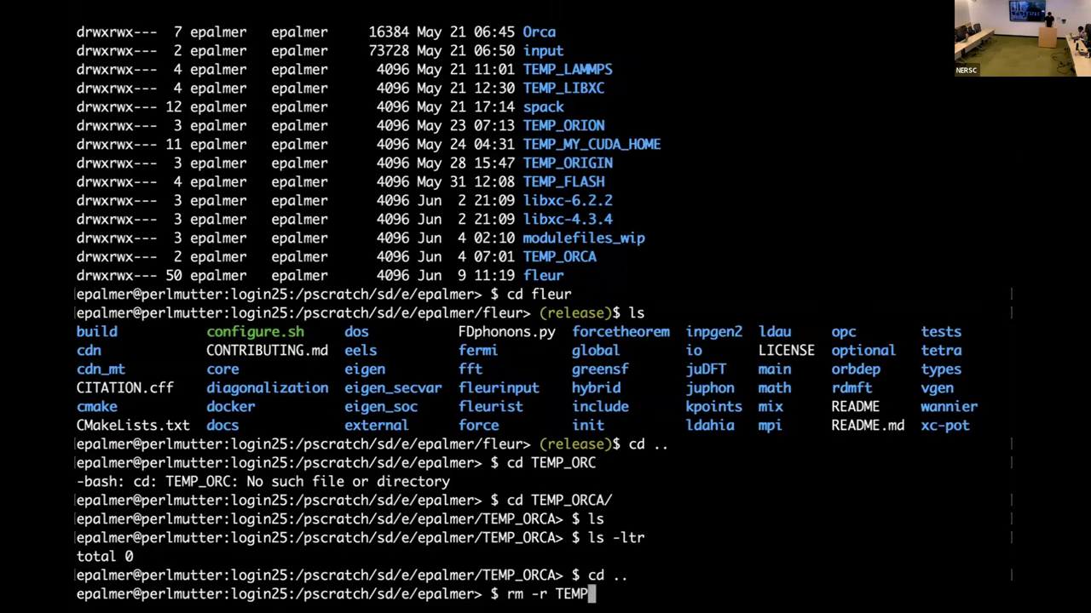
type("_ORCA/")
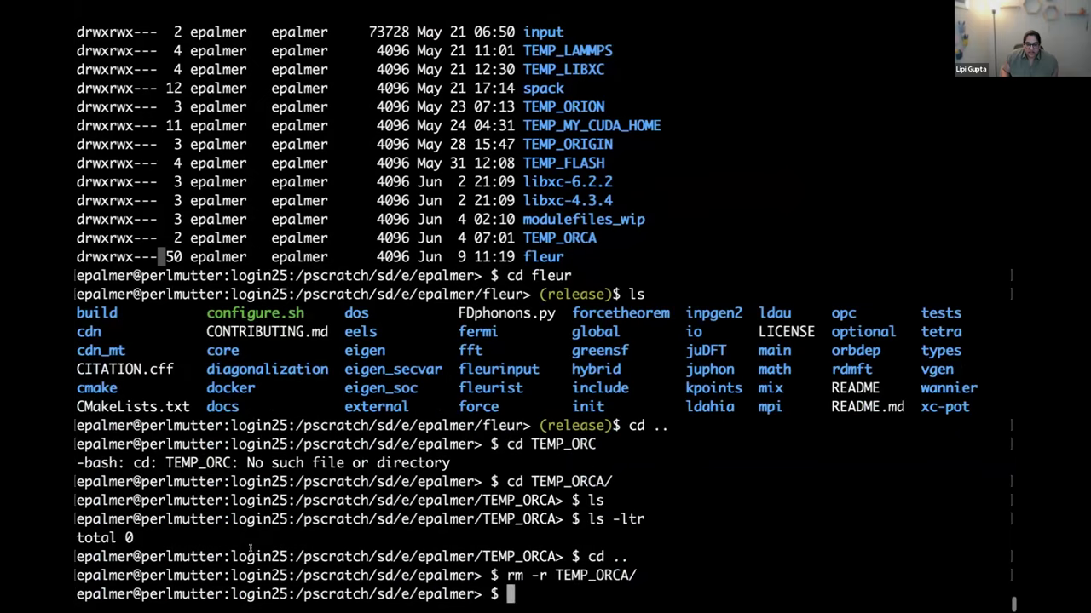
mouse_move(714, 543)
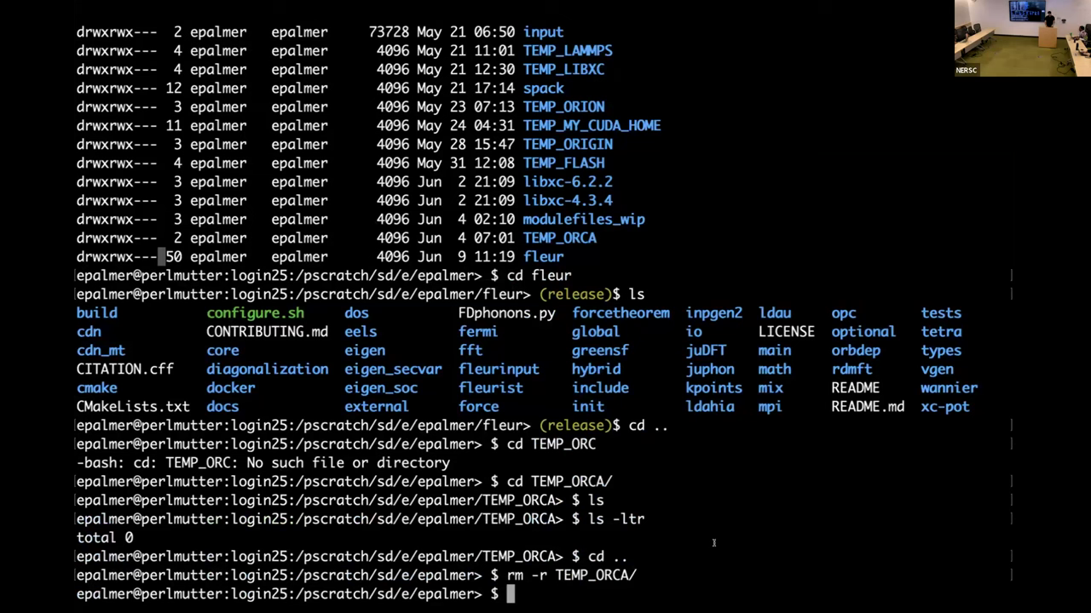
type("ssh")
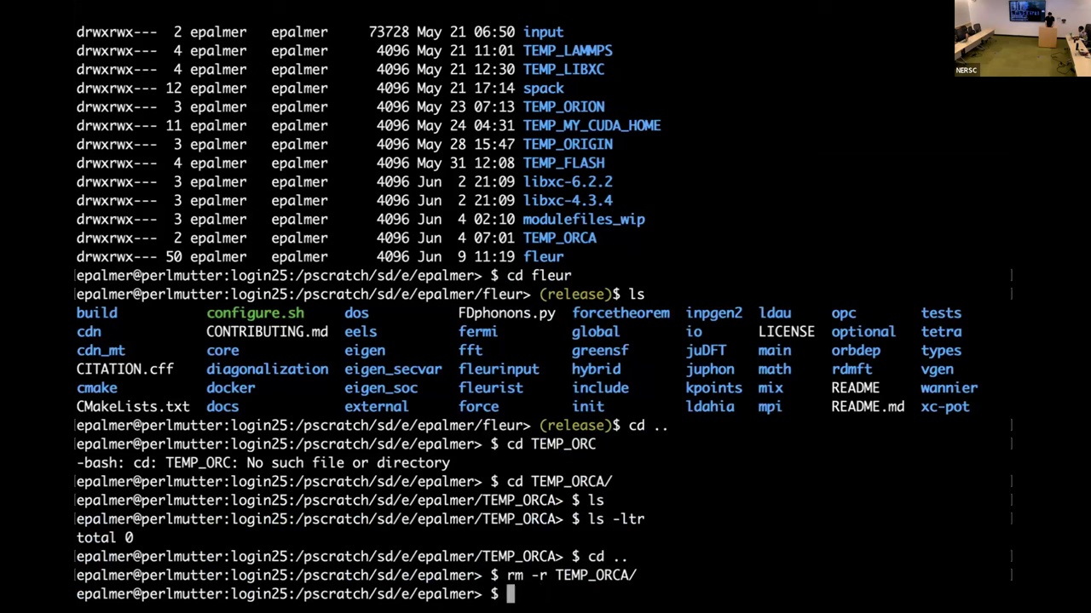
type("ssh permlu")
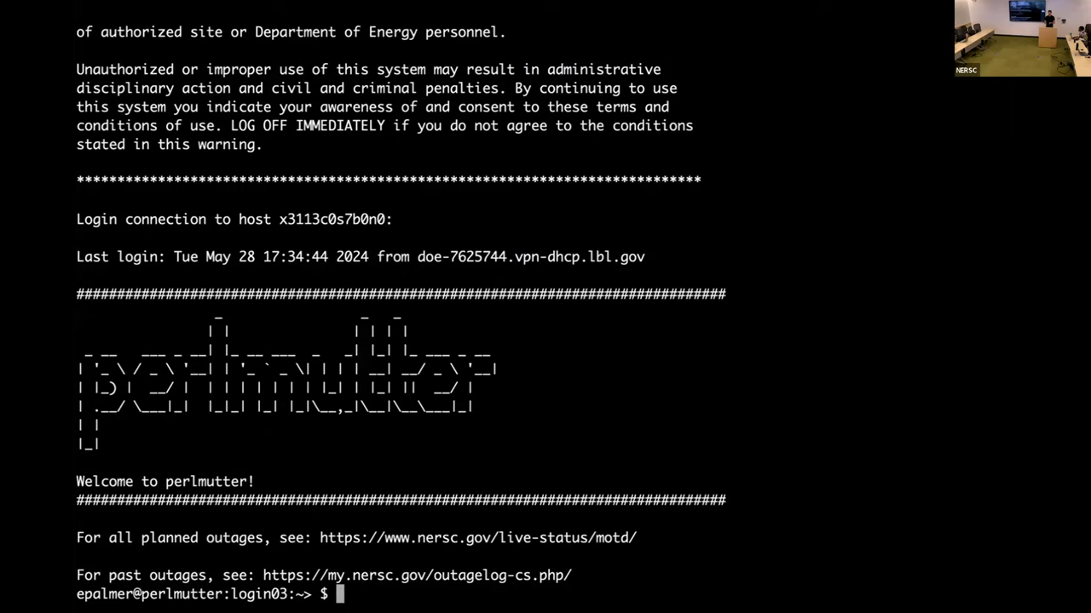
Step: Exit, ssh to perlmutter.nersc.gov again, then log out until the local shell completes
type("exit")
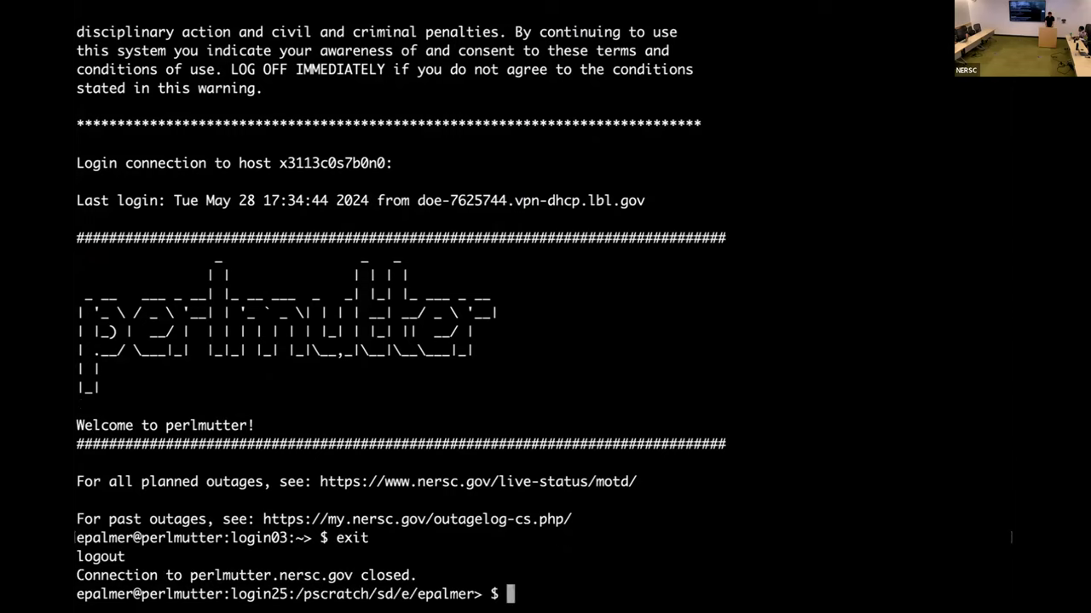
type("ssh per")
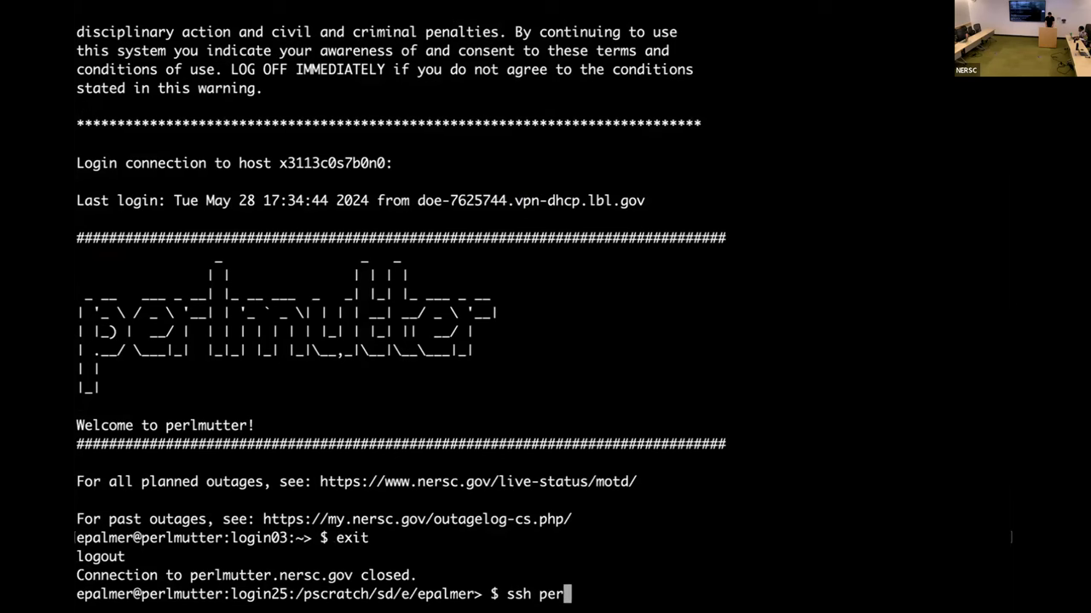
type("lmutter.nersc.gov")
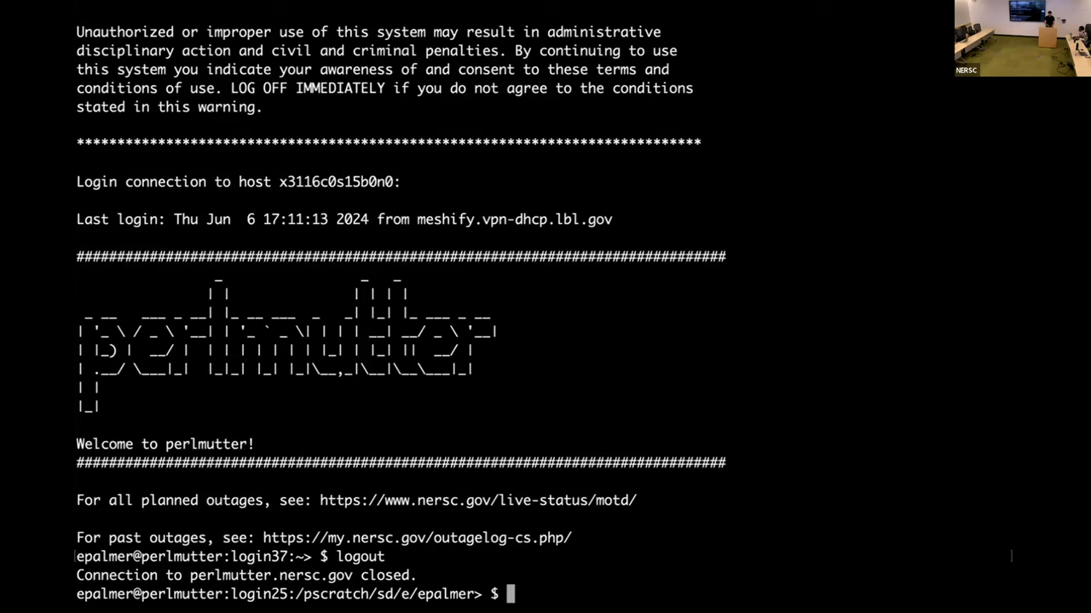
type("logout")
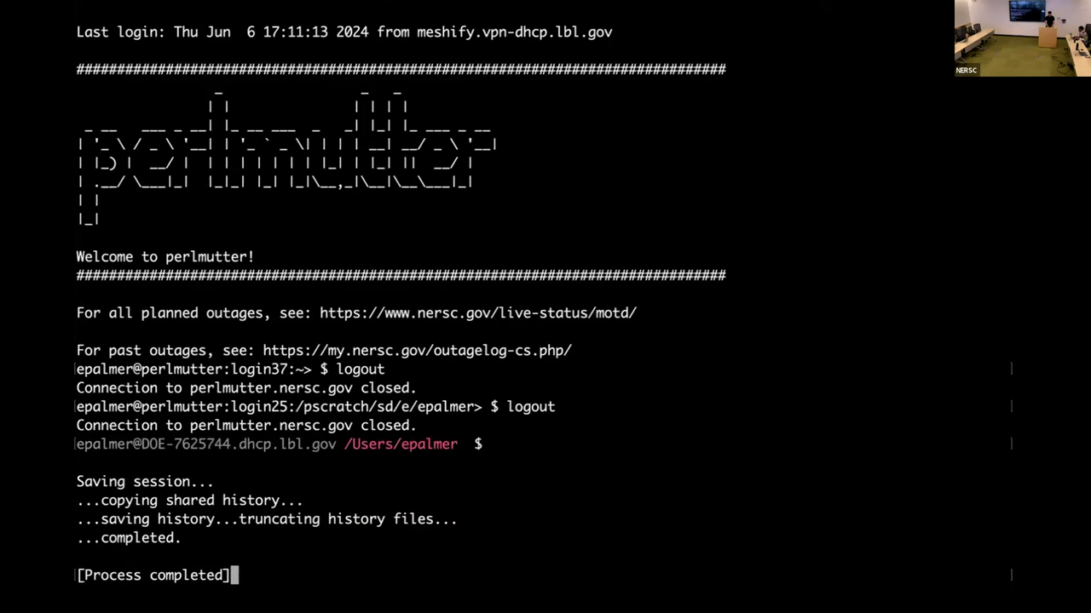
mouse_move(507, 467)
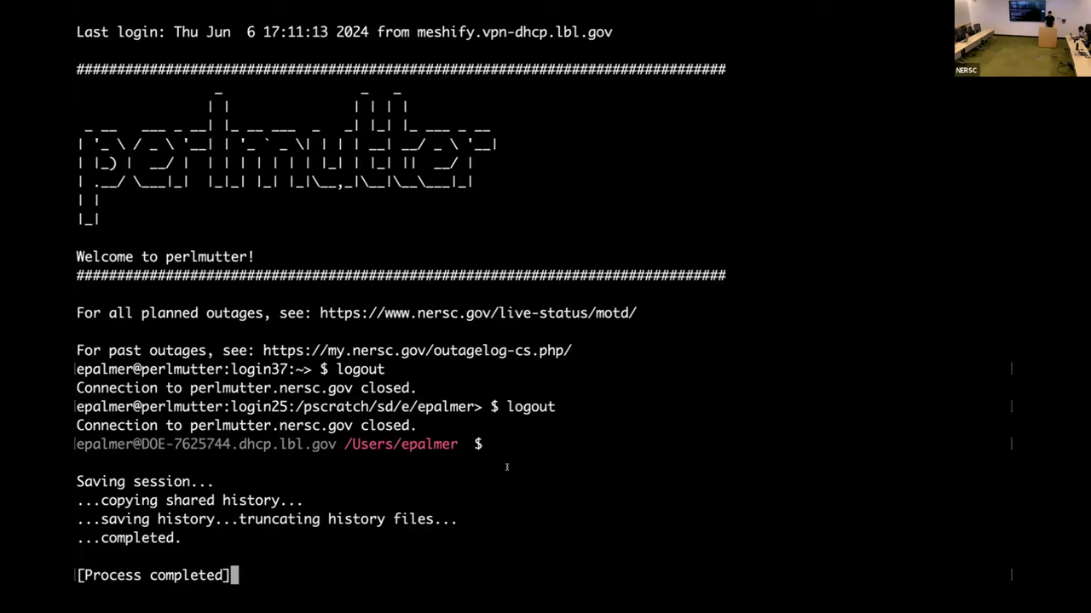
Step: Close the finished Terminal window, open a new one from the Dock, then close it
left_click(125, 11)
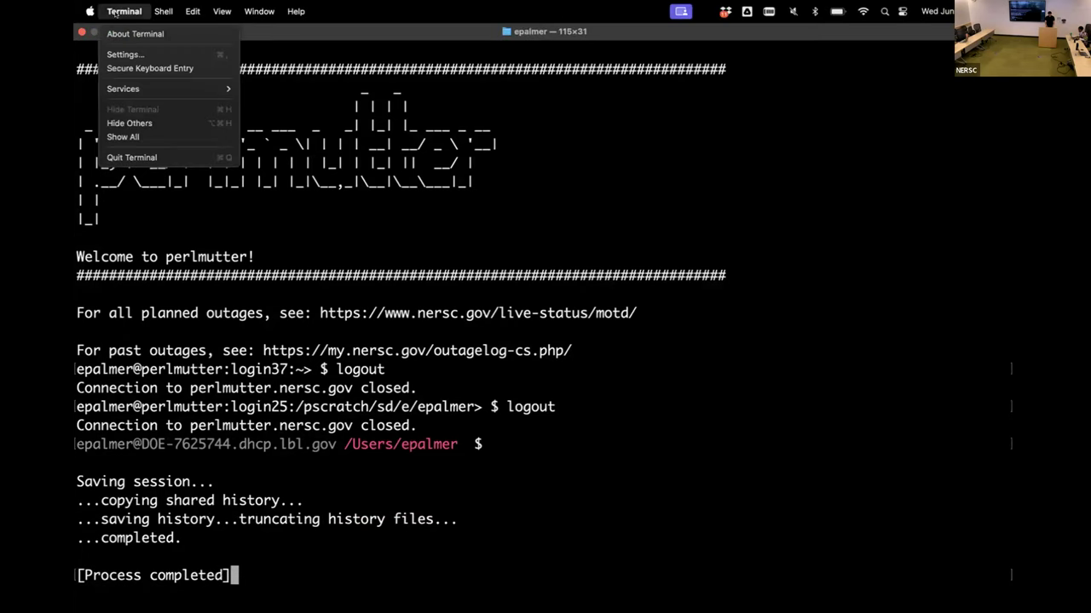
mouse_move(129, 122)
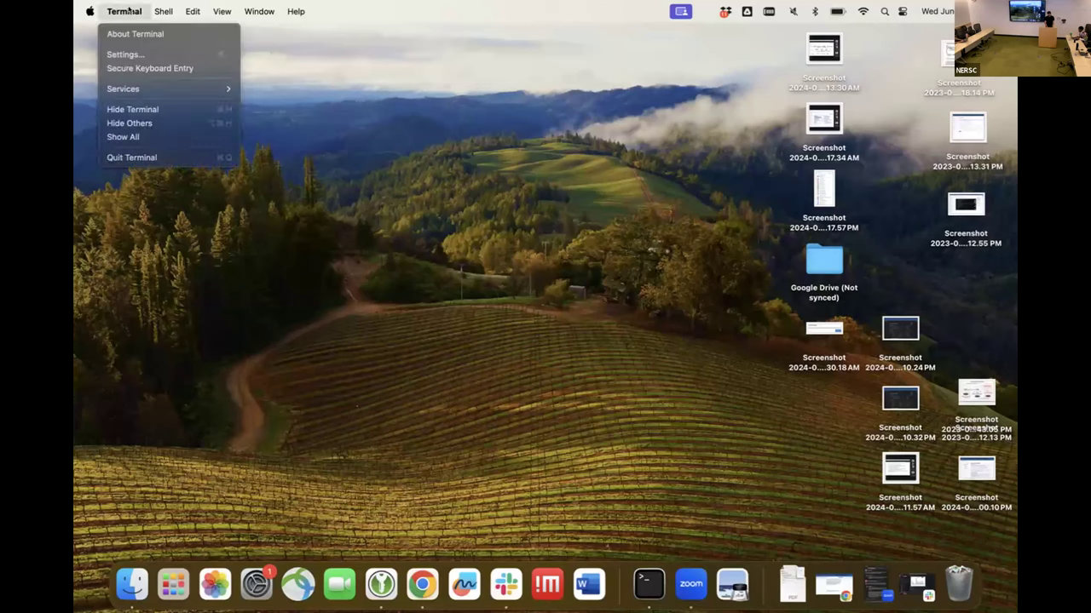
left_click(163, 11)
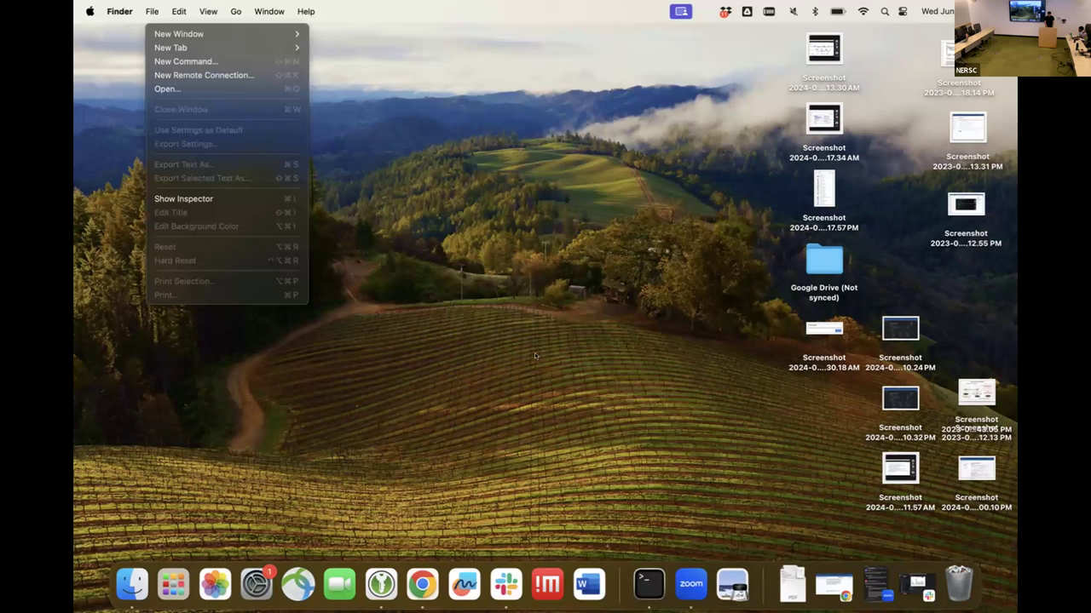
right_click(649, 583)
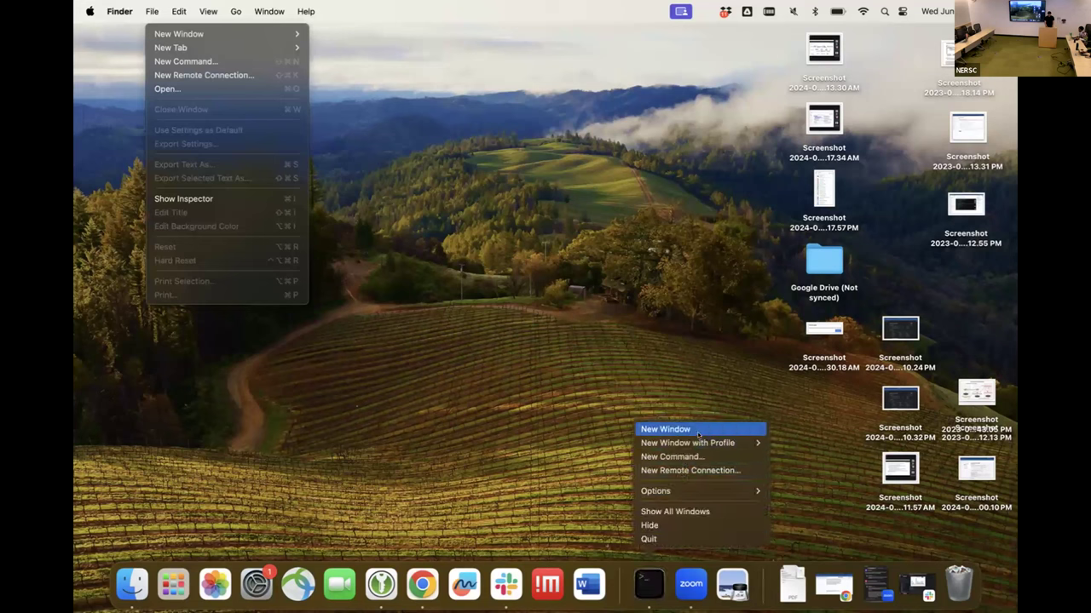
left_click(665, 428)
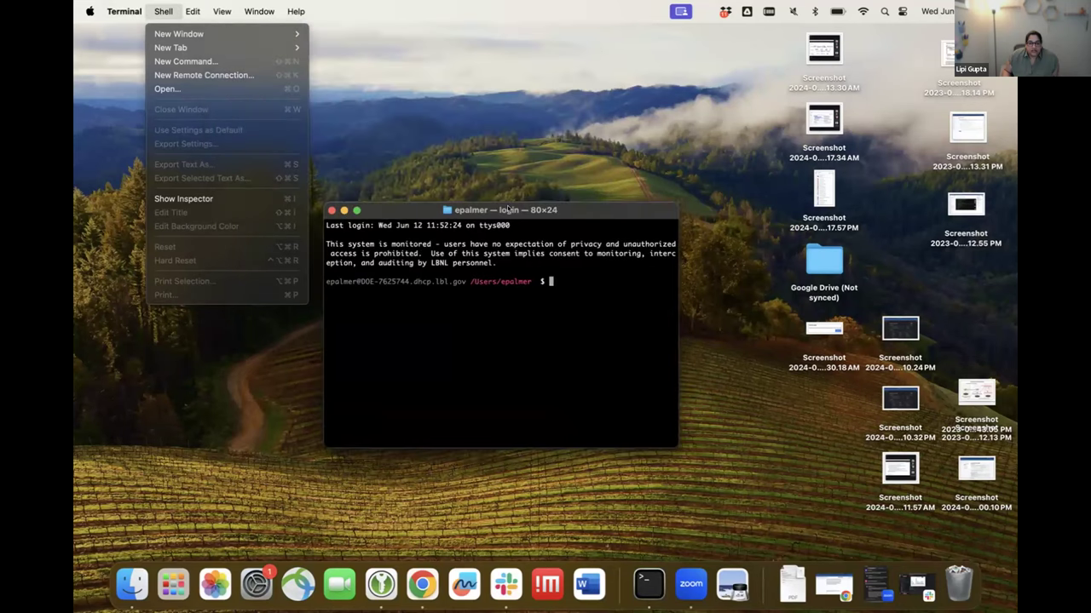
mouse_move(504, 389)
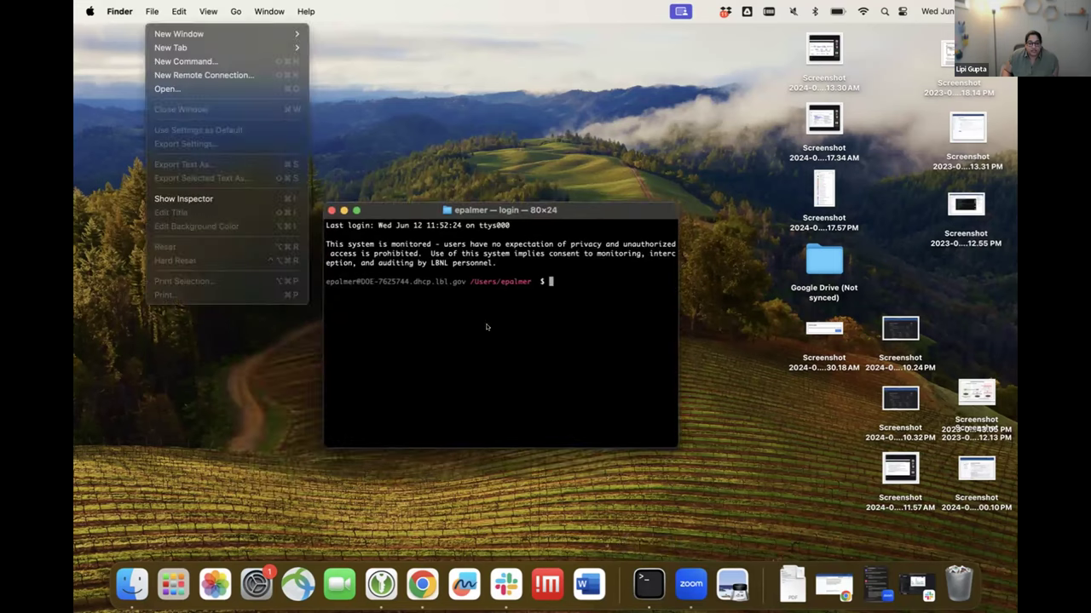
left_click(374, 6)
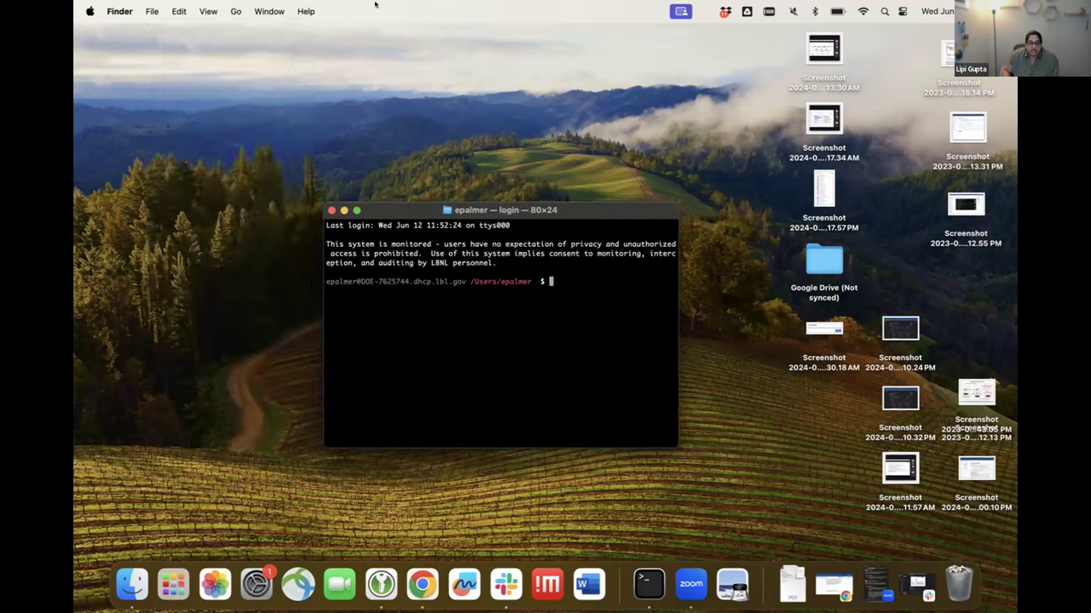
left_click(163, 11)
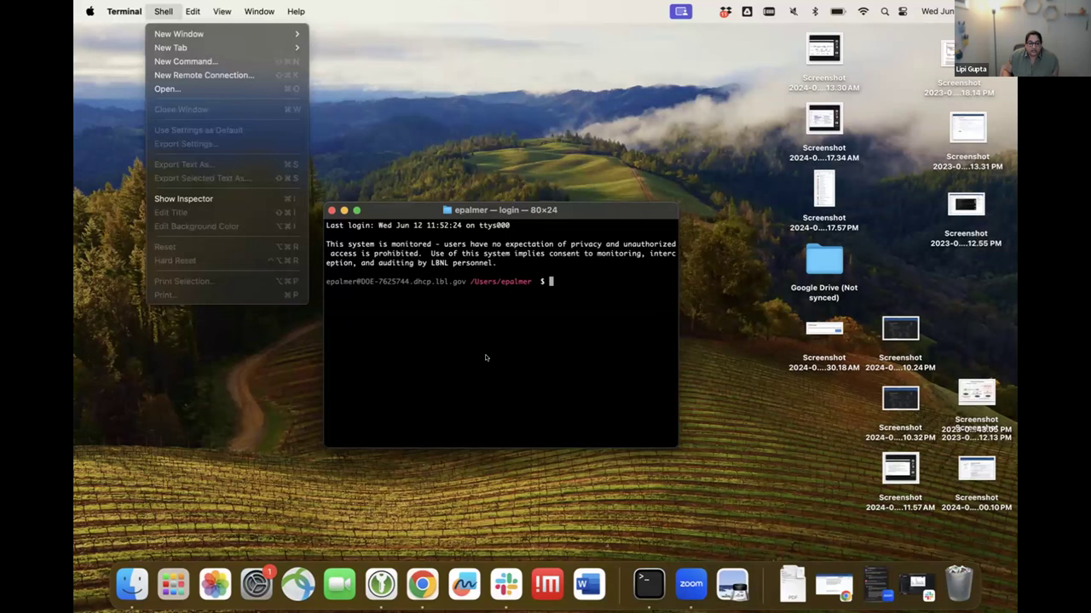
mouse_move(126, 5)
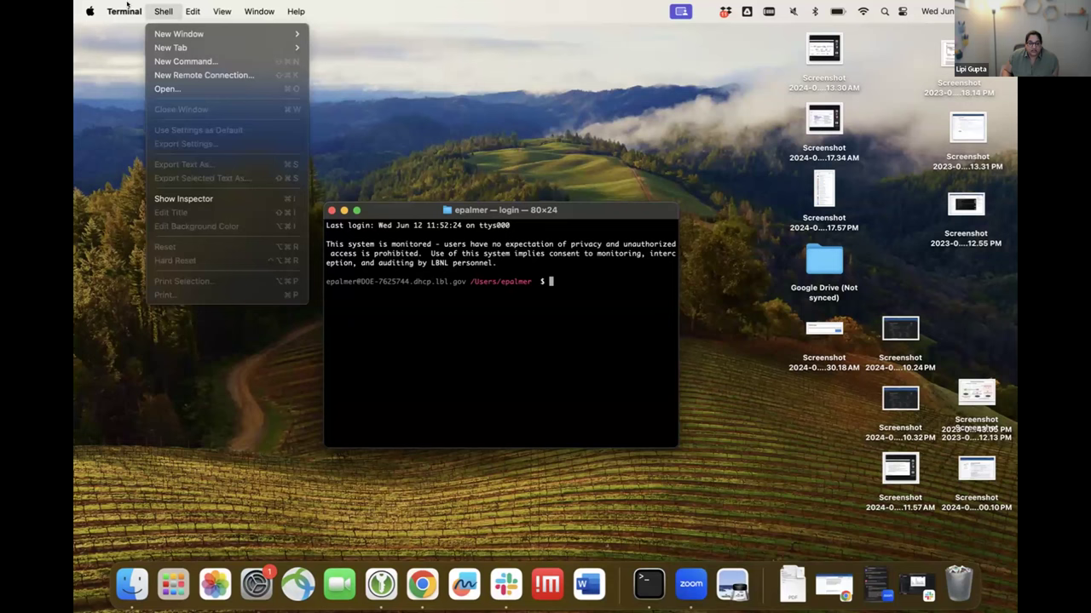
left_click(90, 173)
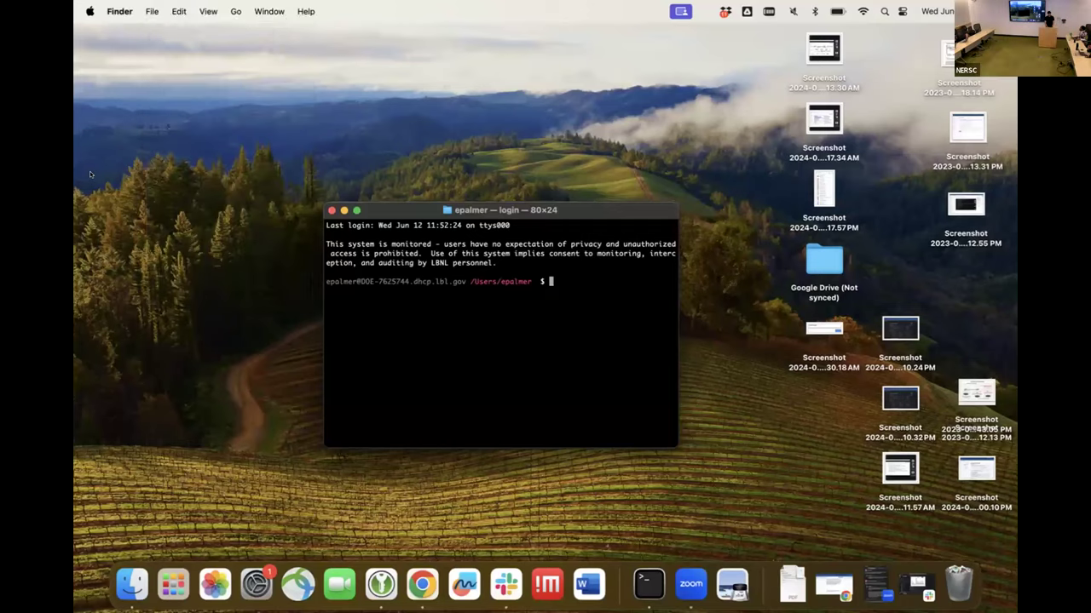
left_click(331, 209)
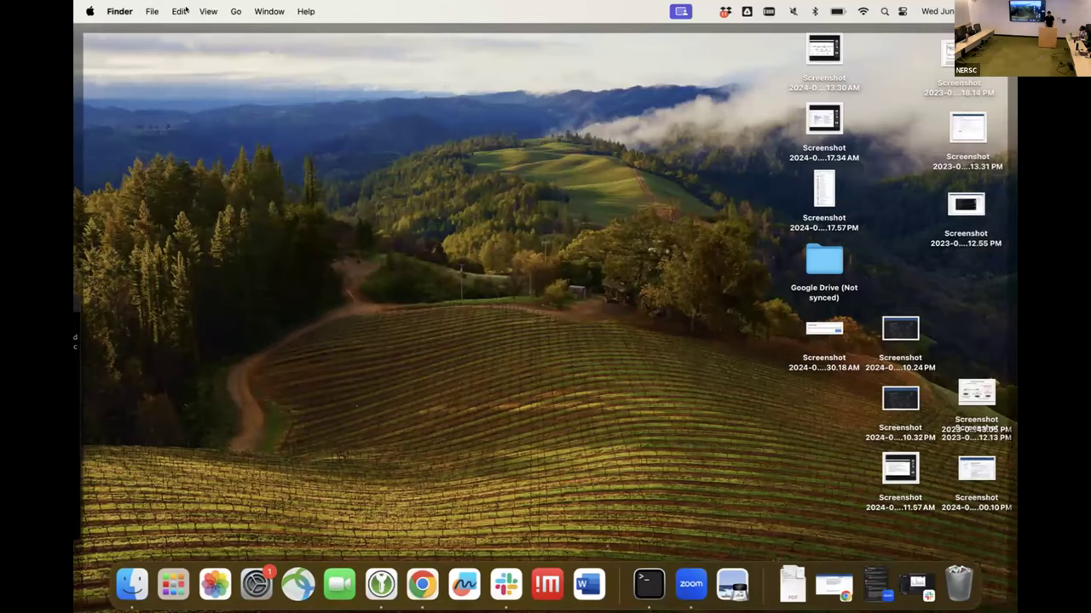
mouse_move(649, 584)
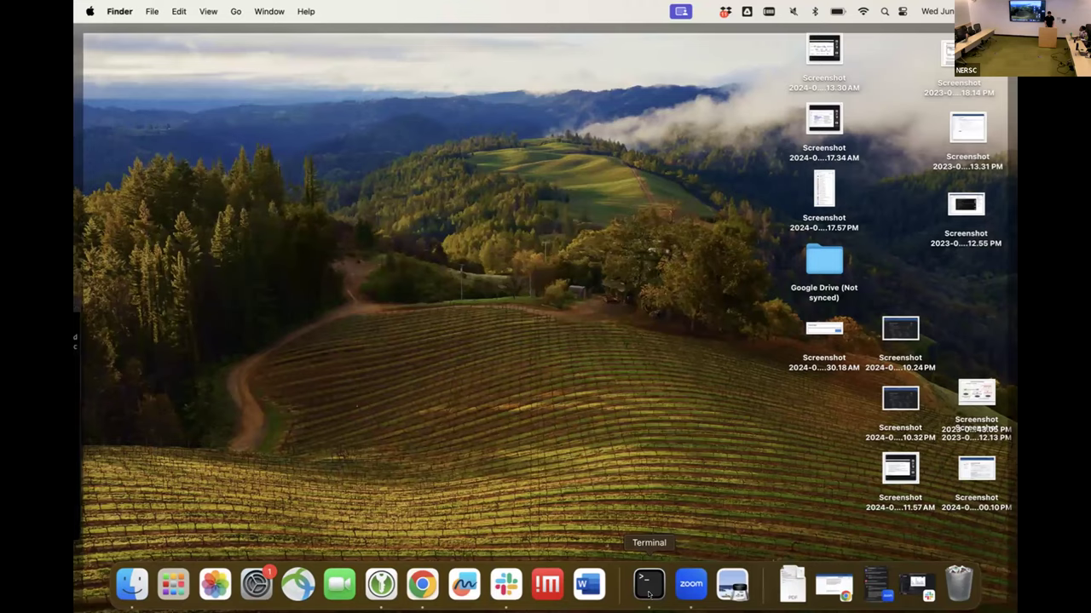